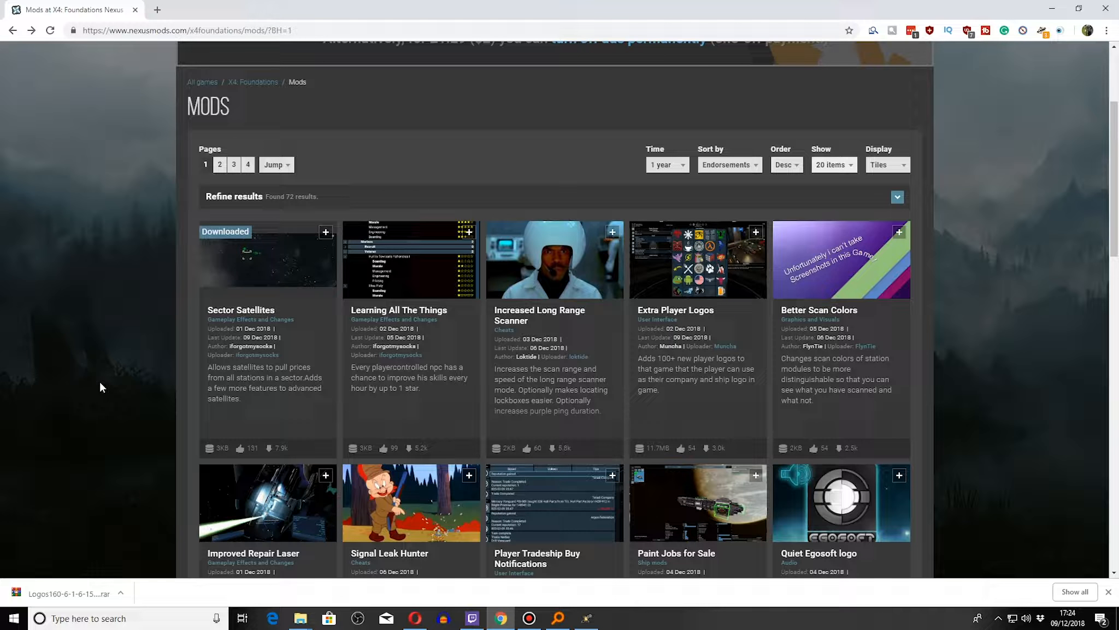
mouse_move(111, 382)
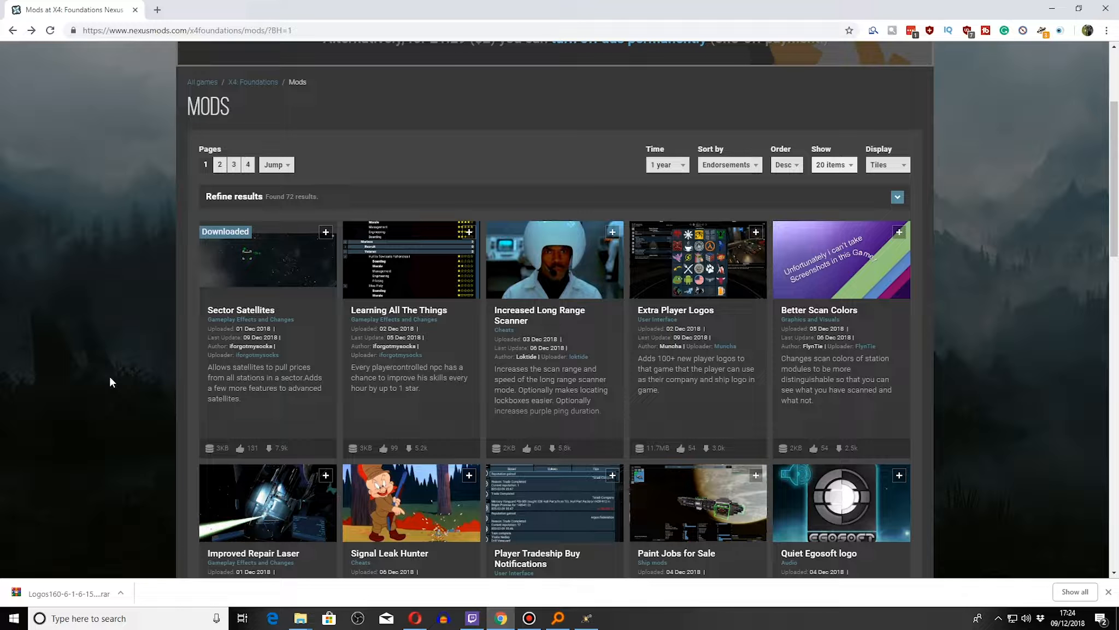
mouse_move(357, 404)
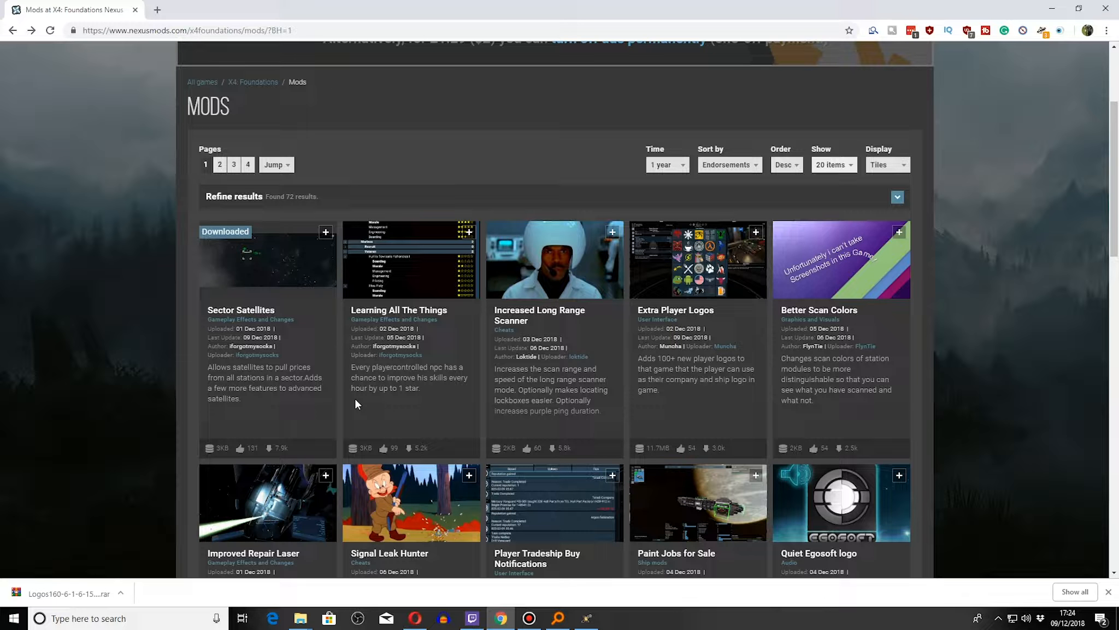
mouse_move(377, 415)
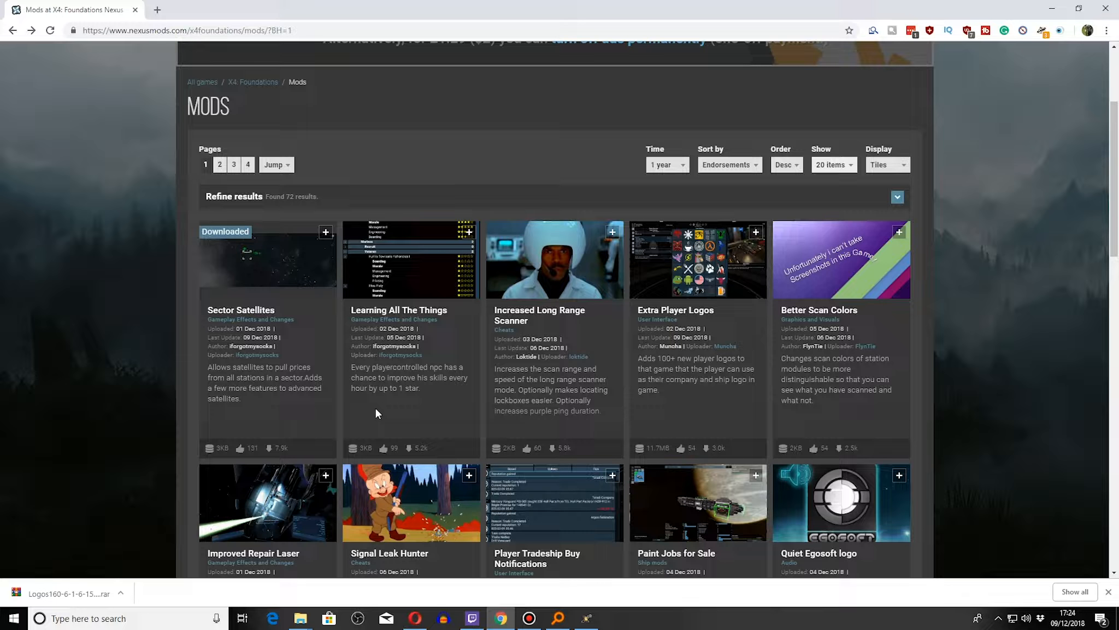
mouse_move(381, 428)
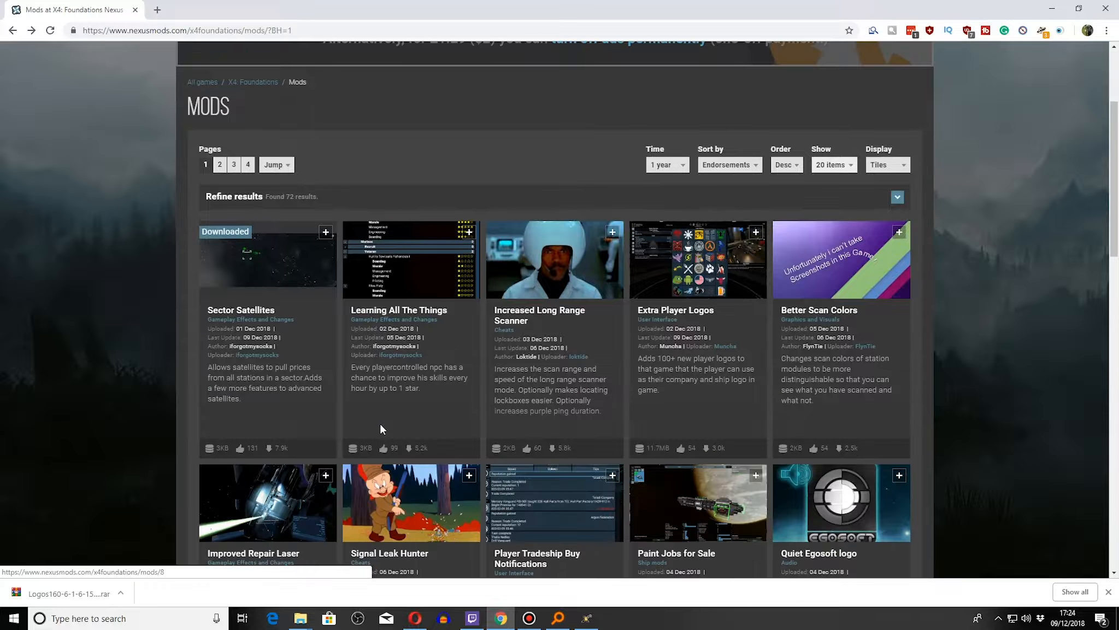
Set the X4: Foundations mod list to All time, sorted by Downloads.
scroll(up, 3)
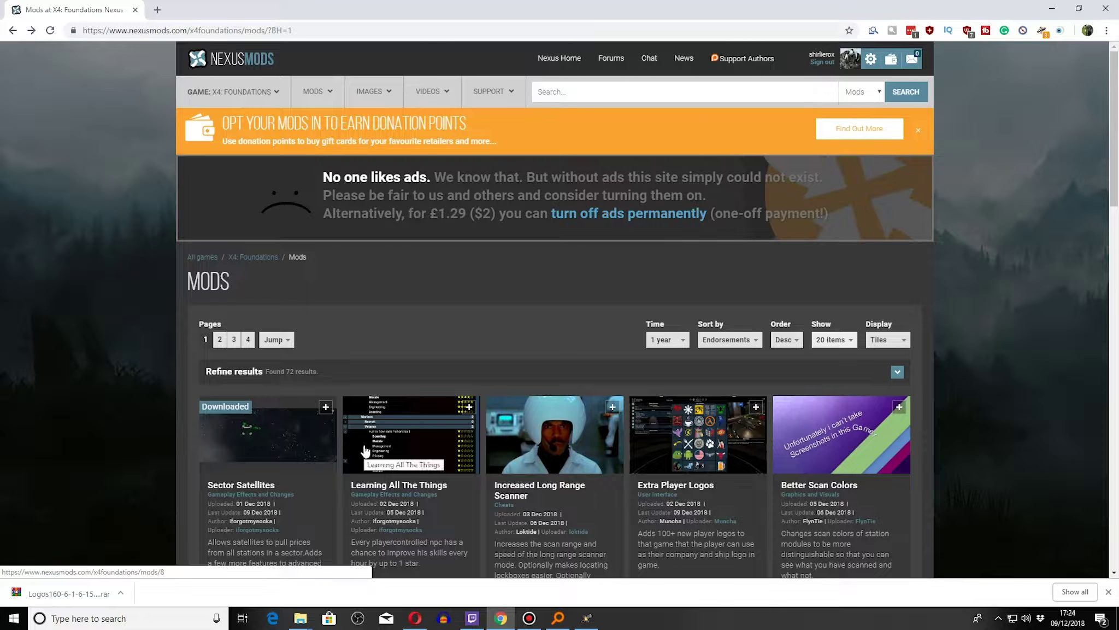
mouse_move(599, 399)
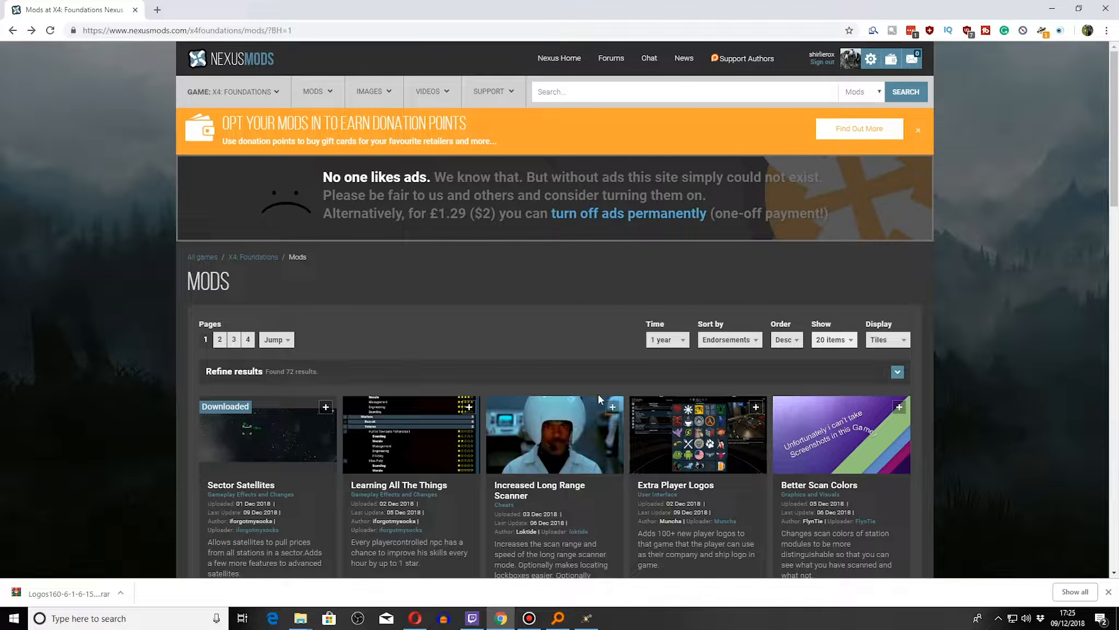
mouse_move(506, 338)
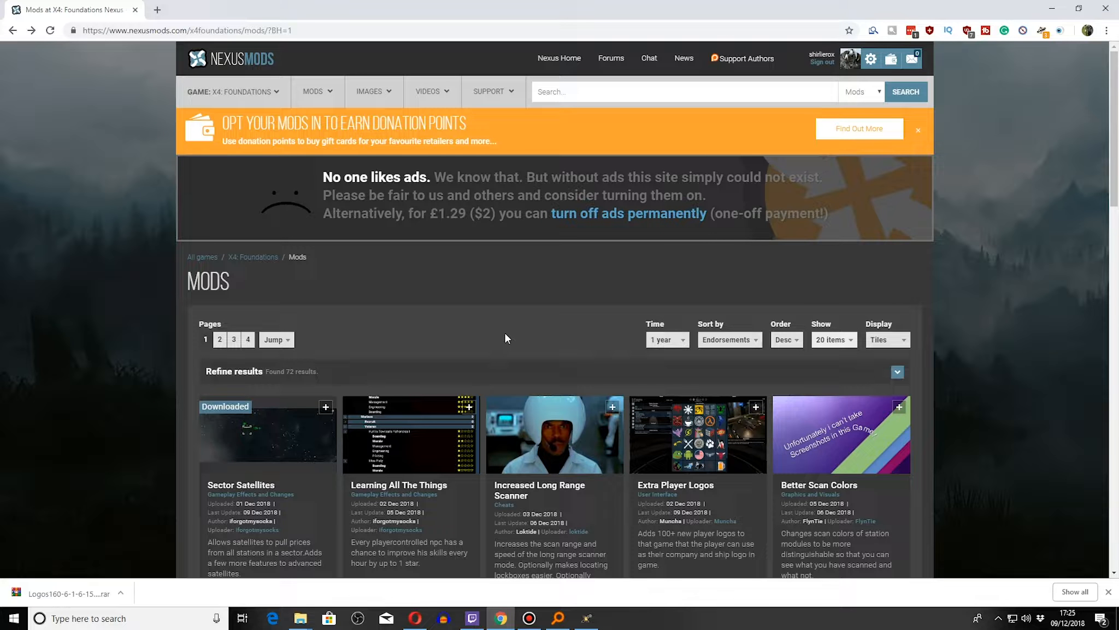
mouse_move(477, 312)
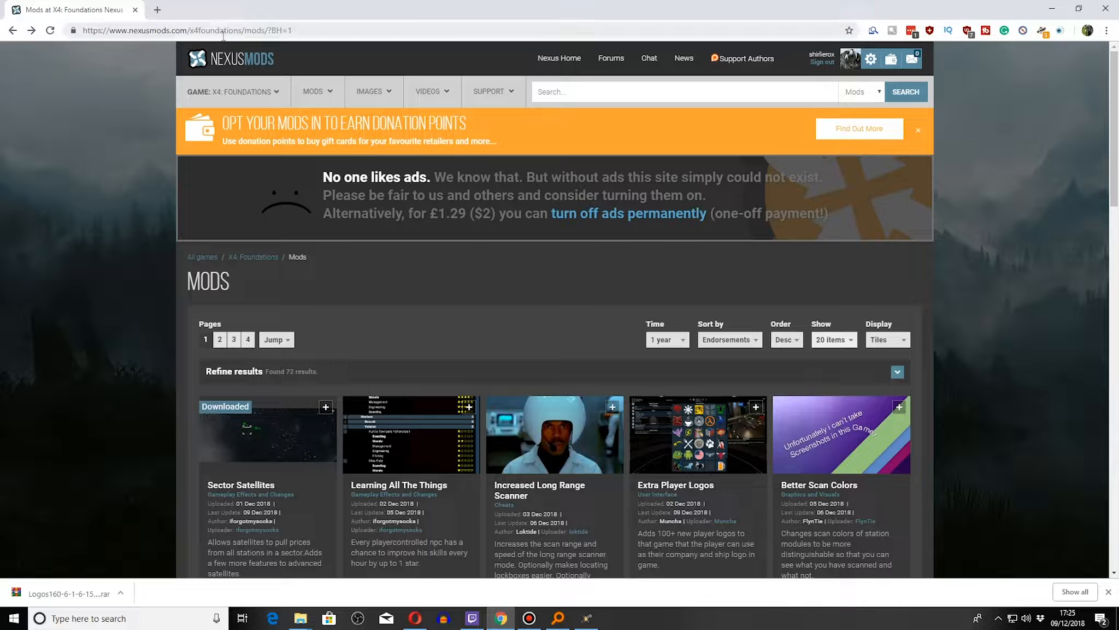
mouse_move(229, 30)
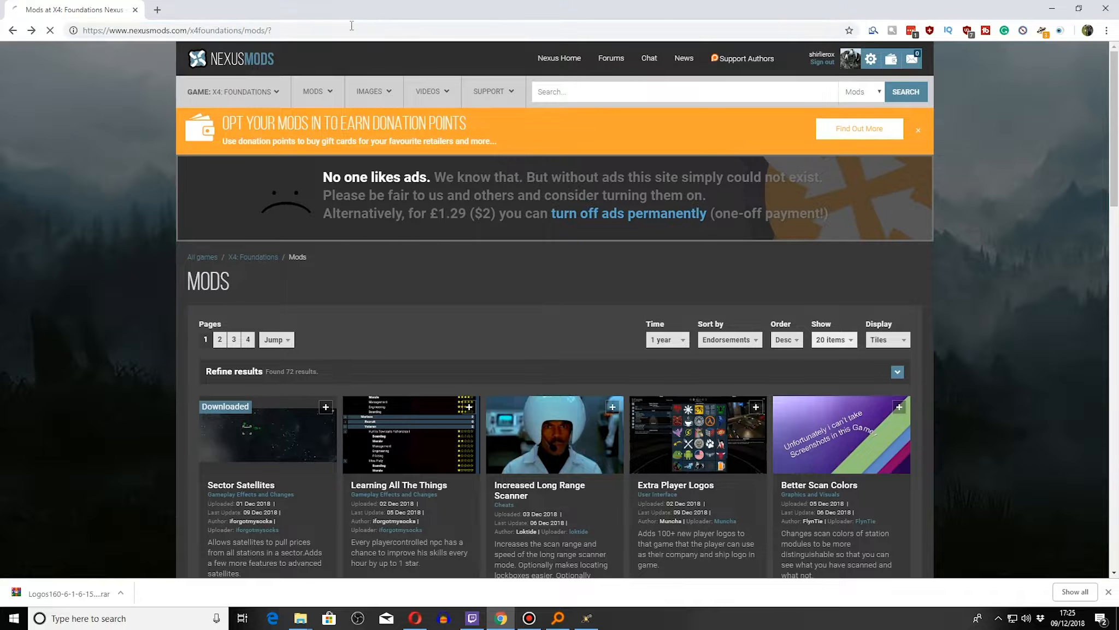
click(665, 339)
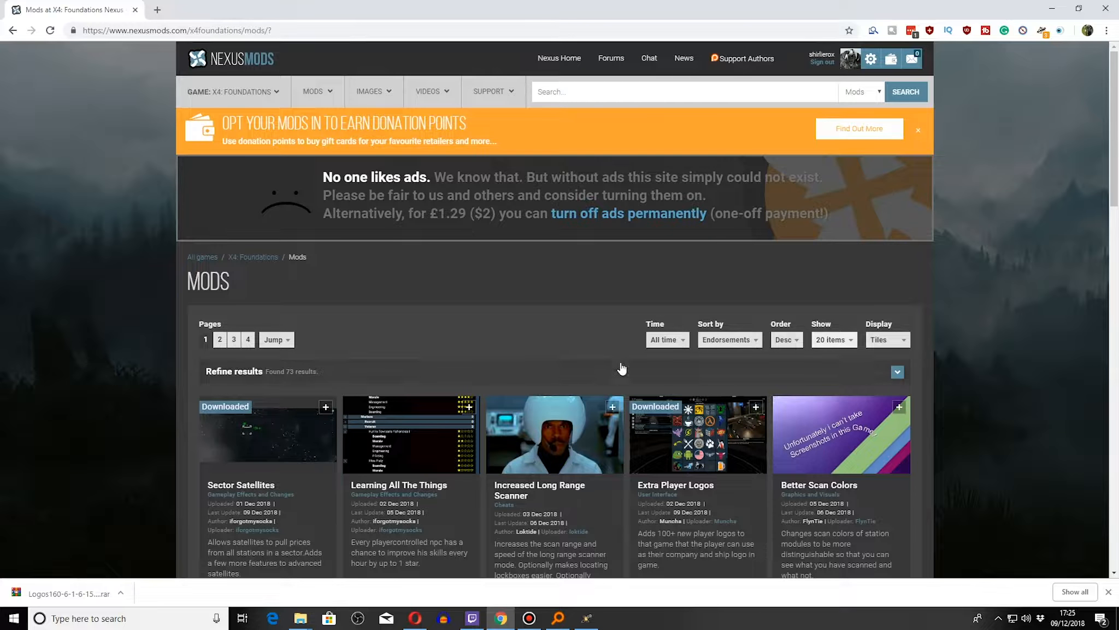
scroll(down, 3)
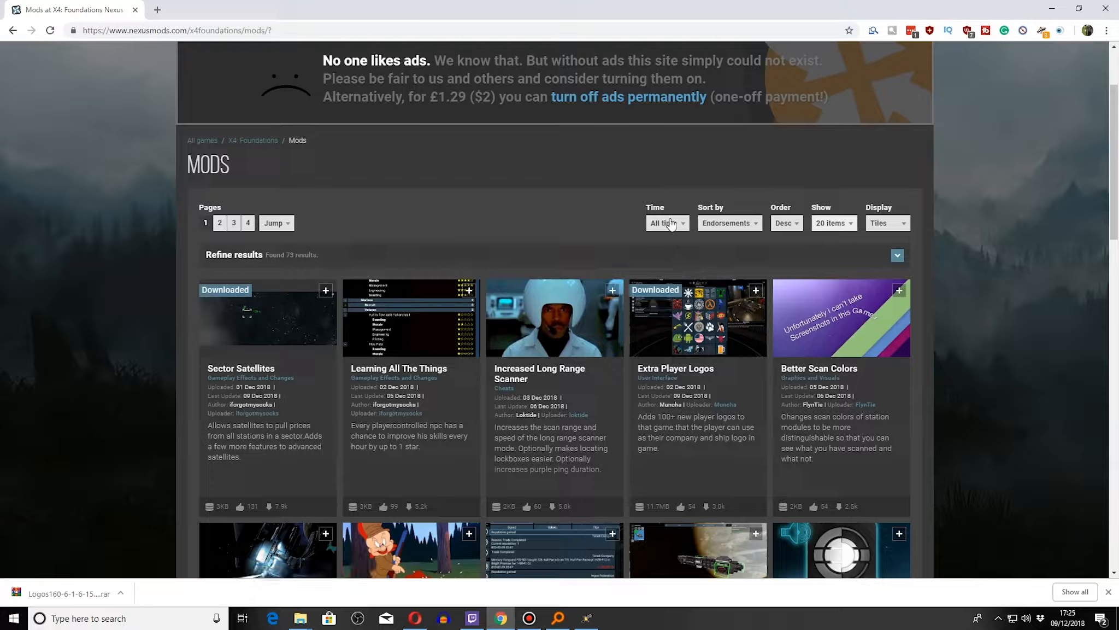
mouse_move(742, 229)
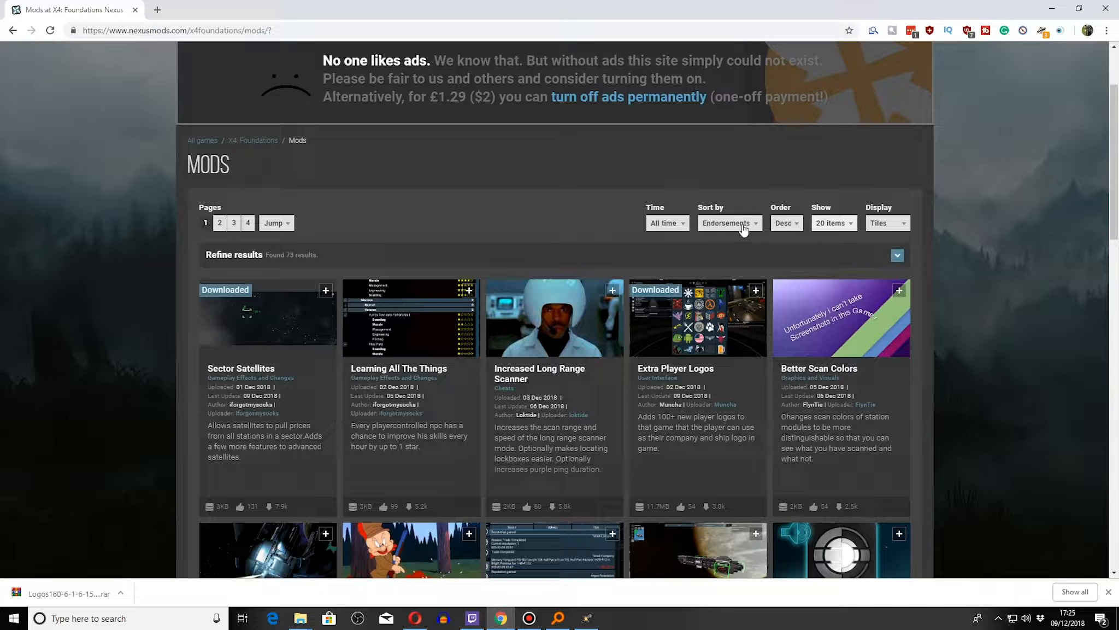
click(726, 223)
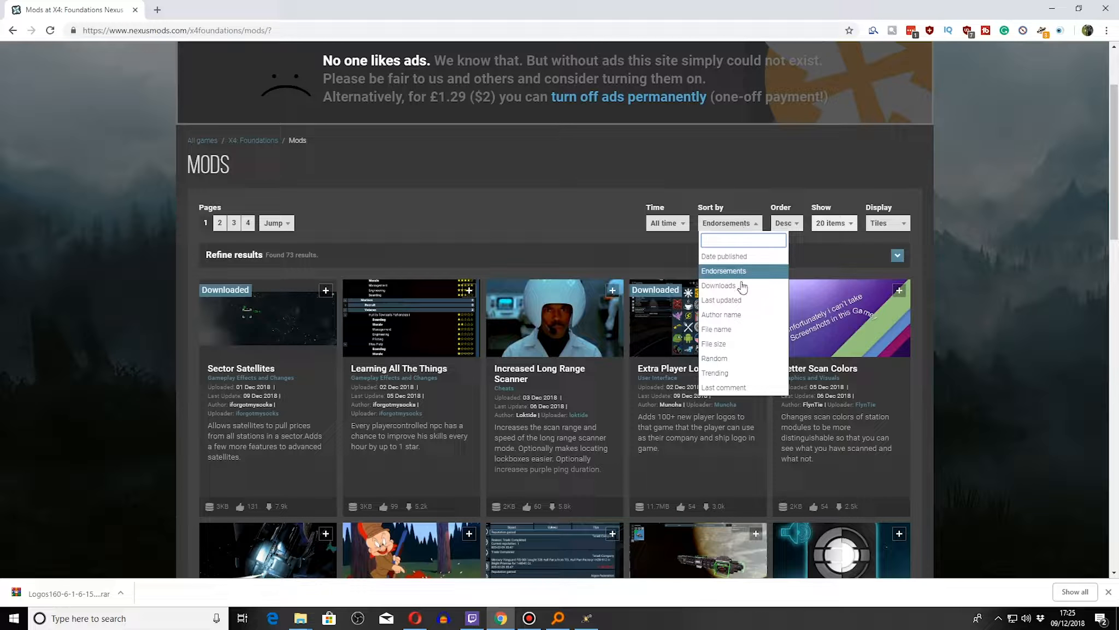
click(719, 285)
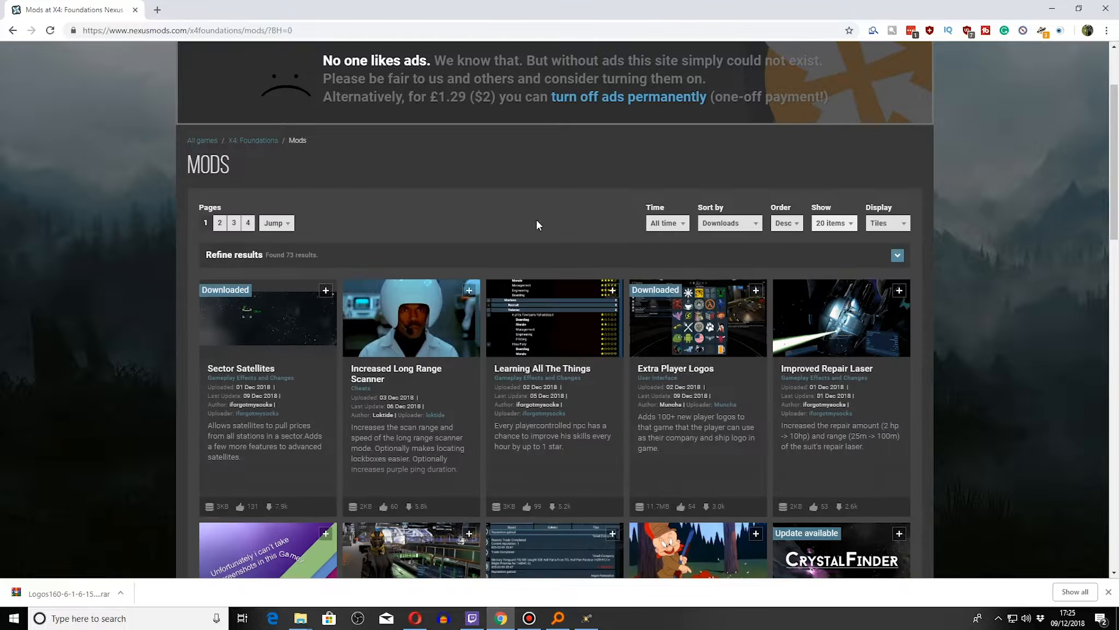
mouse_move(383, 336)
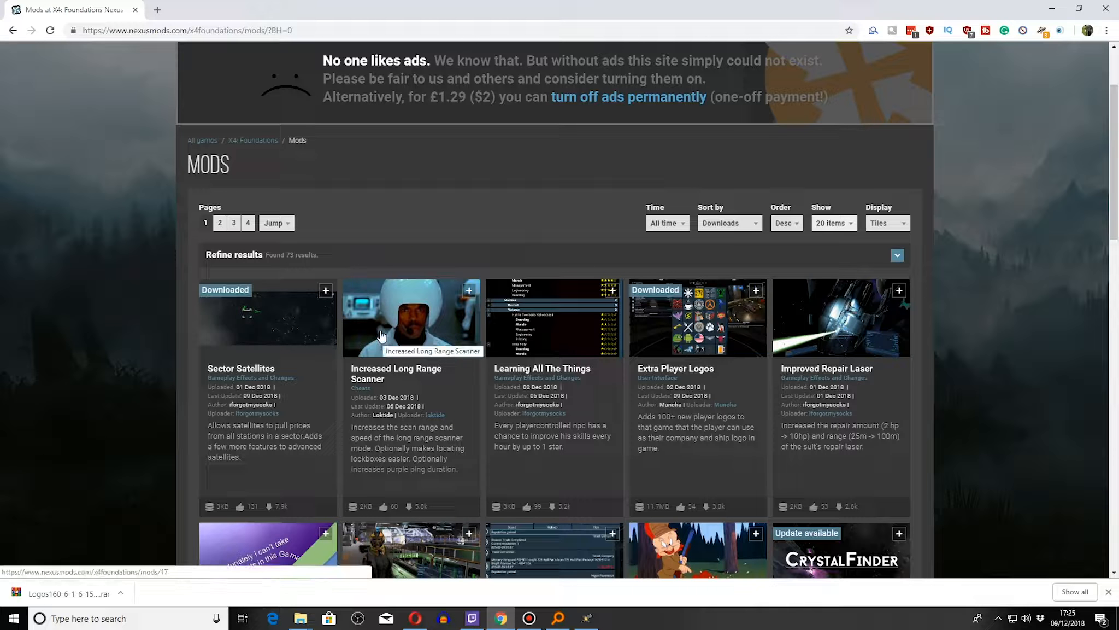
mouse_move(268, 535)
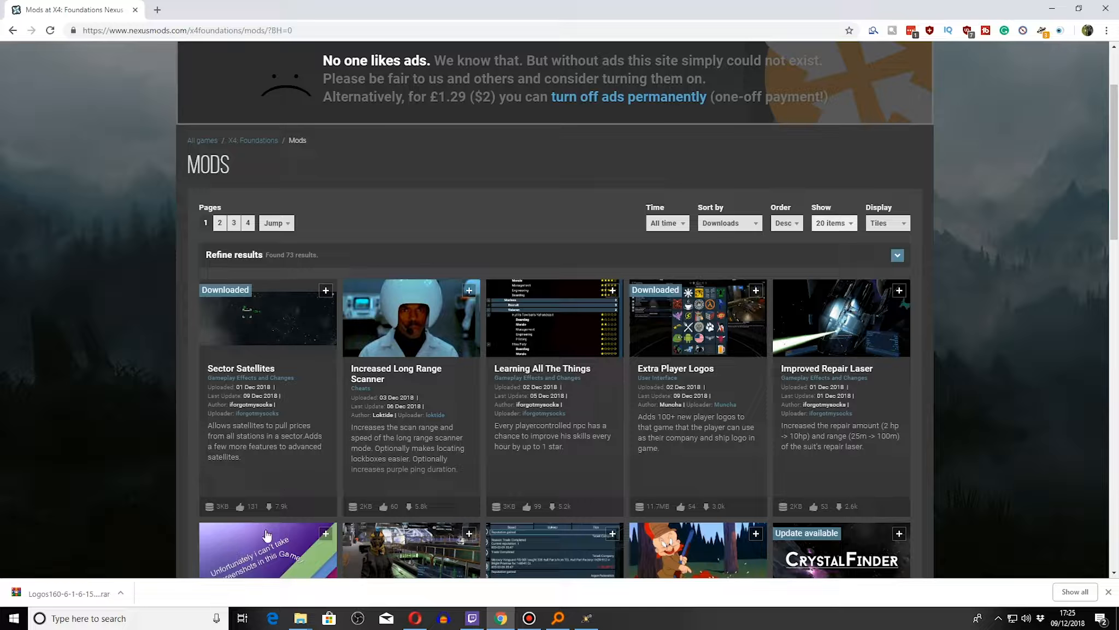
mouse_move(367, 469)
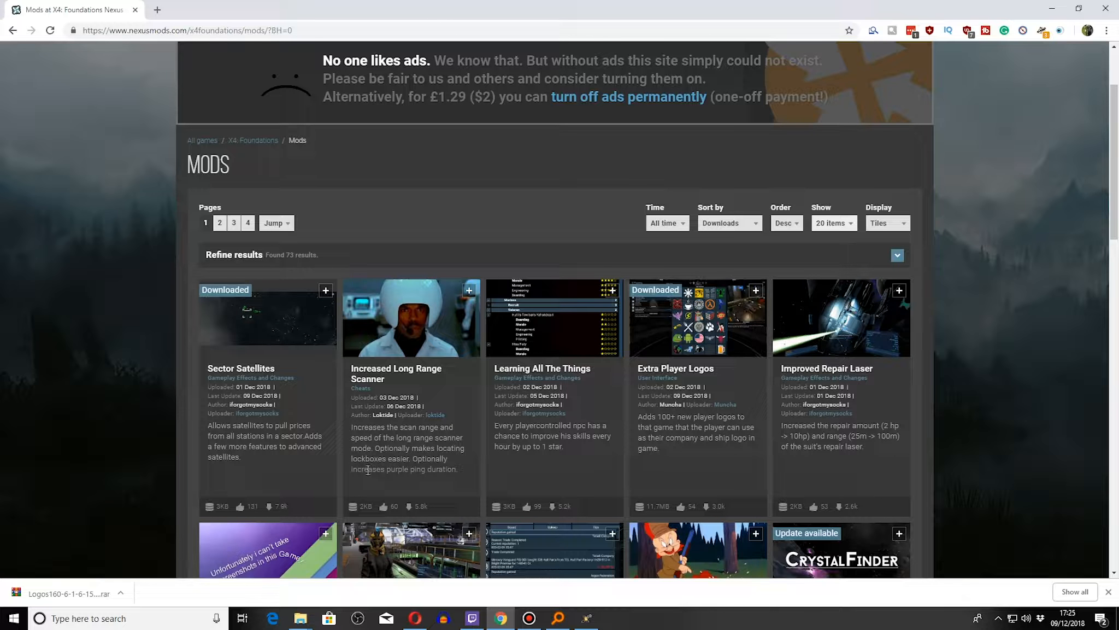
mouse_move(431, 377)
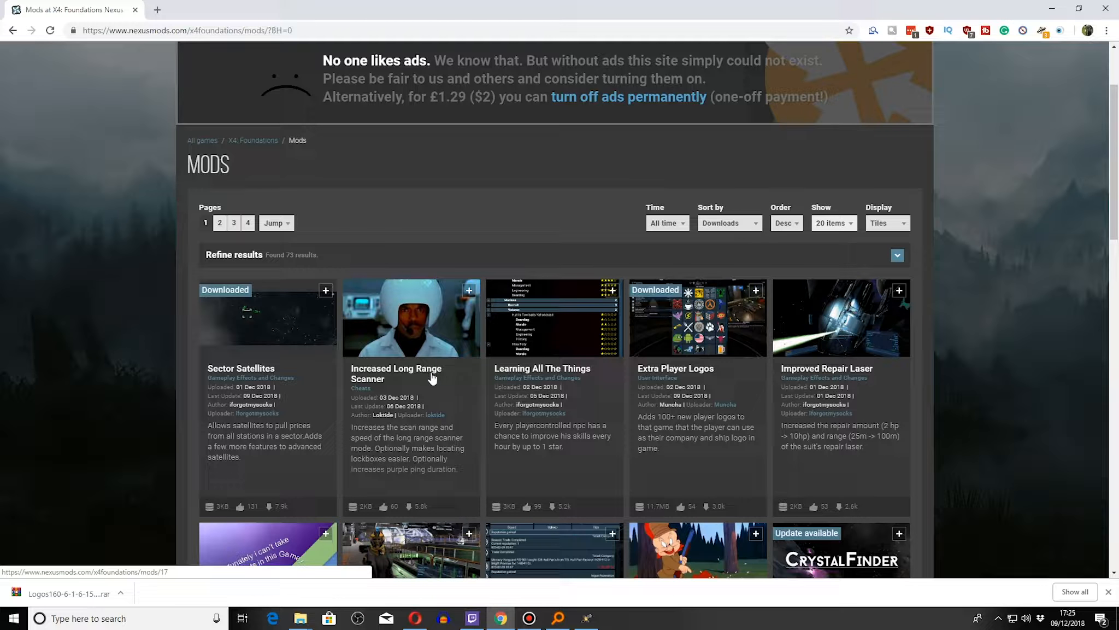
mouse_move(728, 421)
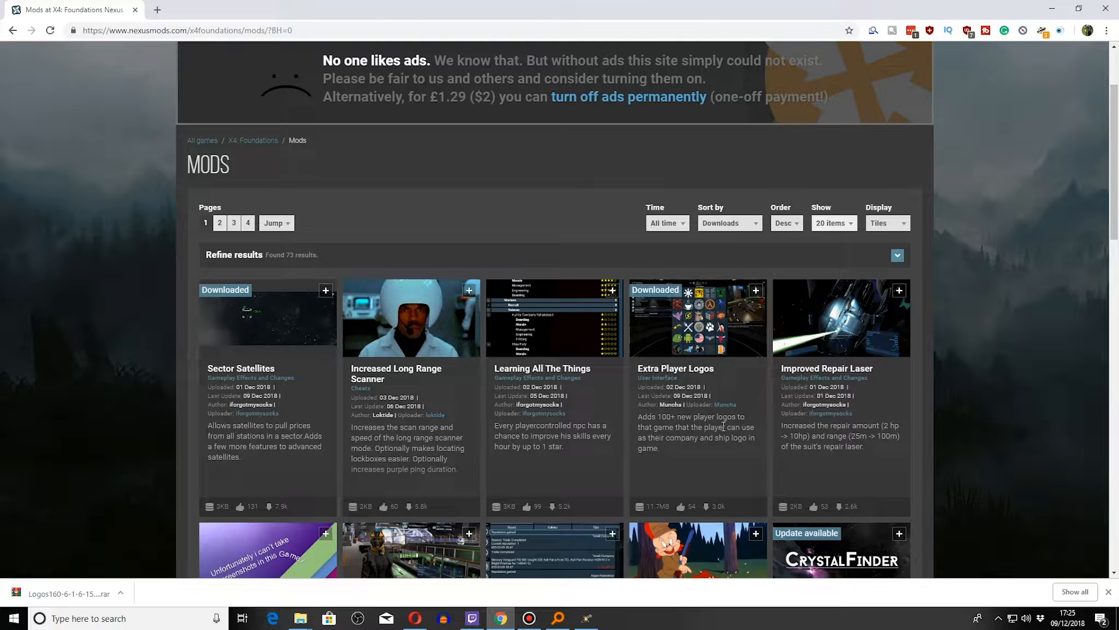
mouse_move(686, 369)
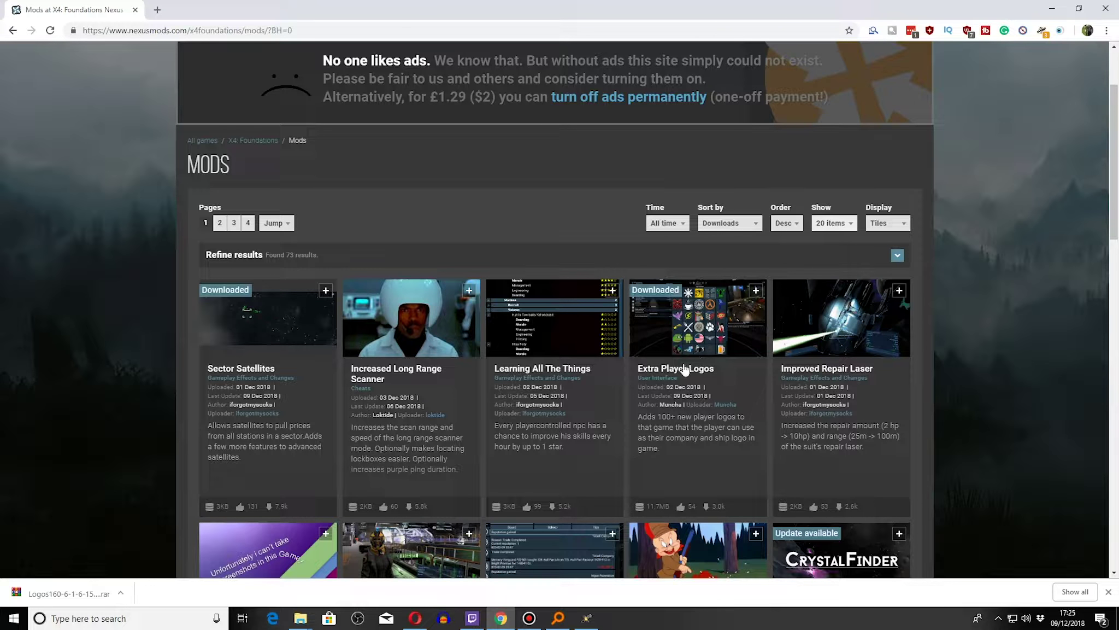
Open the Extra Player Logos mod page and read through its install description.
click(675, 368)
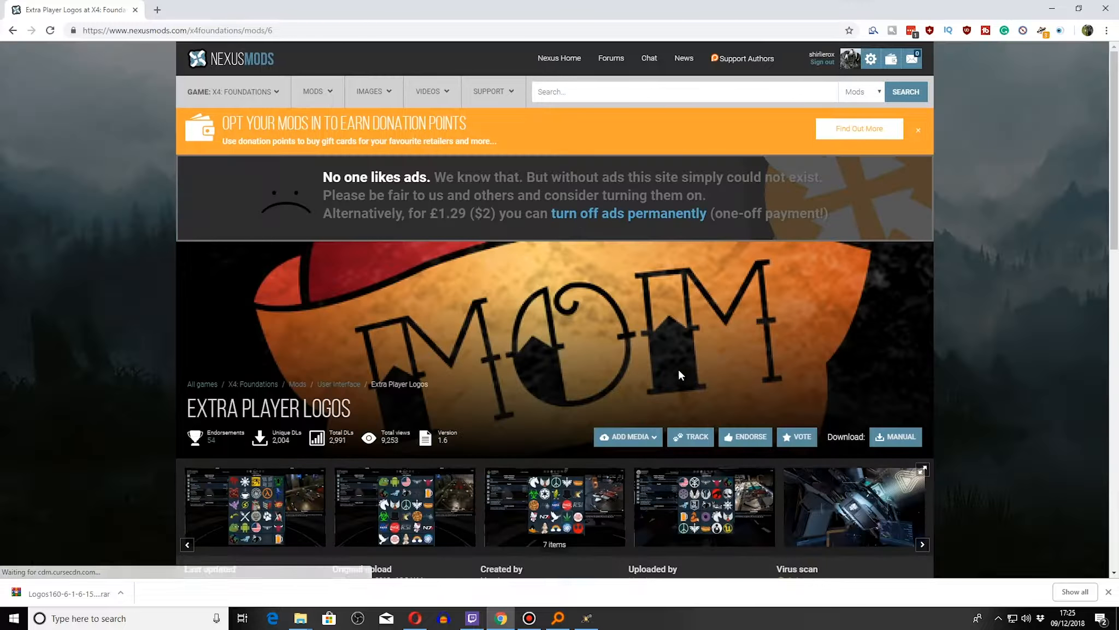
scroll(down, 3)
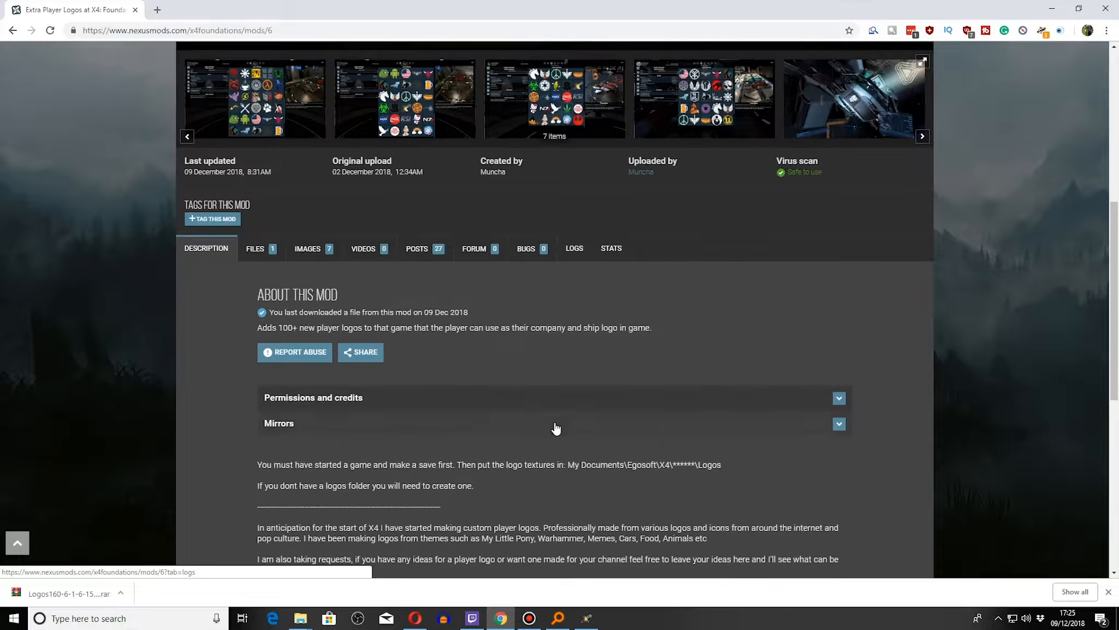
scroll(up, 3)
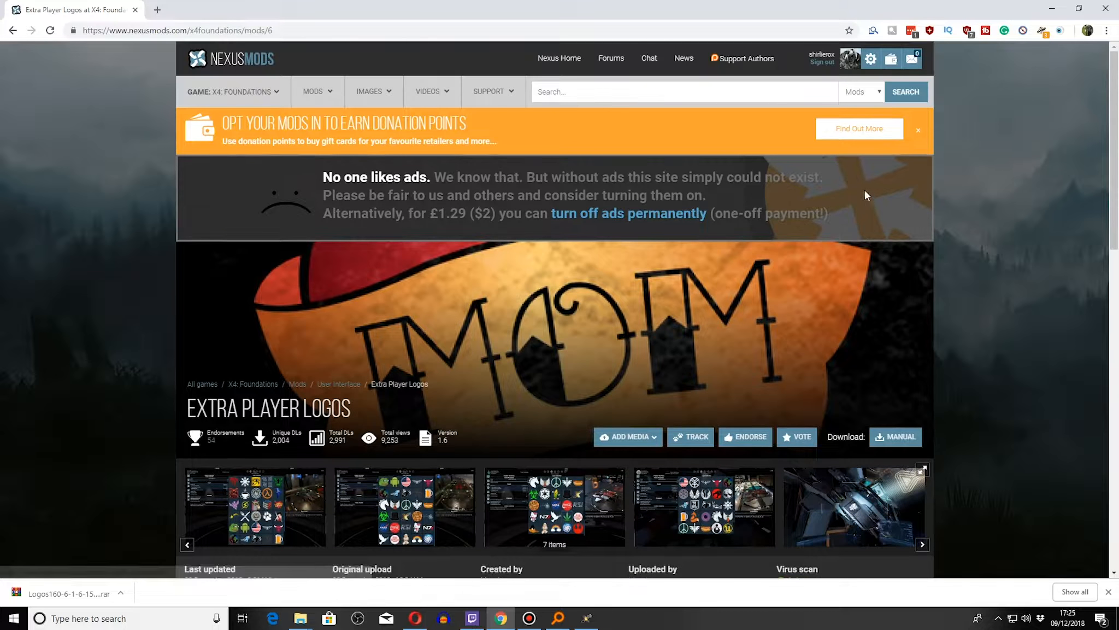
scroll(down, 3)
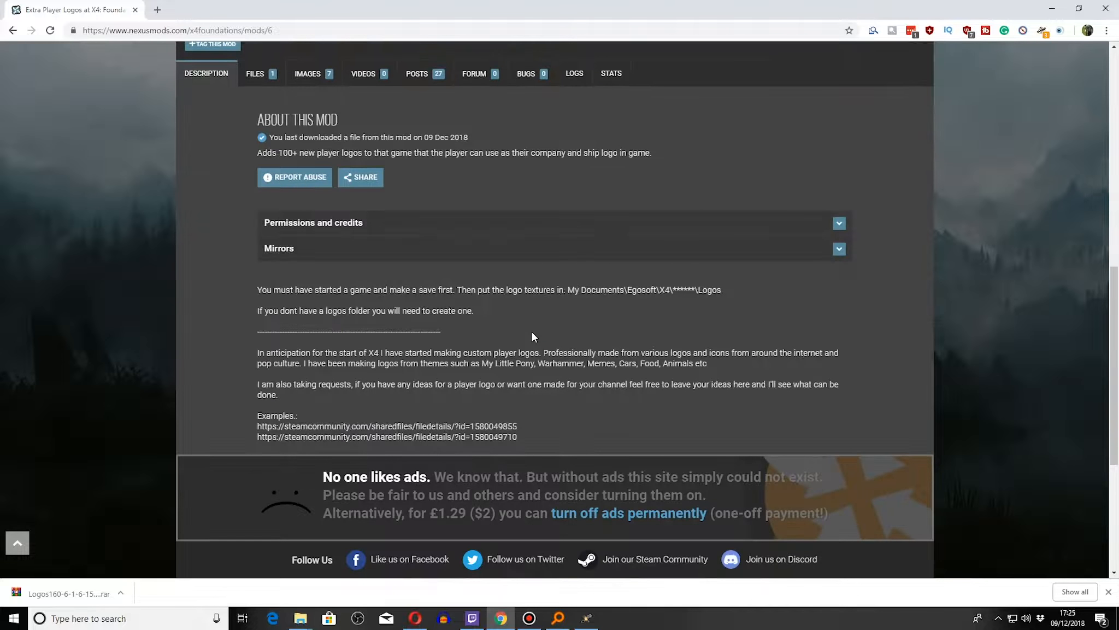
scroll(up, 3)
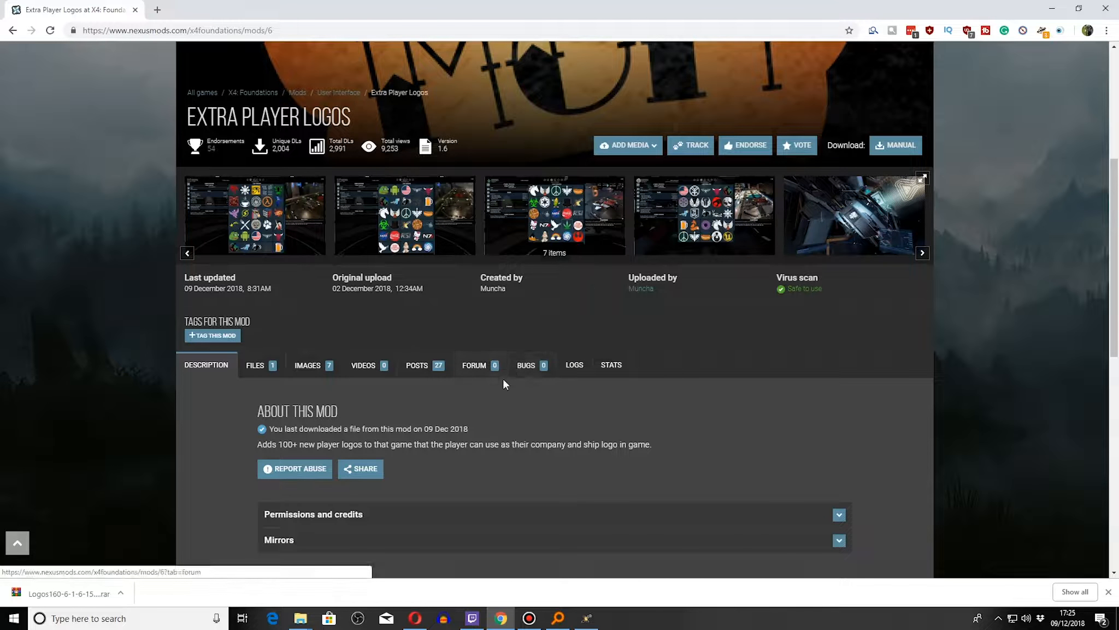
mouse_move(512, 382)
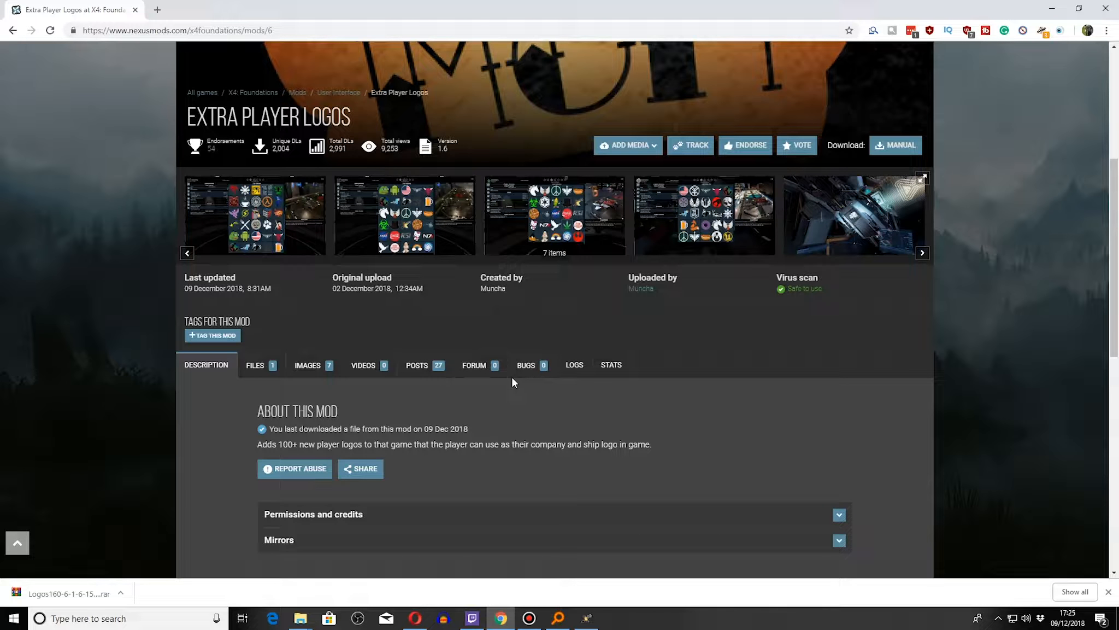
click(255, 364)
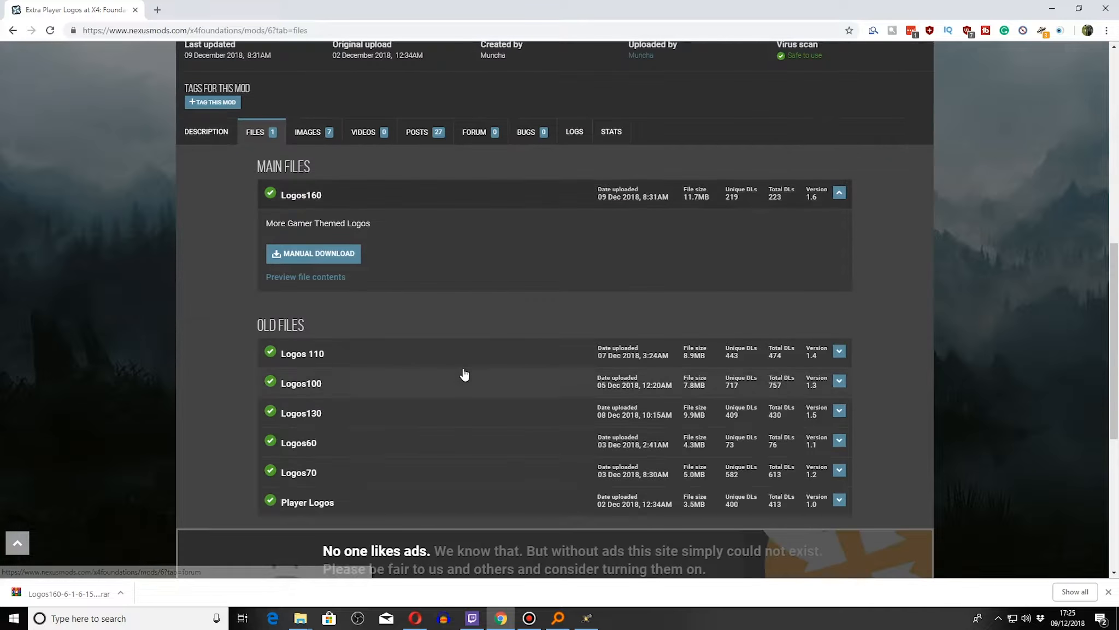
scroll(up, 3)
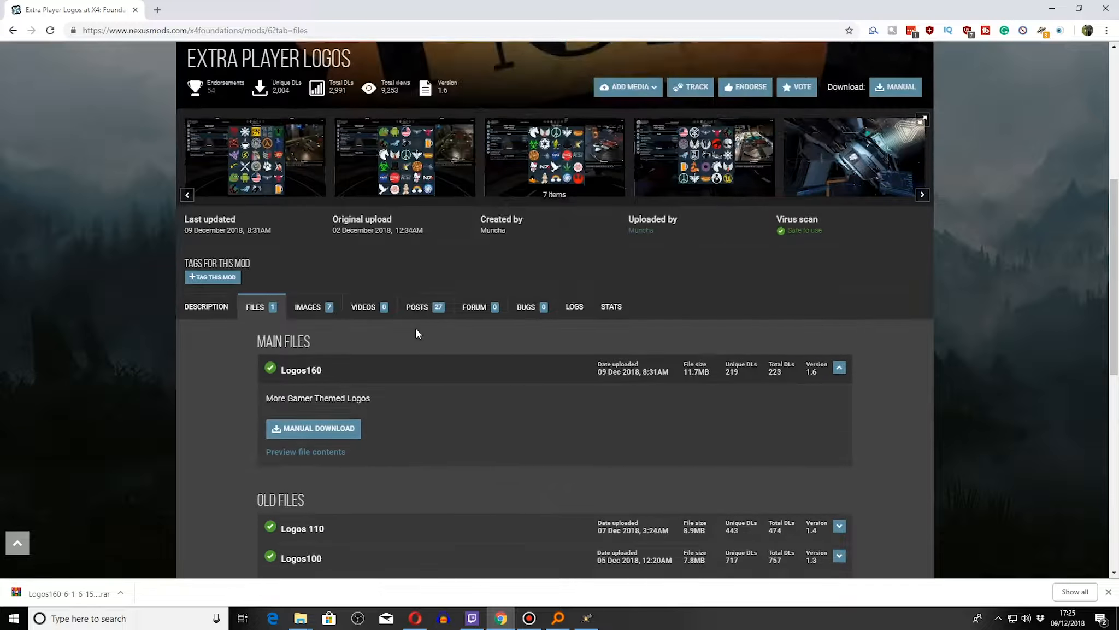
scroll(down, 3)
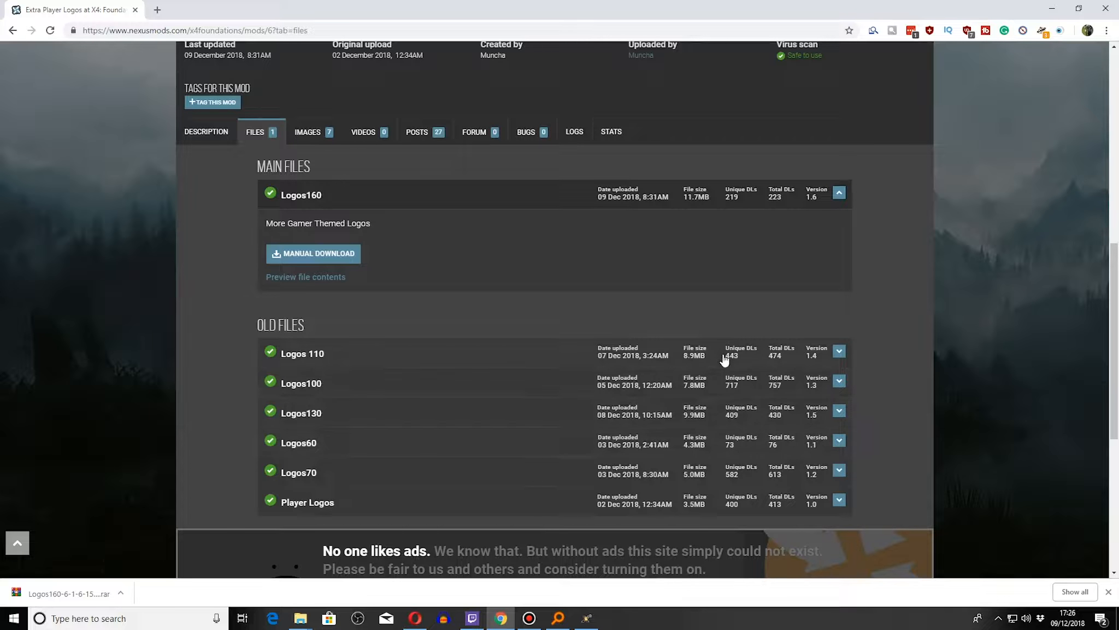
scroll(up, 3)
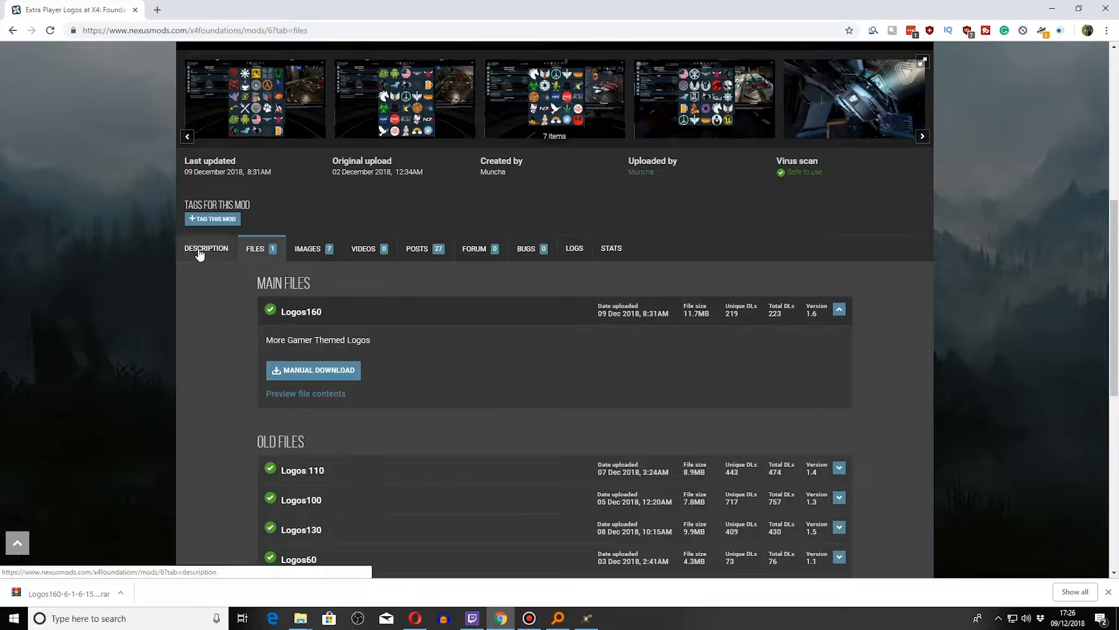
mouse_move(417, 249)
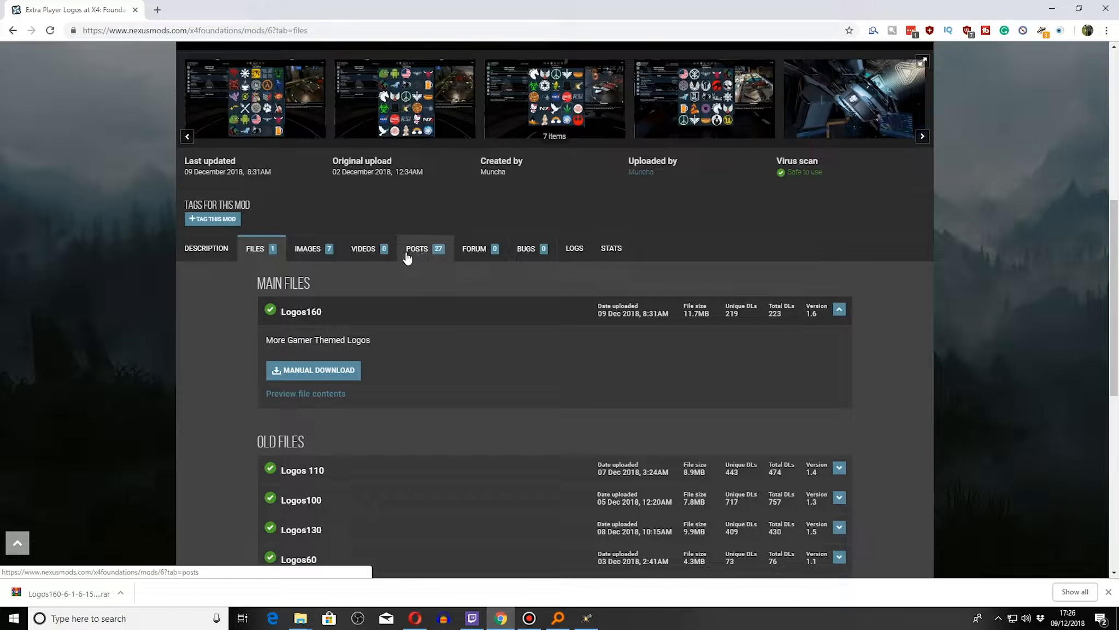
View the Extra Player Logos 26-comment Posts section, then return to its Description.
click(205, 247)
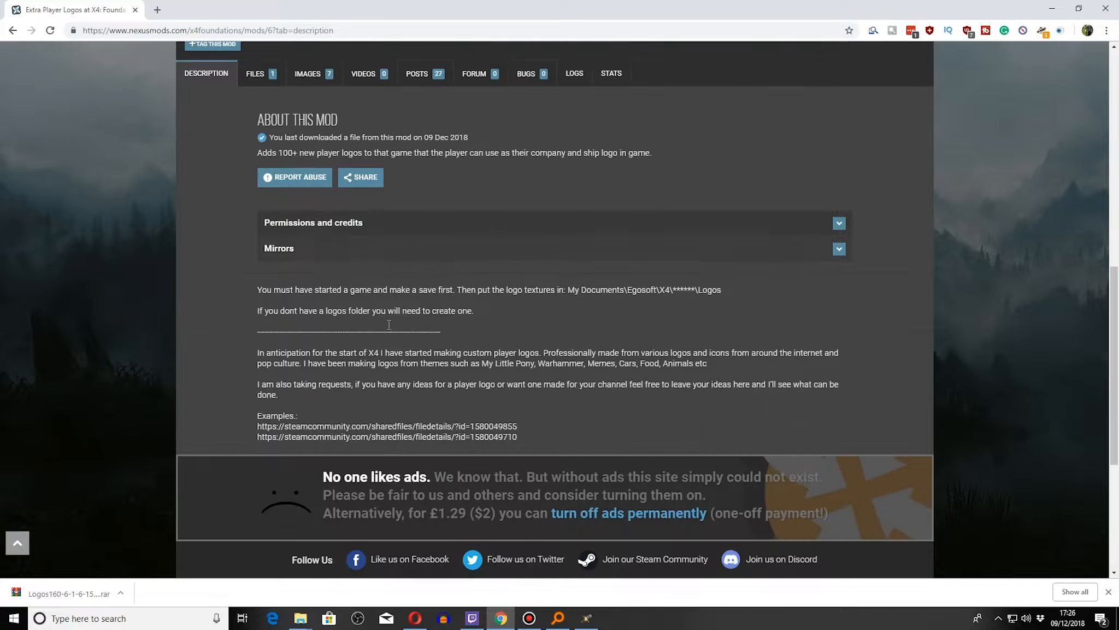
scroll(up, 3)
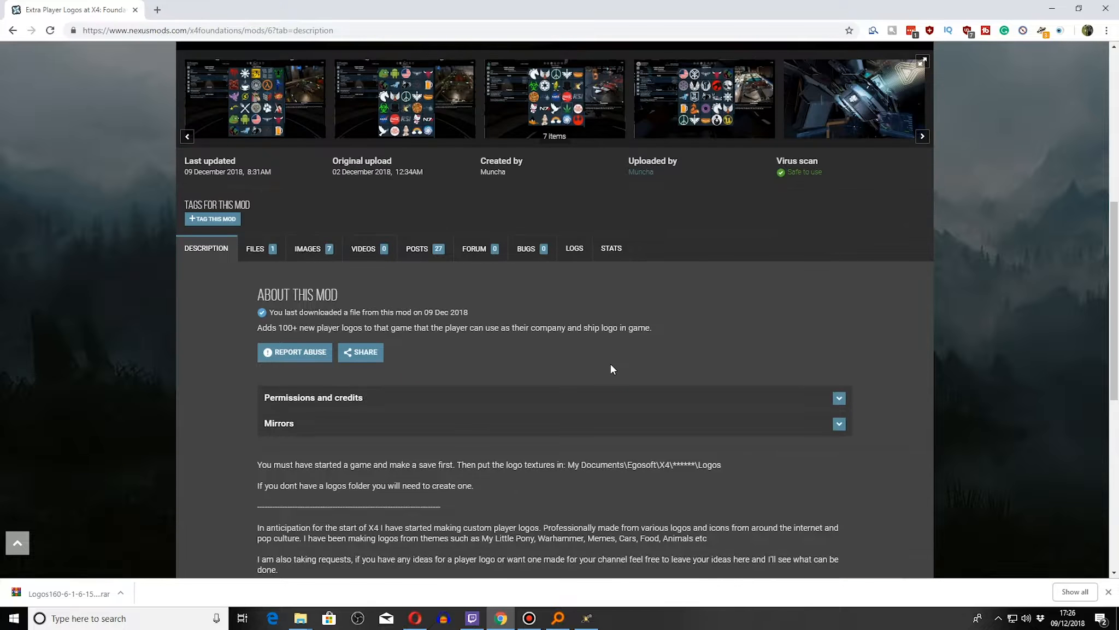
click(417, 247)
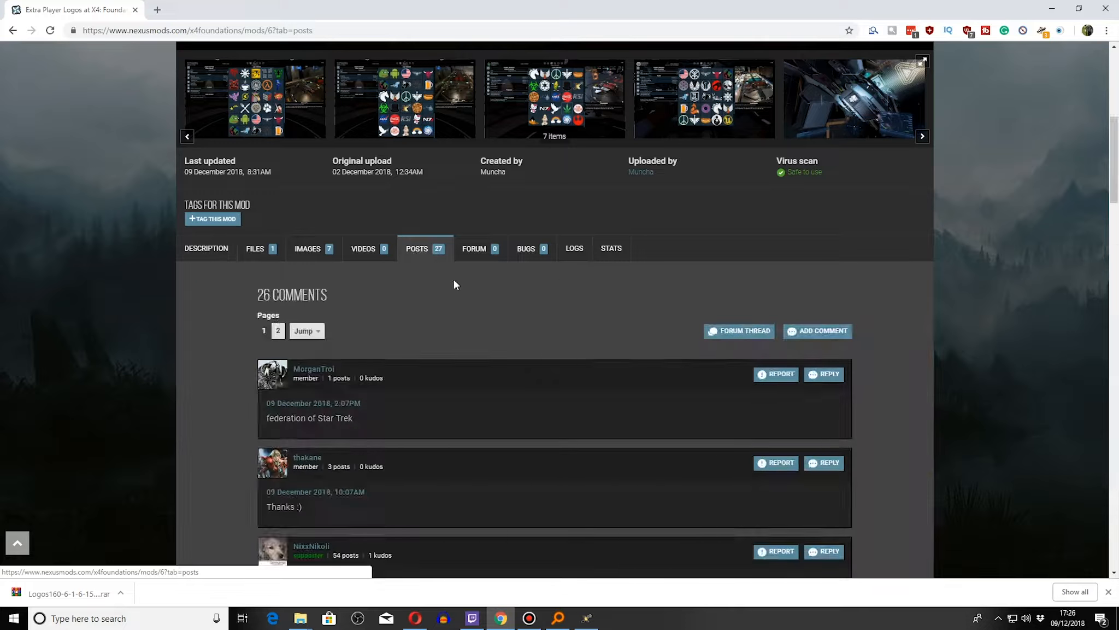
mouse_move(188, 261)
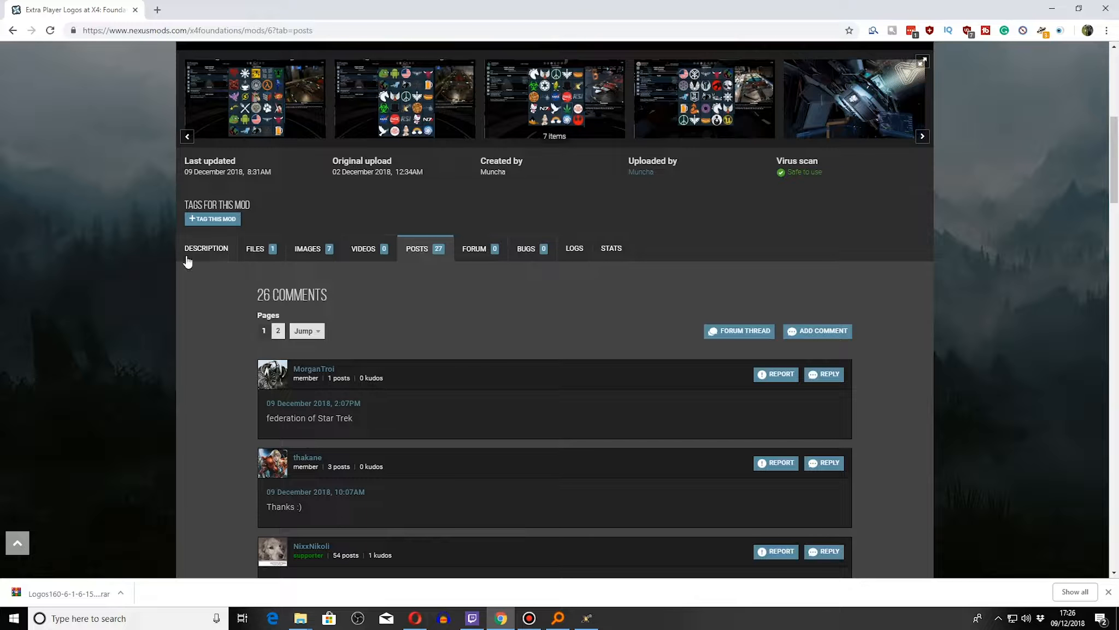
click(206, 248)
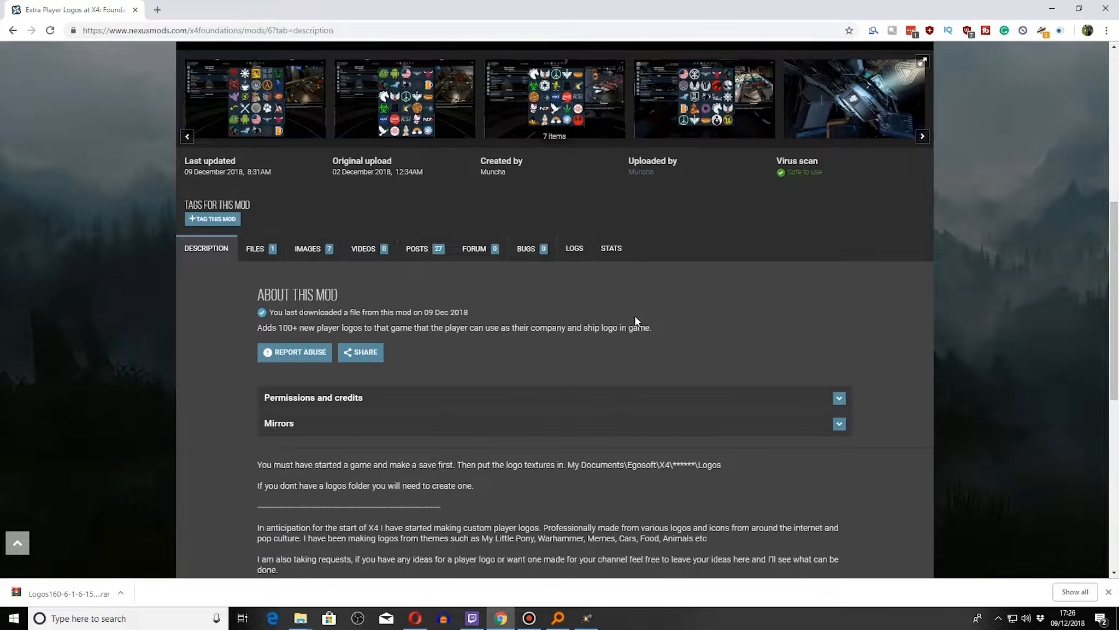
mouse_move(405, 443)
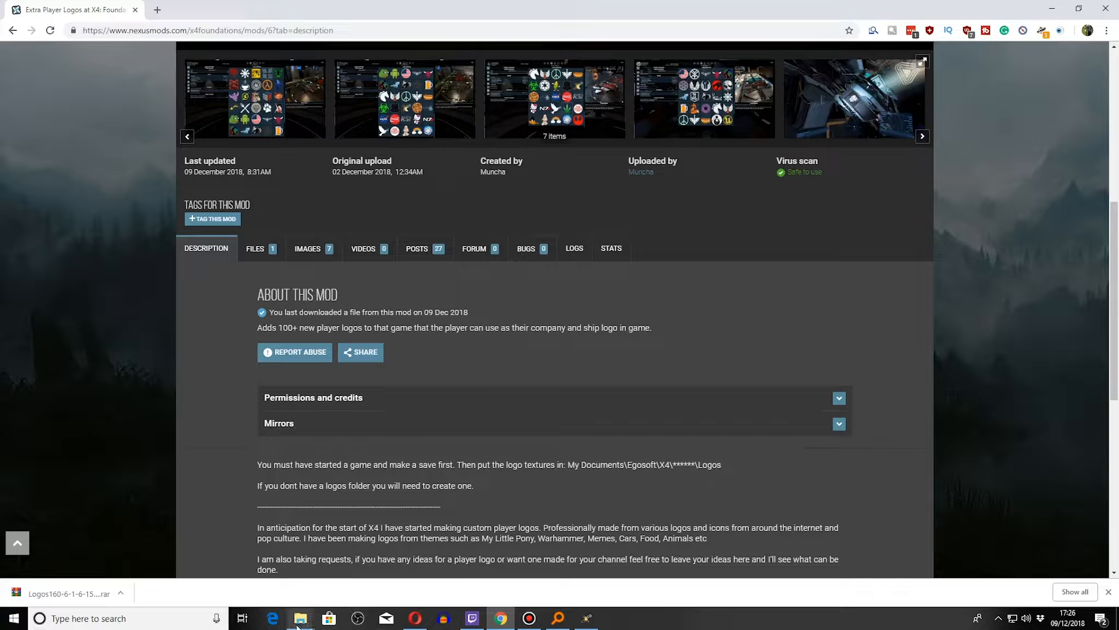
mouse_move(299, 618)
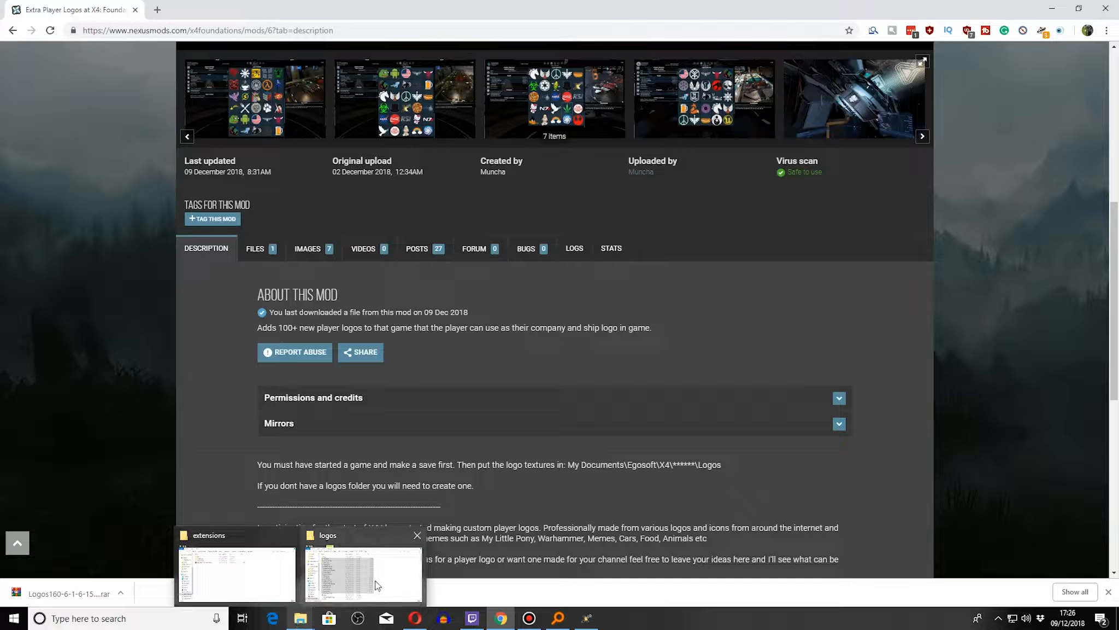
Switch to the File Explorer window showing the Documents\Egosoft\X4 profile folder.
click(363, 571)
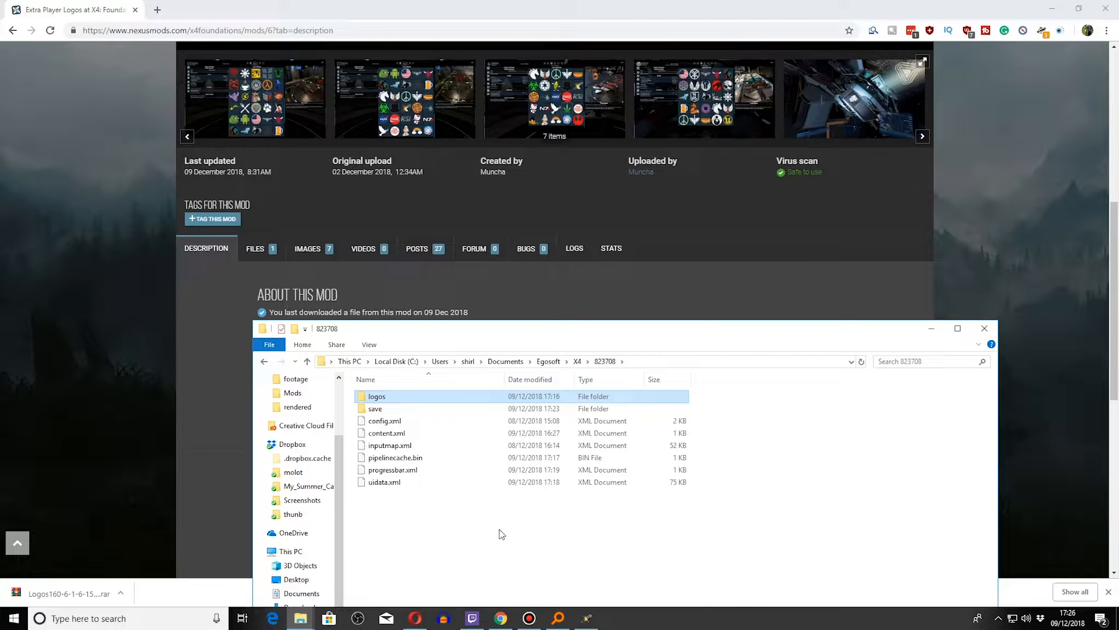
mouse_move(506, 371)
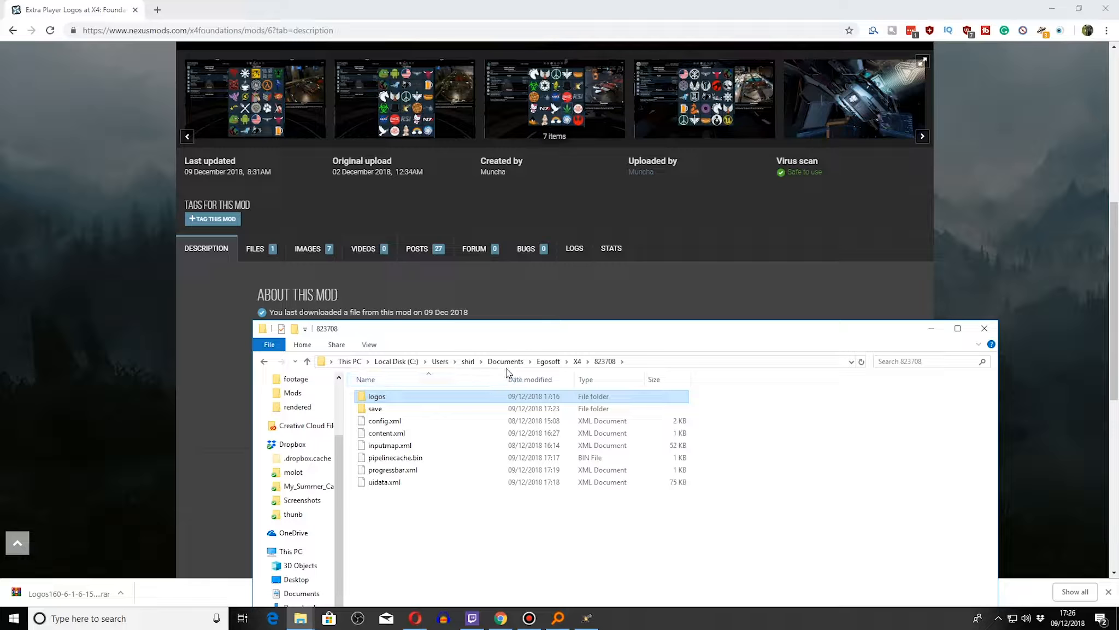
mouse_move(562, 373)
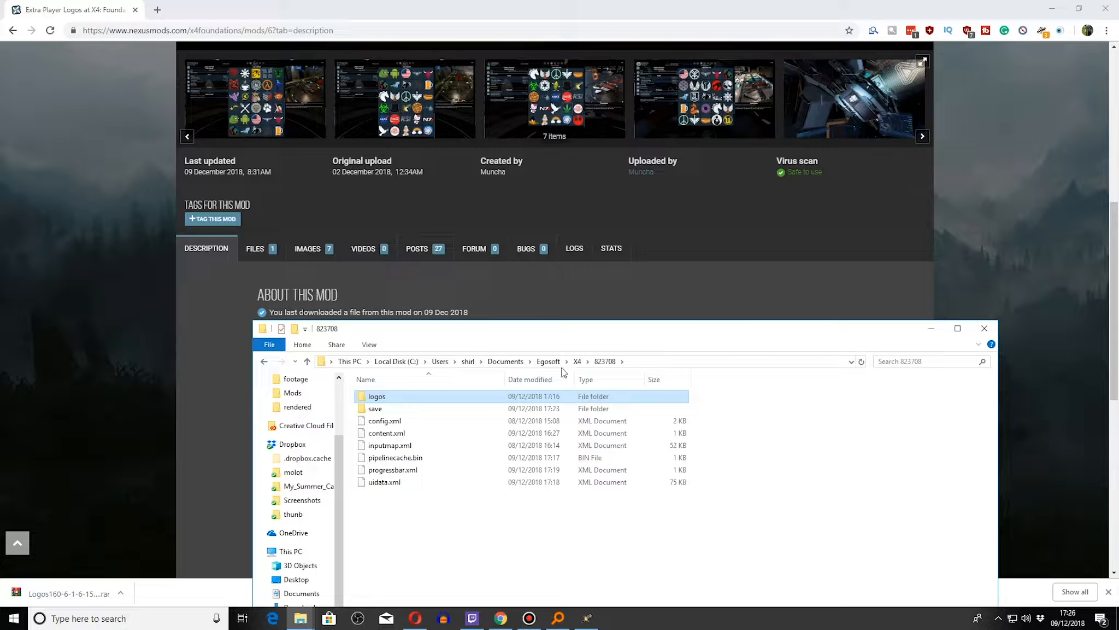
mouse_move(438, 409)
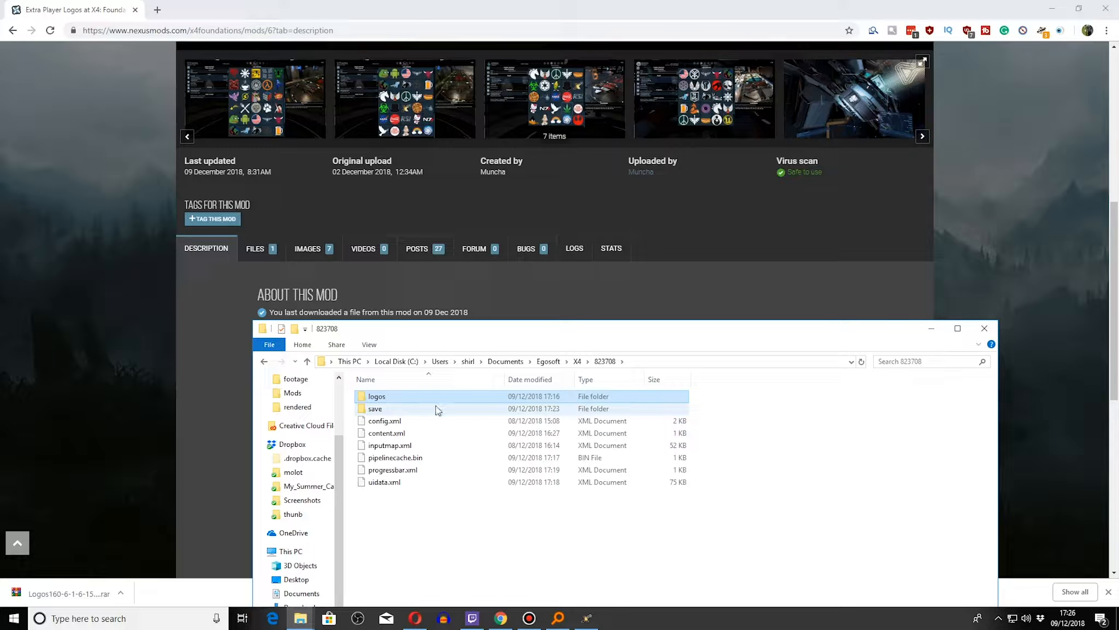
mouse_move(377, 396)
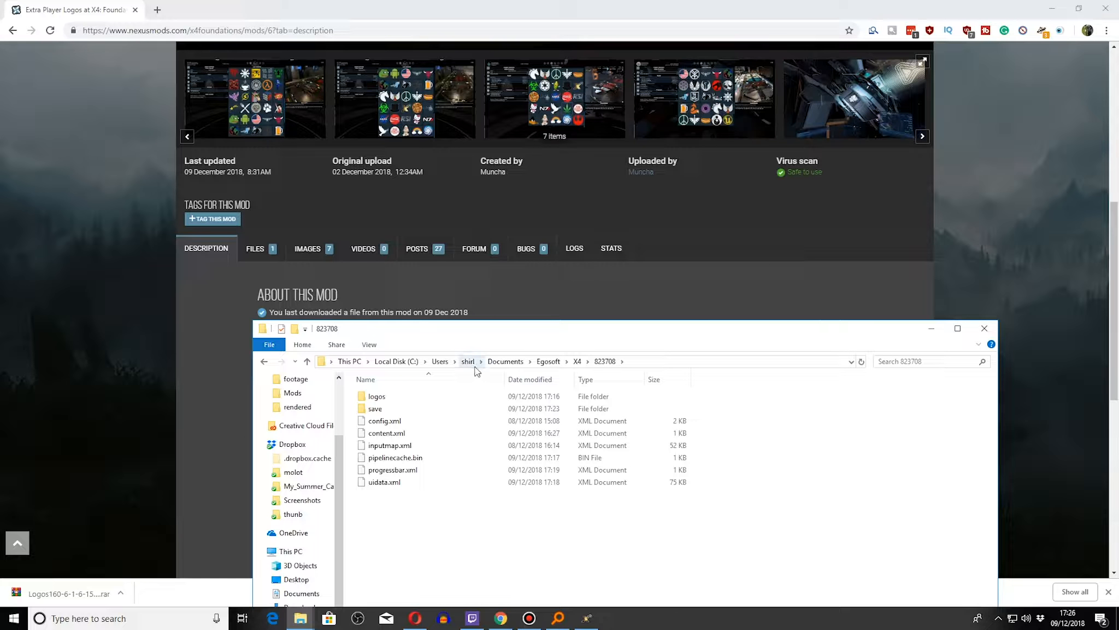
mouse_move(548, 362)
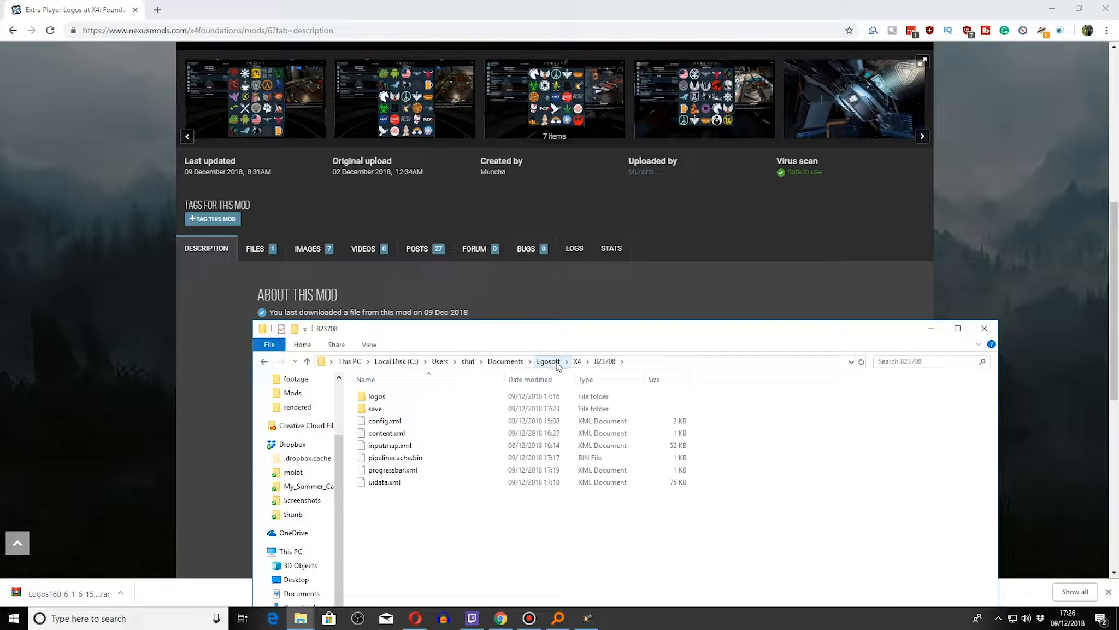
mouse_move(604, 361)
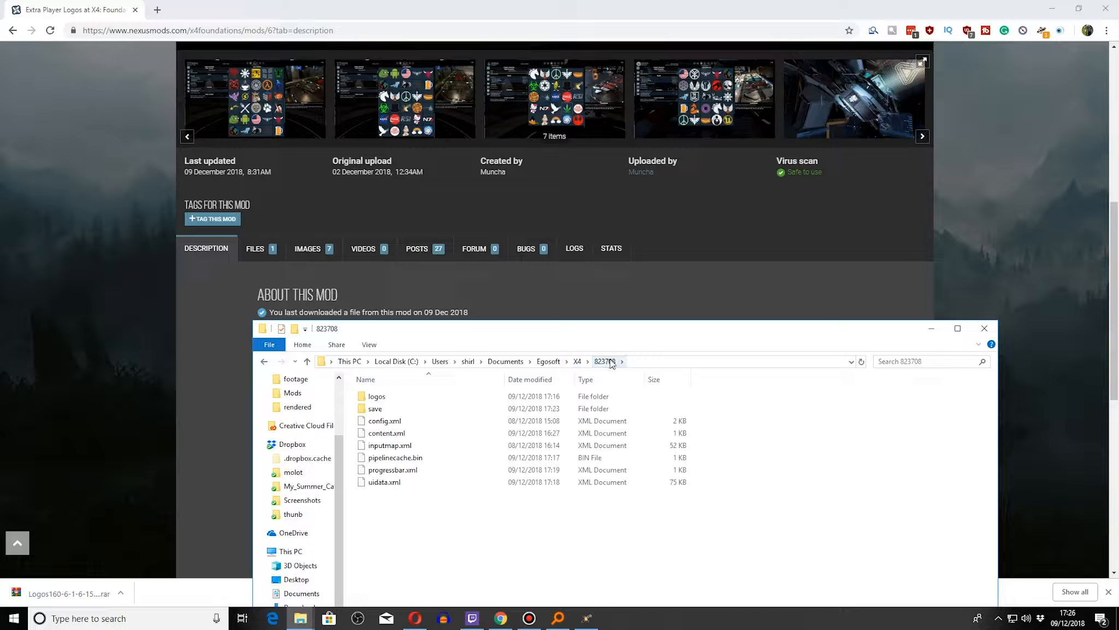
mouse_move(604, 366)
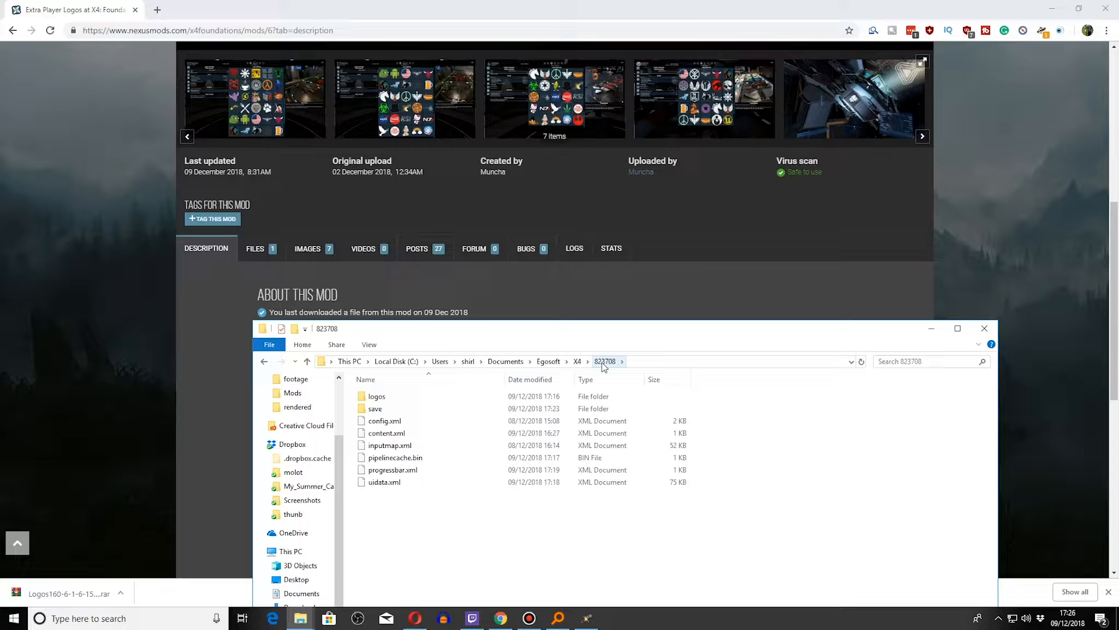
click(376, 395)
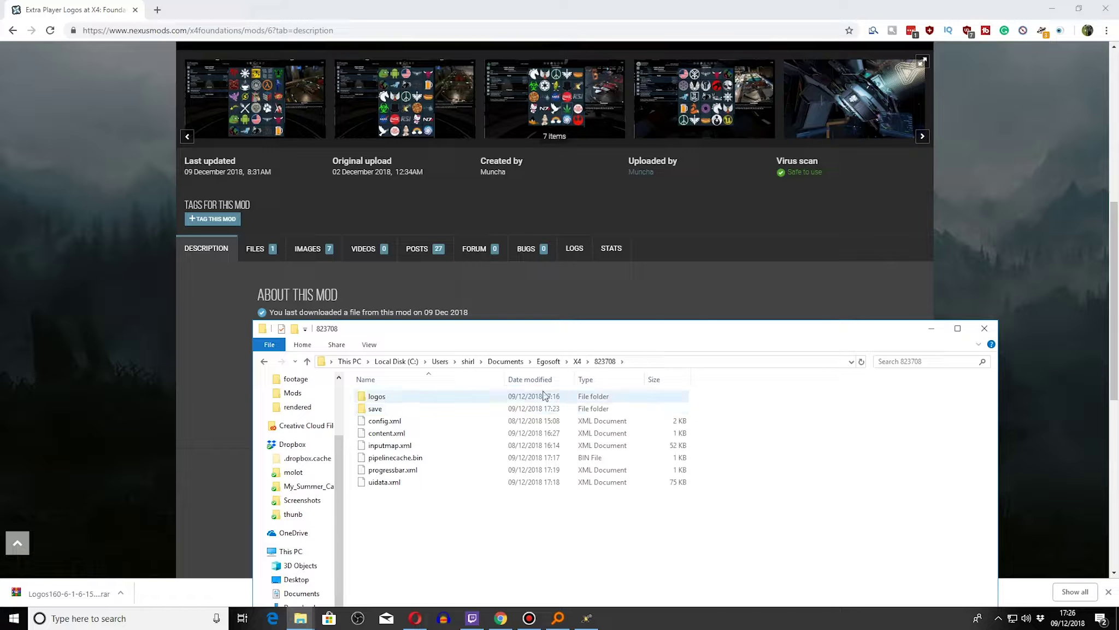
mouse_move(376, 397)
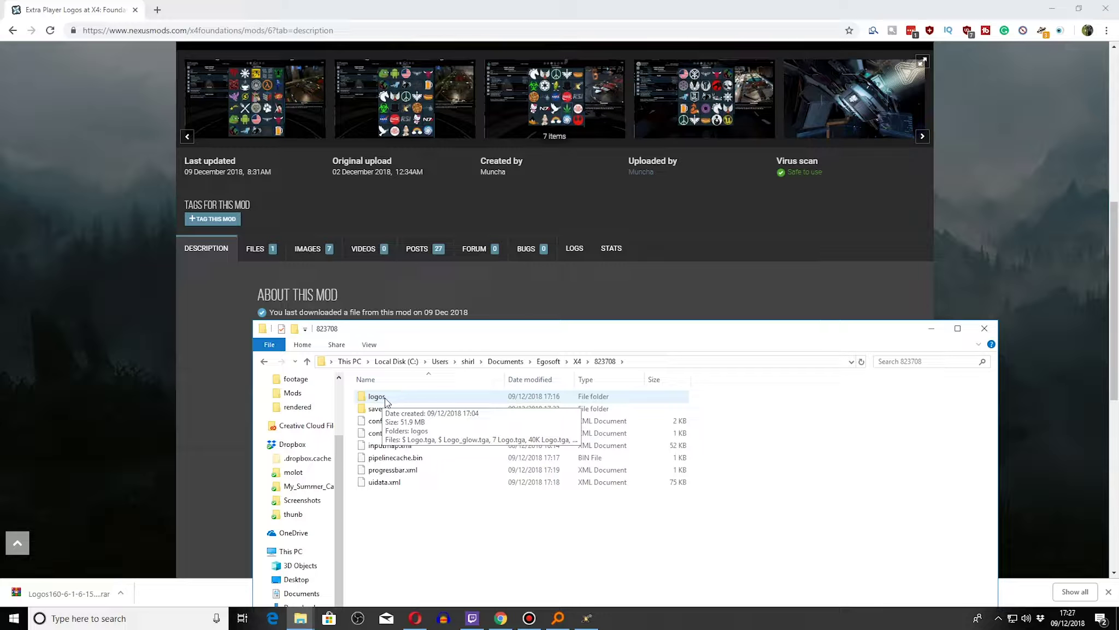
Check the logos folder for the TARGA logo files and the Logos160 .rar archive.
double_click(377, 396)
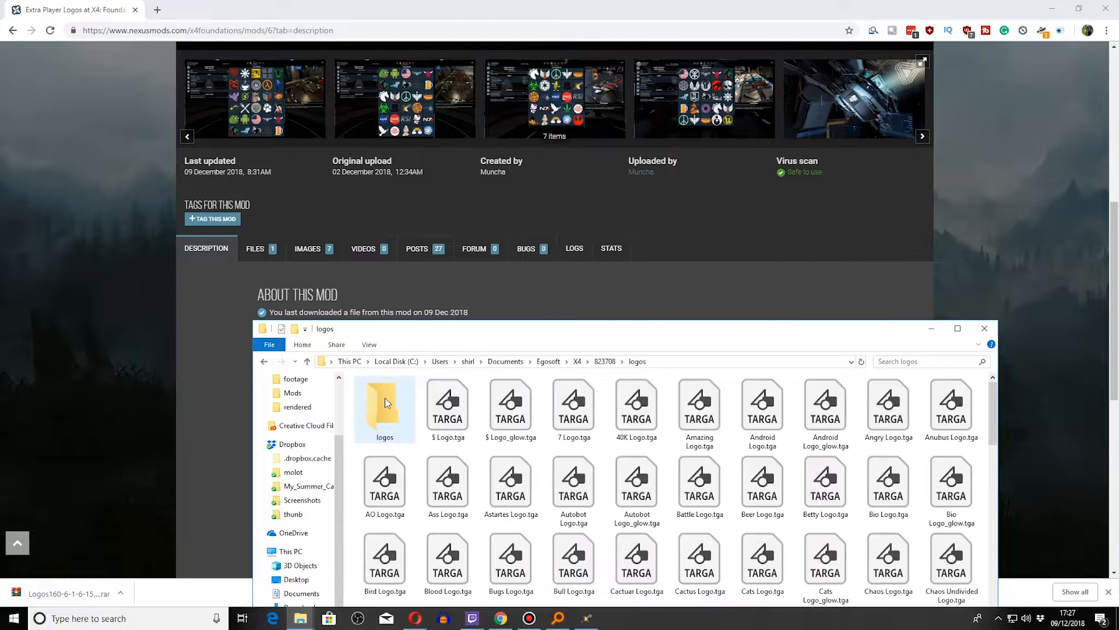
scroll(down, 3)
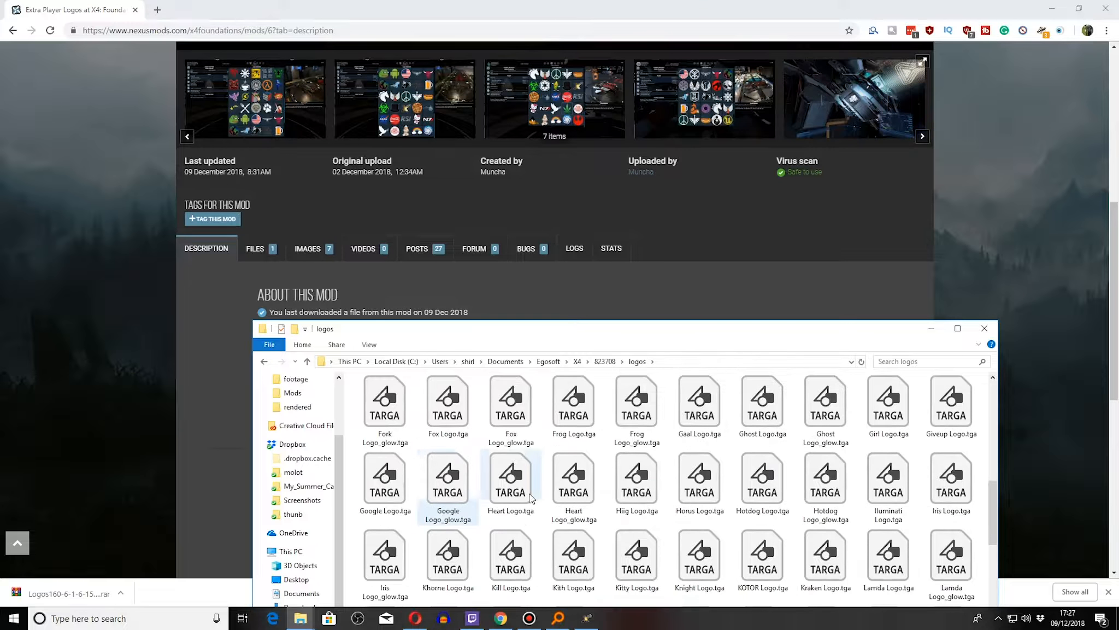
scroll(down, 3)
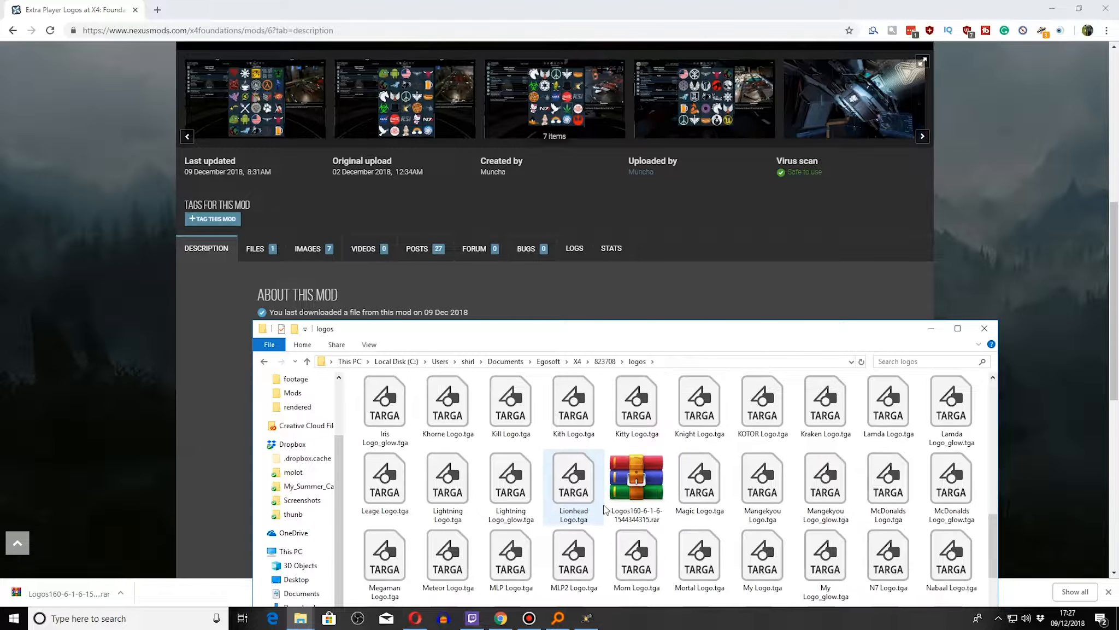
click(635, 477)
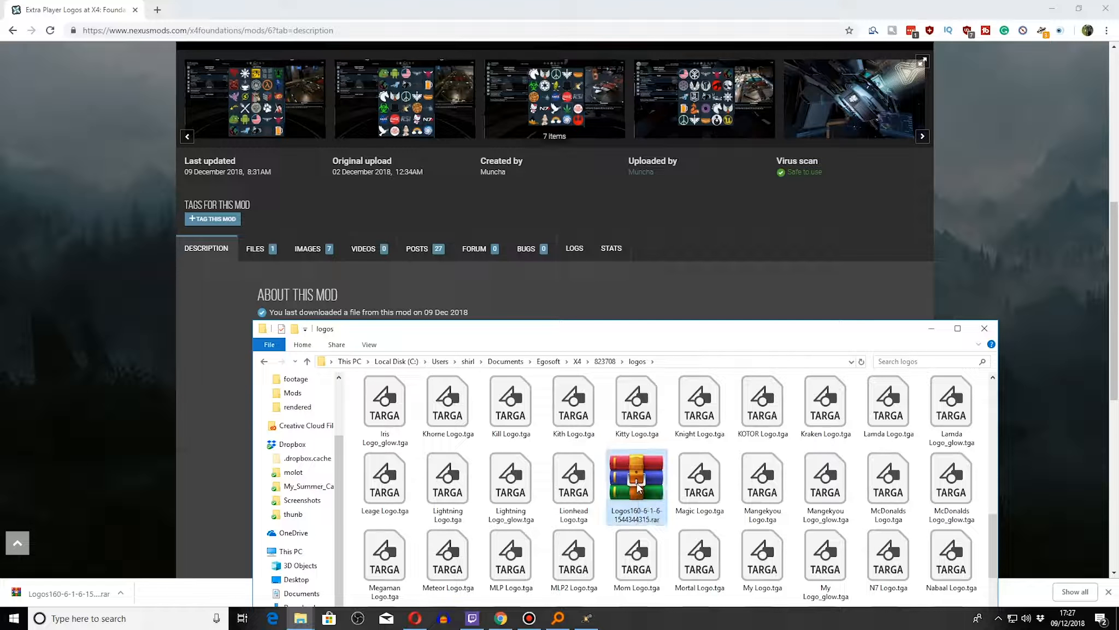
right_click(636, 478)
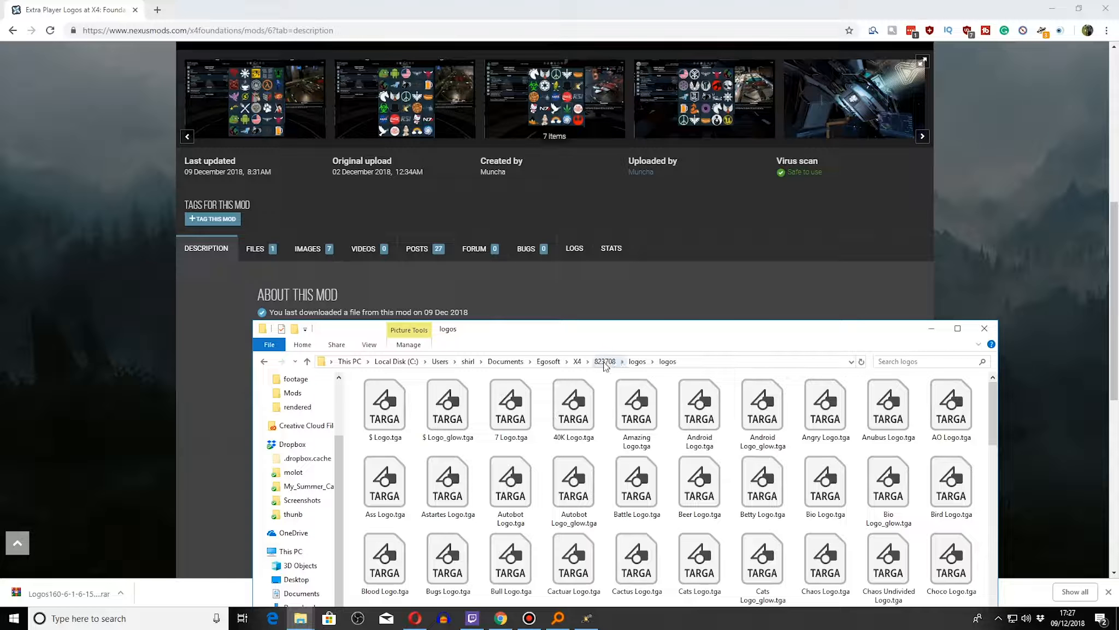
click(604, 361)
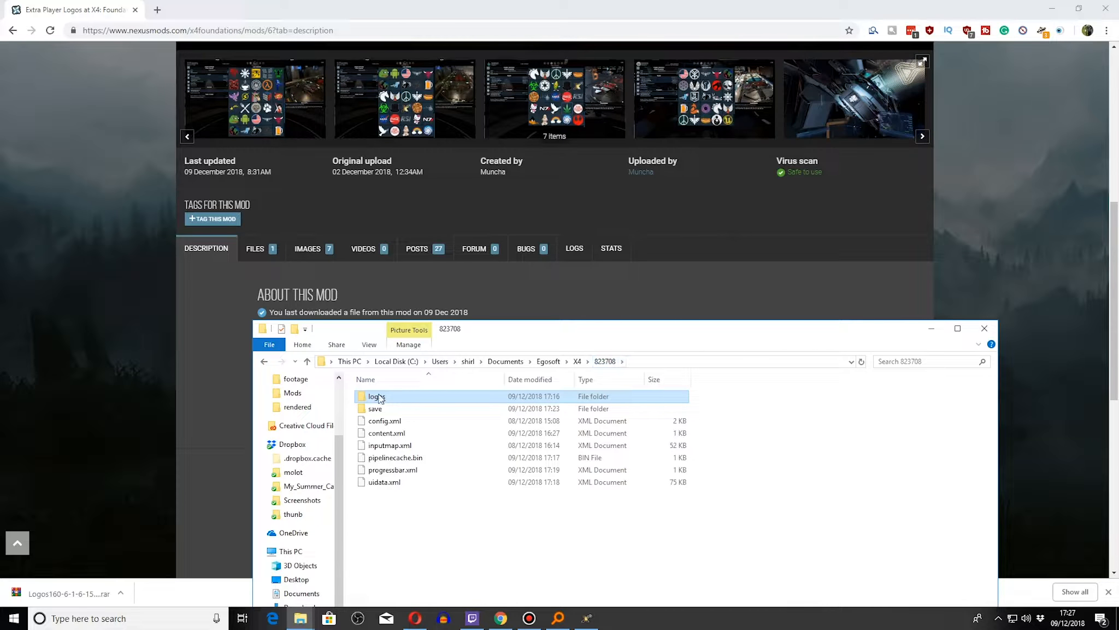
double_click(374, 396)
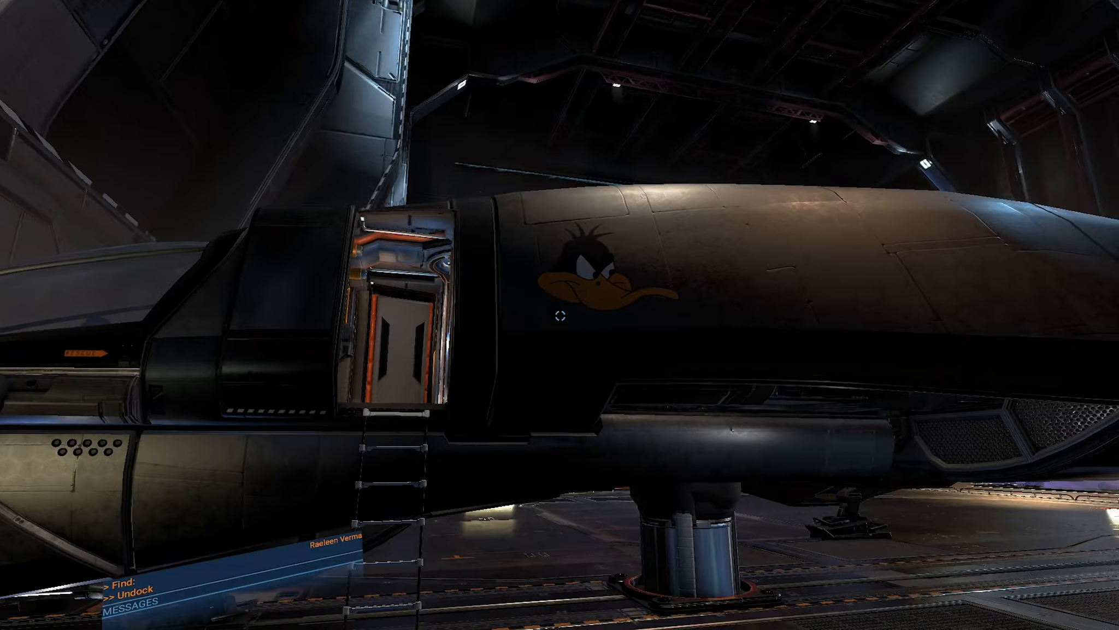
Pause the game and open the Player Information Logo Selection grid.
key(Escape)
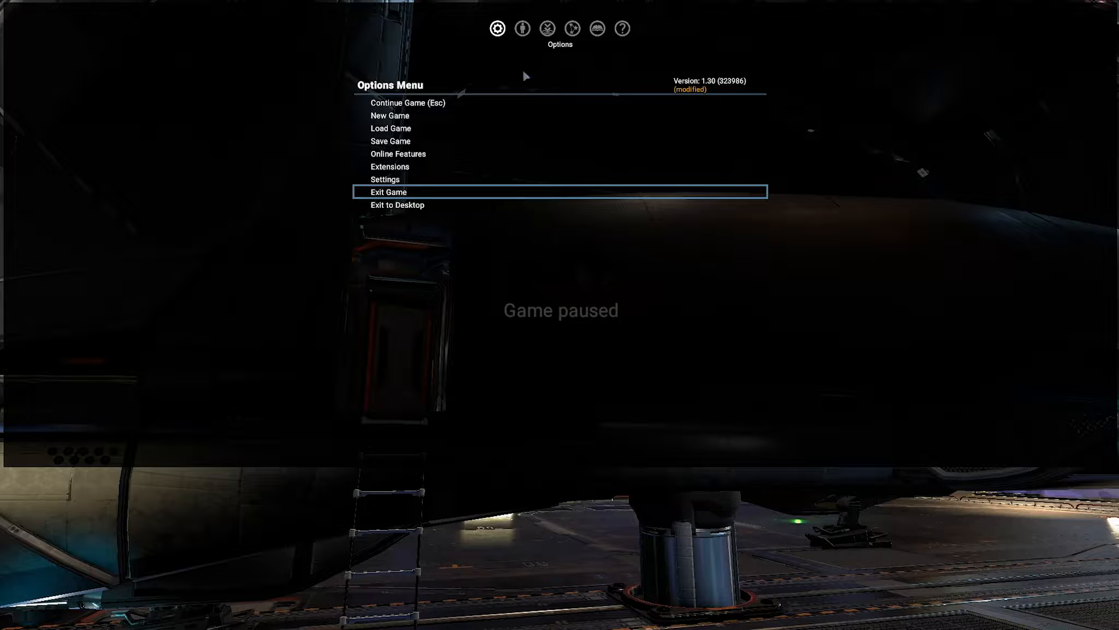
click(522, 29)
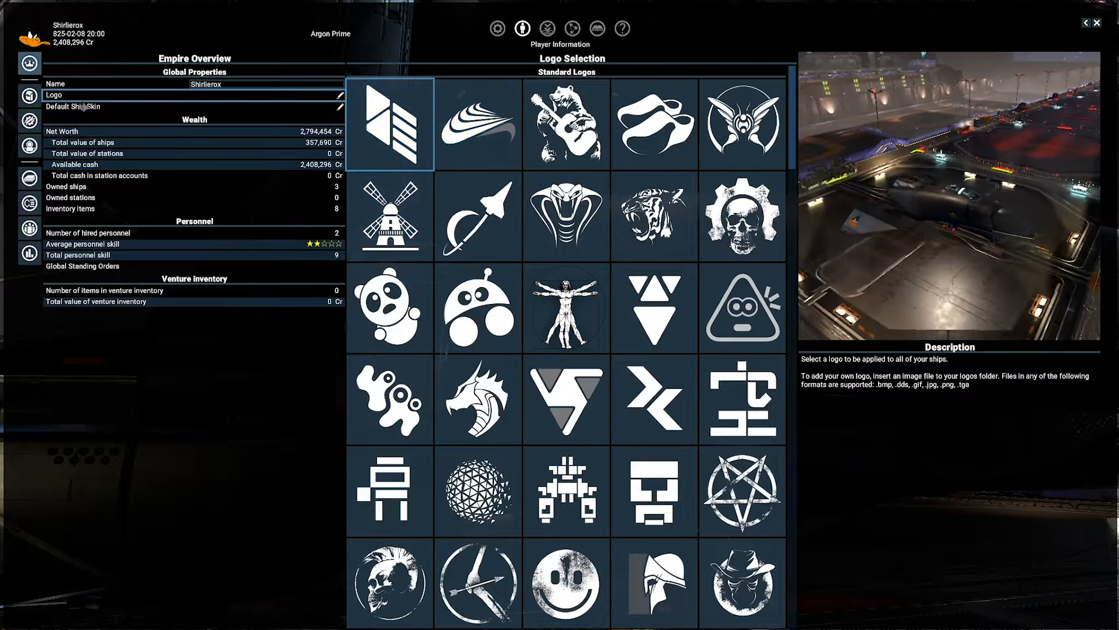
click(565, 308)
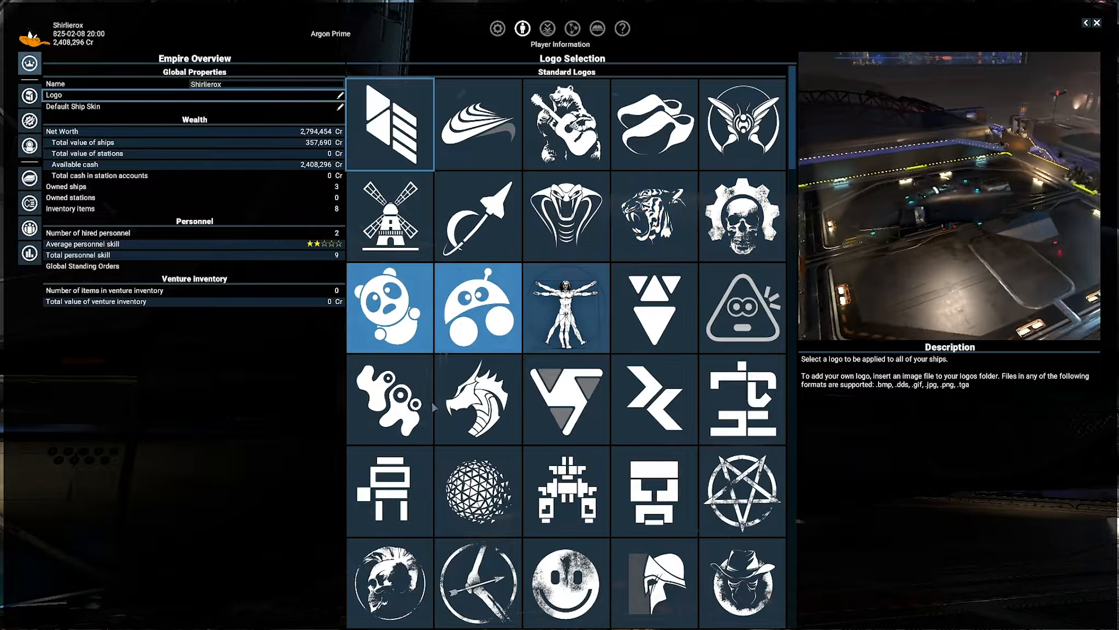
scroll(down, 3)
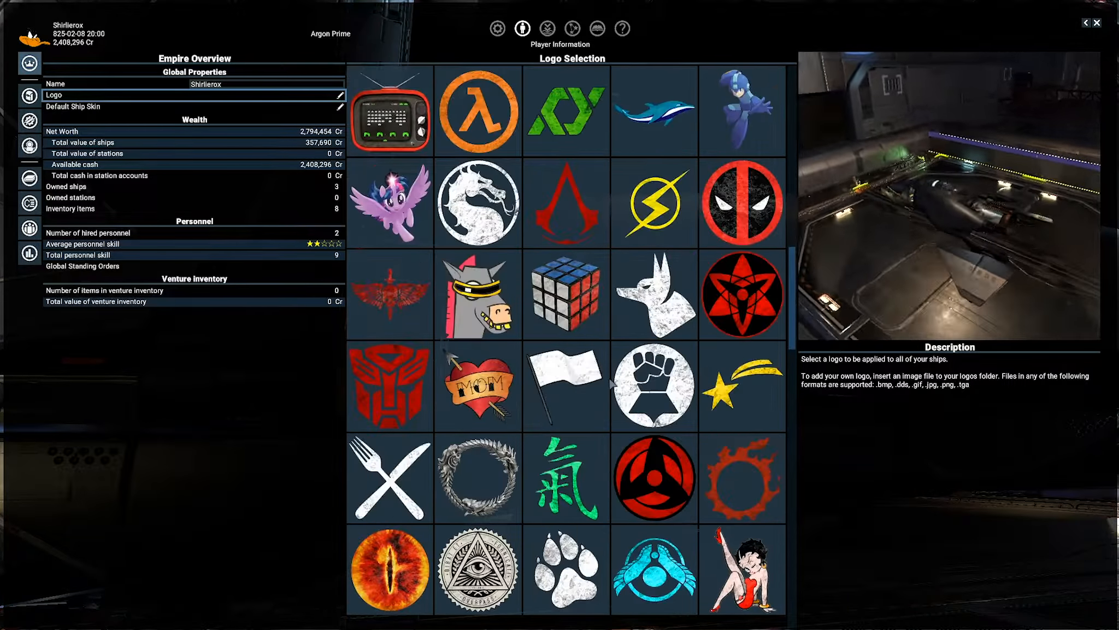
scroll(up, 3)
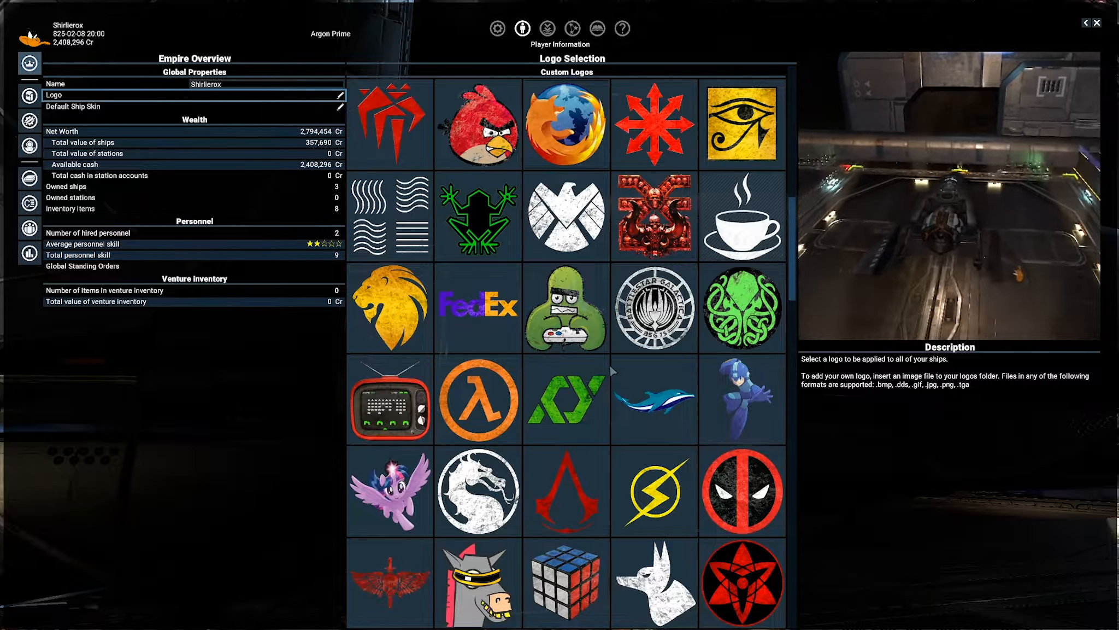
Scroll down to the Custom Logos section and try one of the custom logos.
click(479, 399)
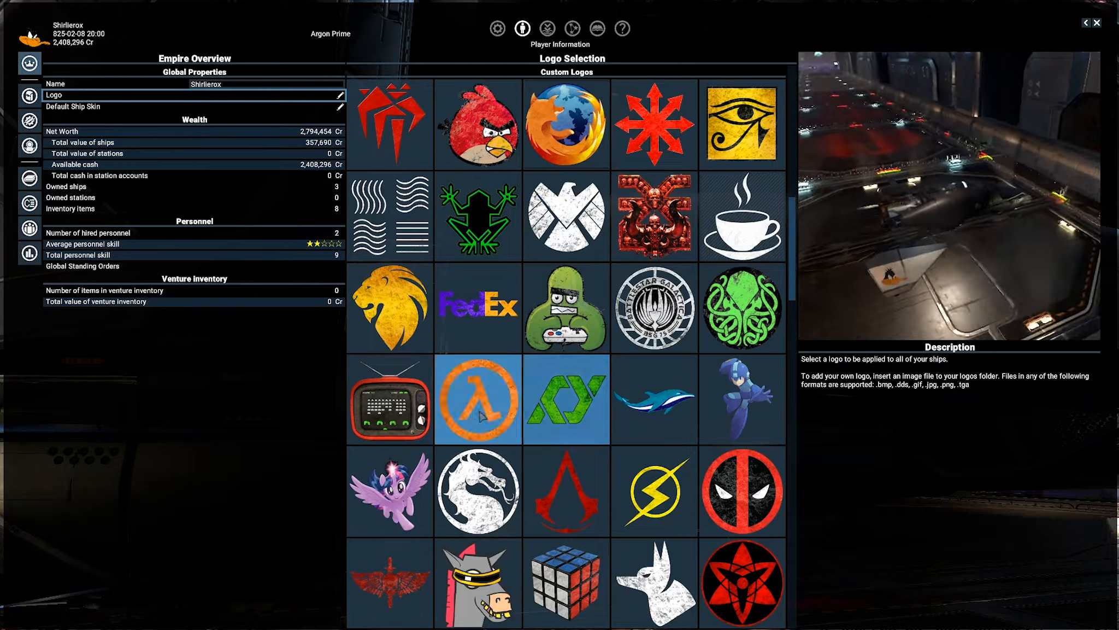
scroll(down, 3)
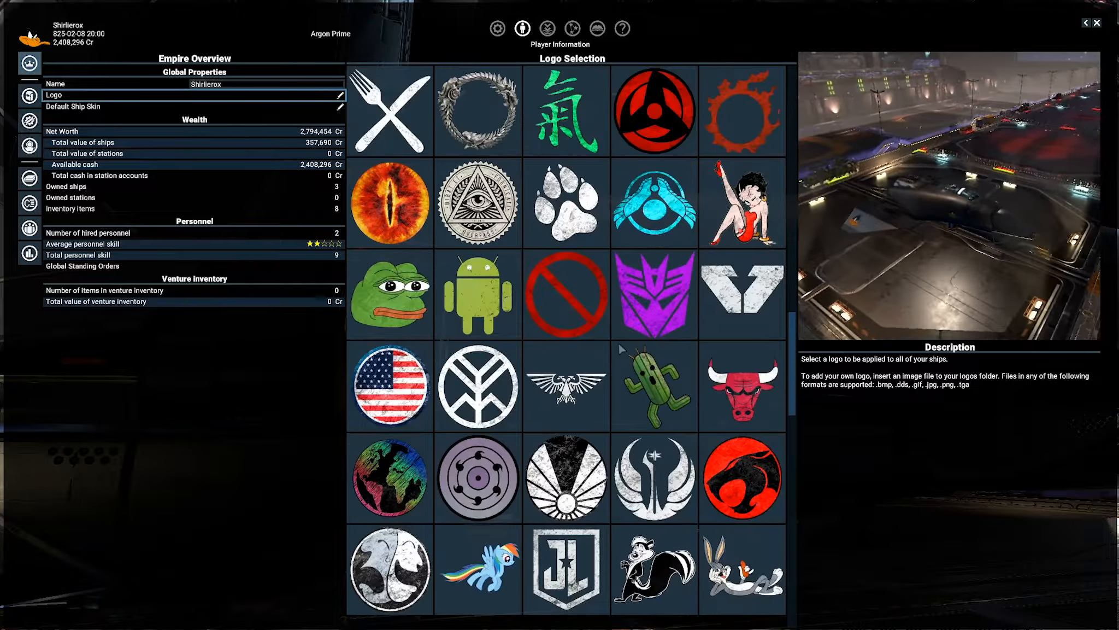
scroll(down, 3)
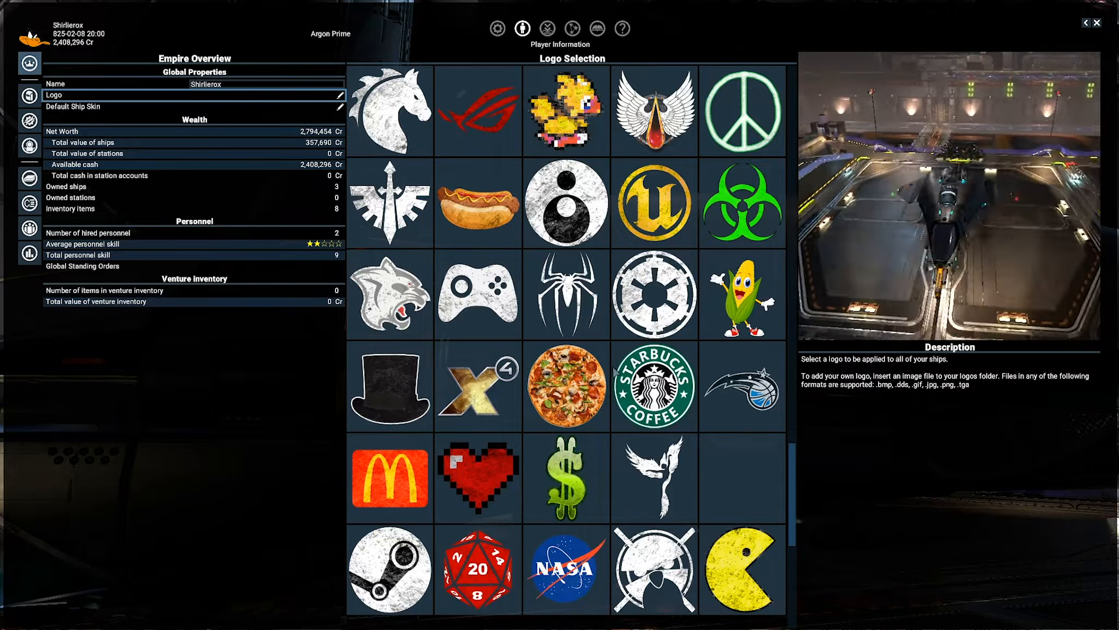
click(478, 386)
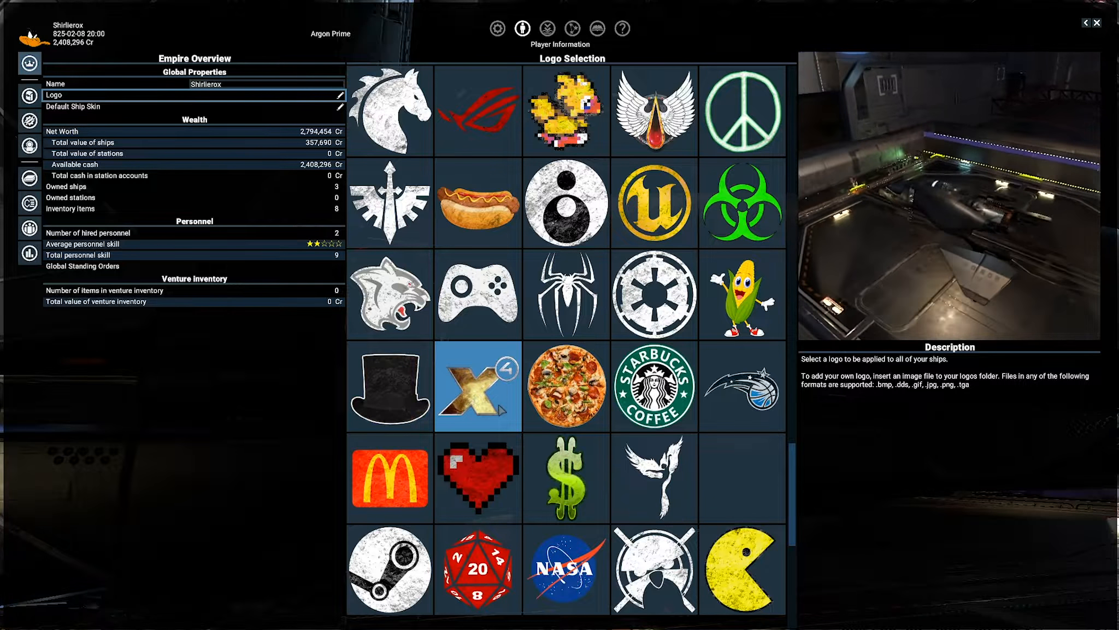
scroll(down, 3)
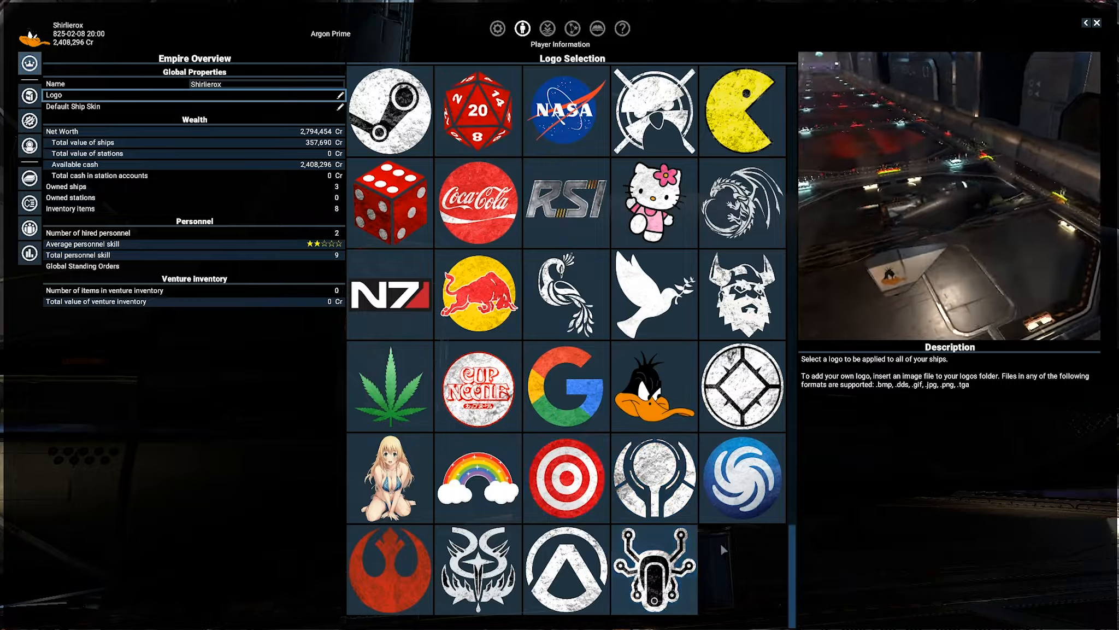
scroll(down, 3)
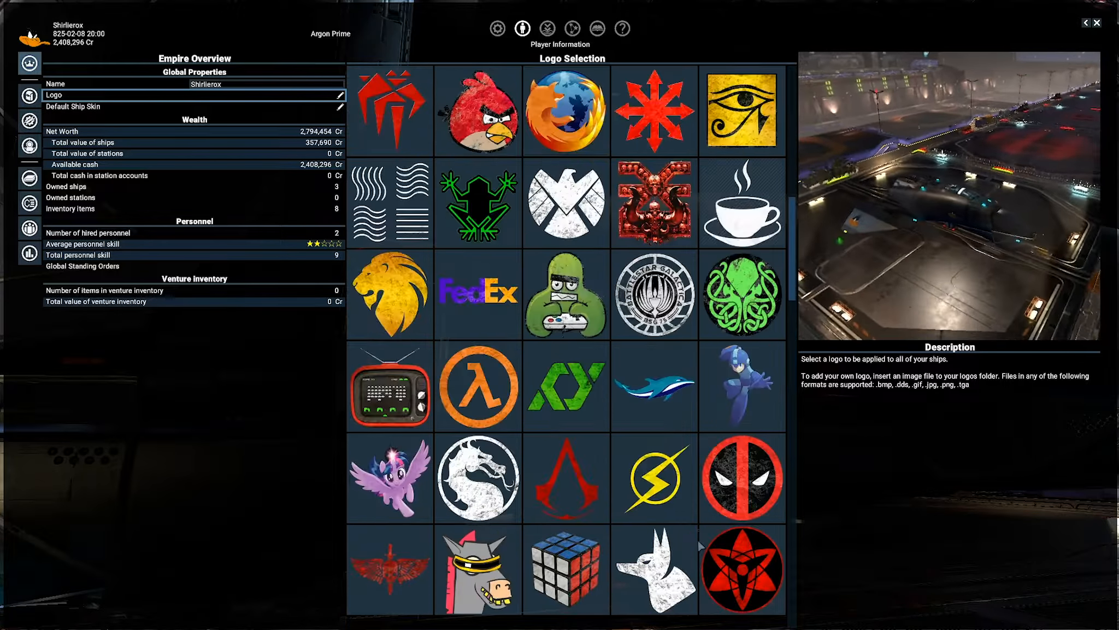
scroll(up, 3)
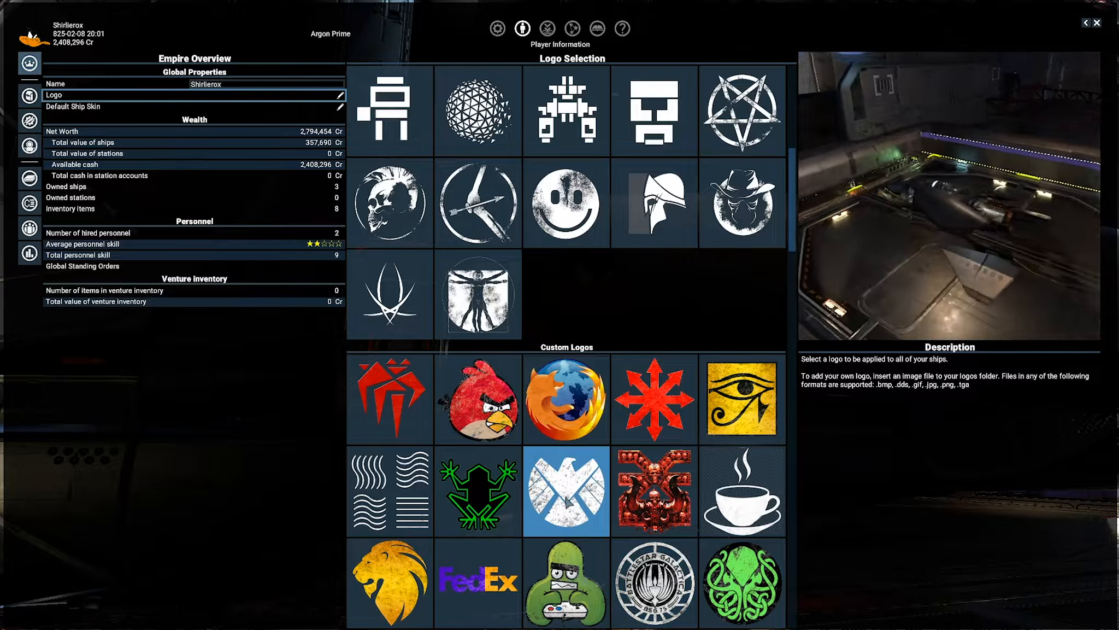
scroll(down, 3)
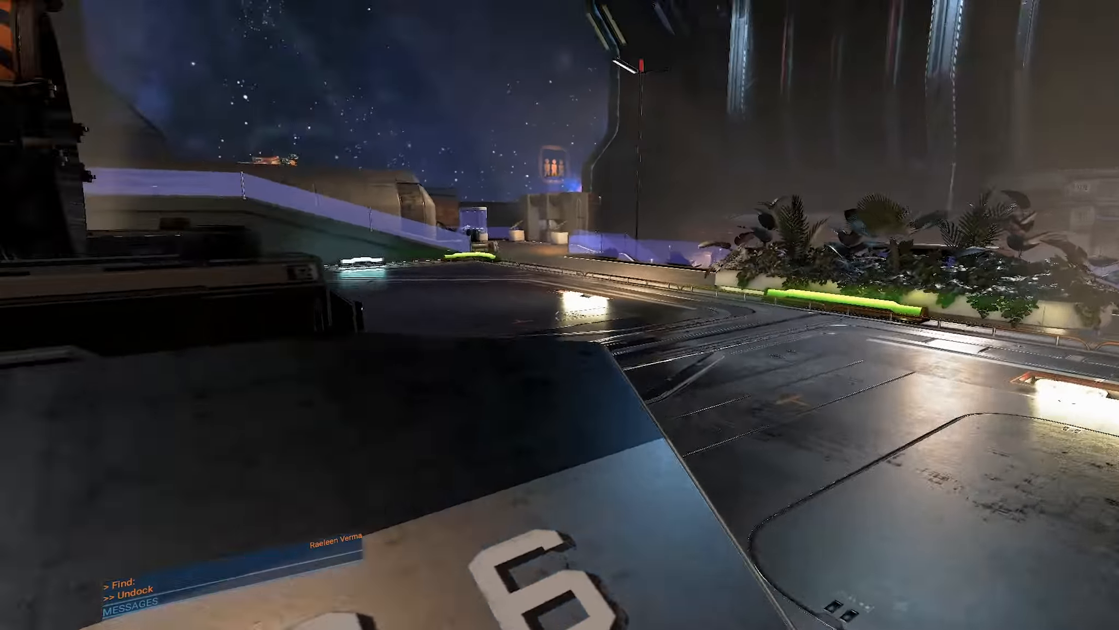
mouse_move(559, 315)
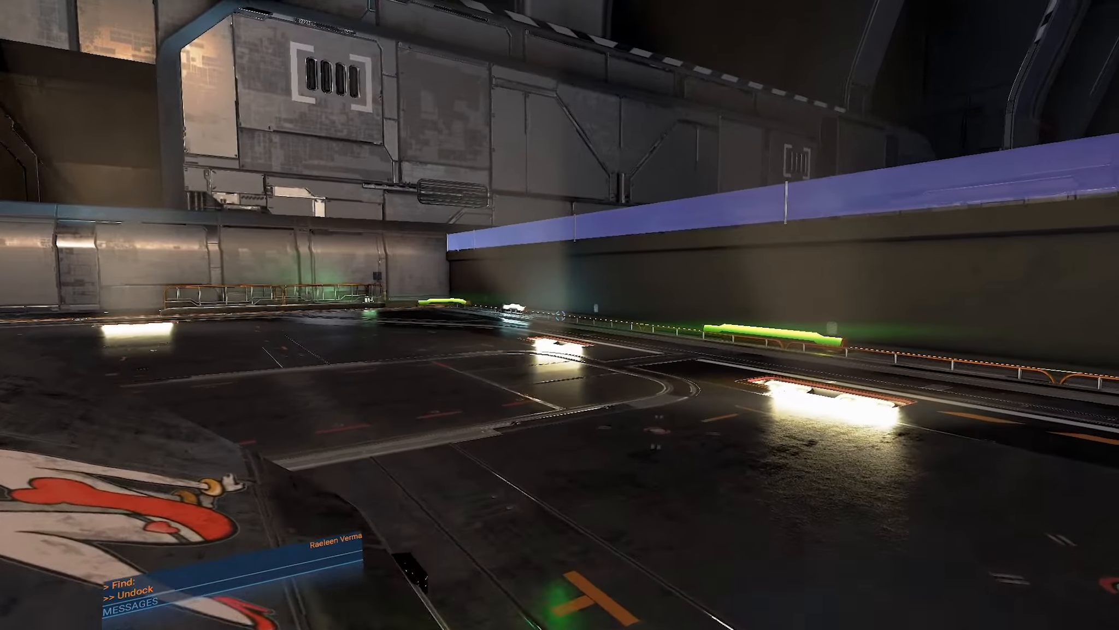
Choose a new custom logo, view it on the docked ship's hull, then pause.
key(Escape)
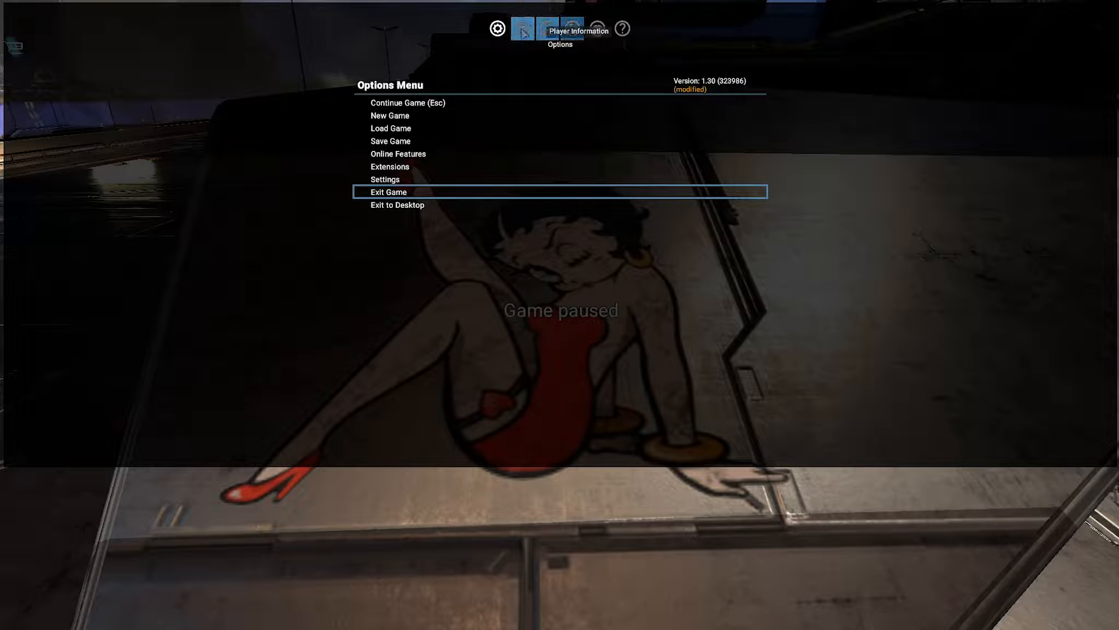
click(522, 29)
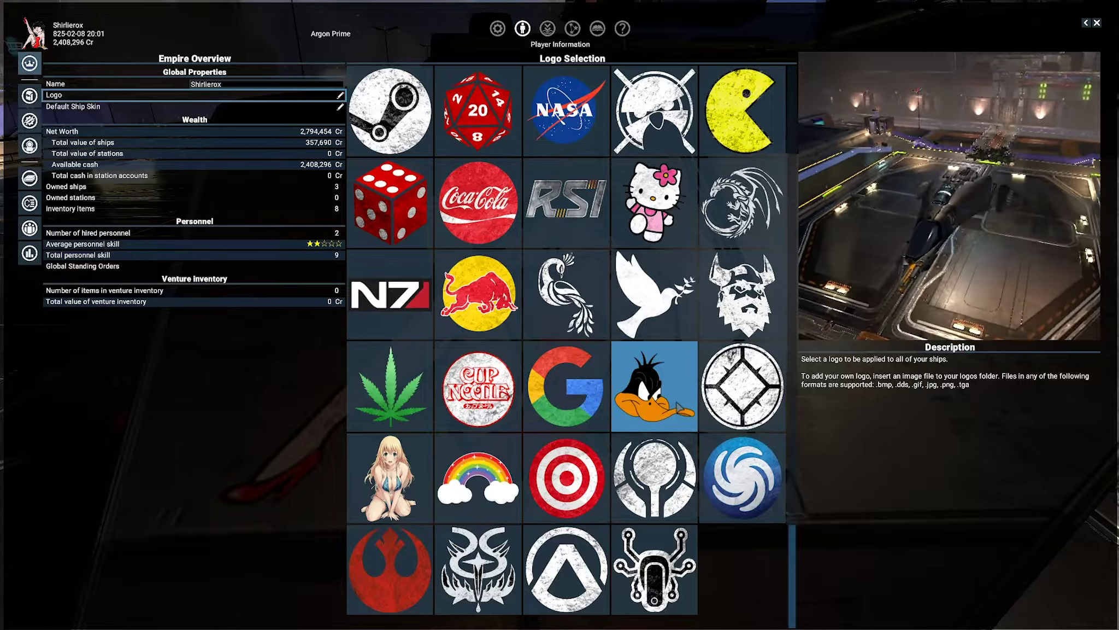
click(566, 202)
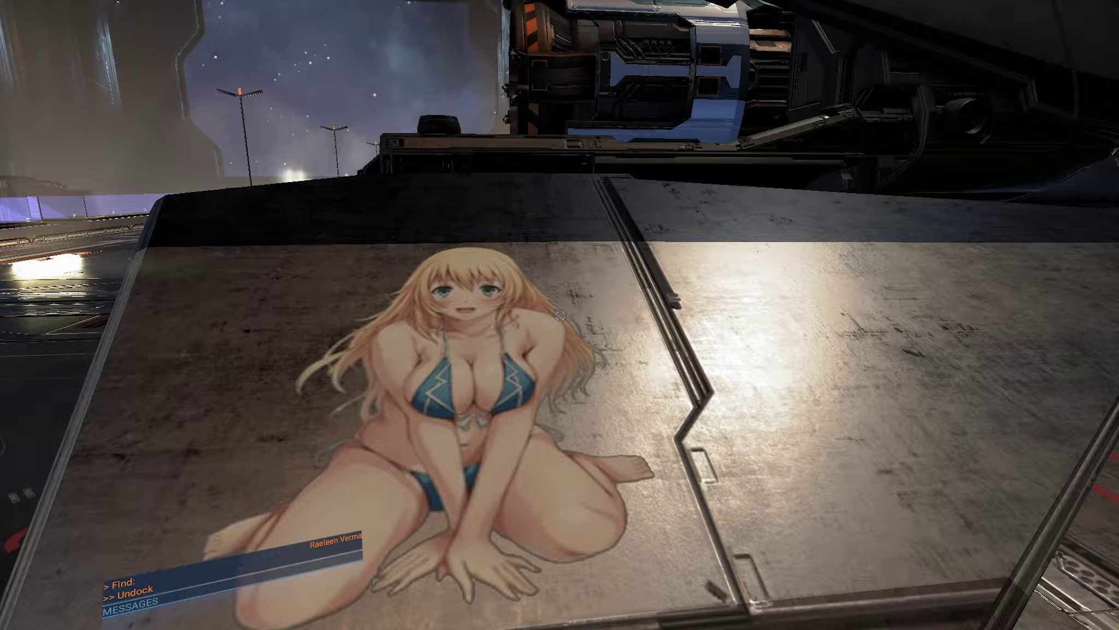
key(Escape)
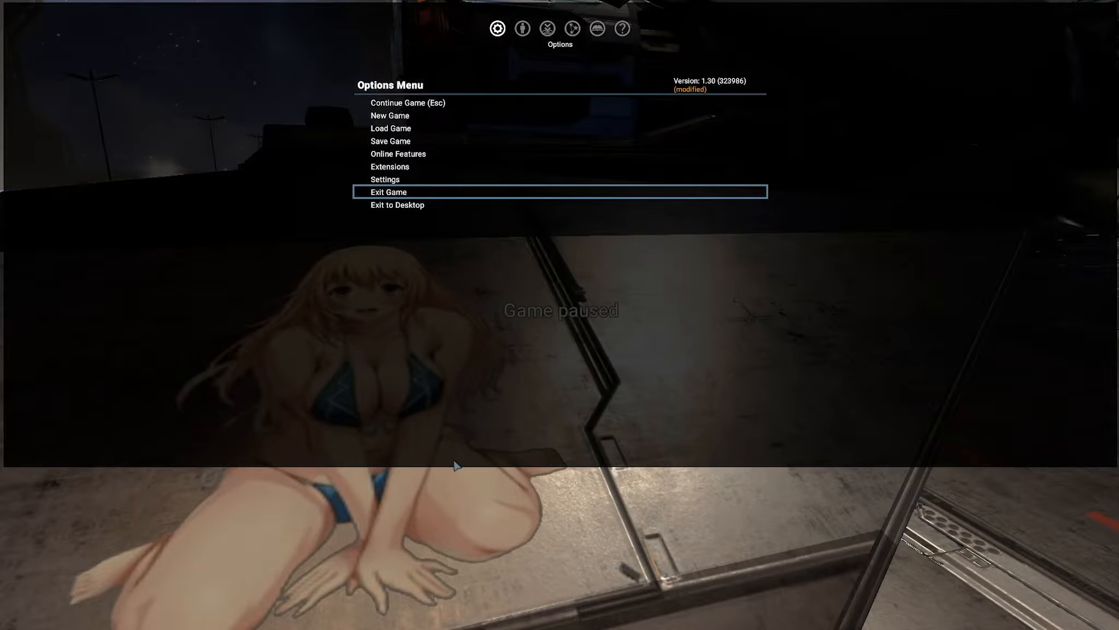
mouse_move(405, 202)
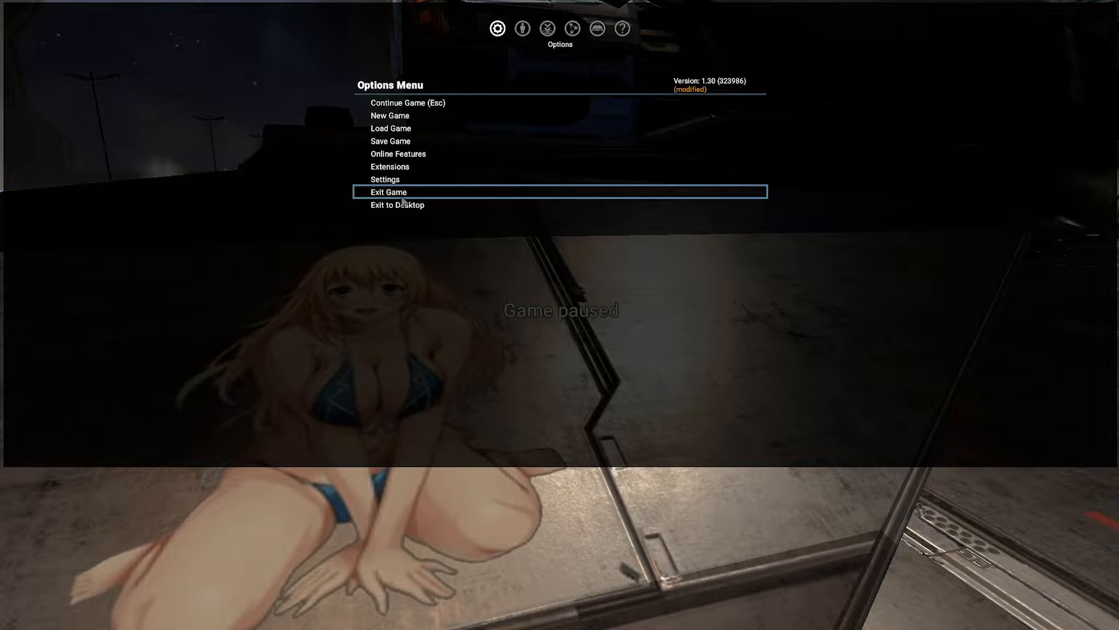
mouse_move(438, 203)
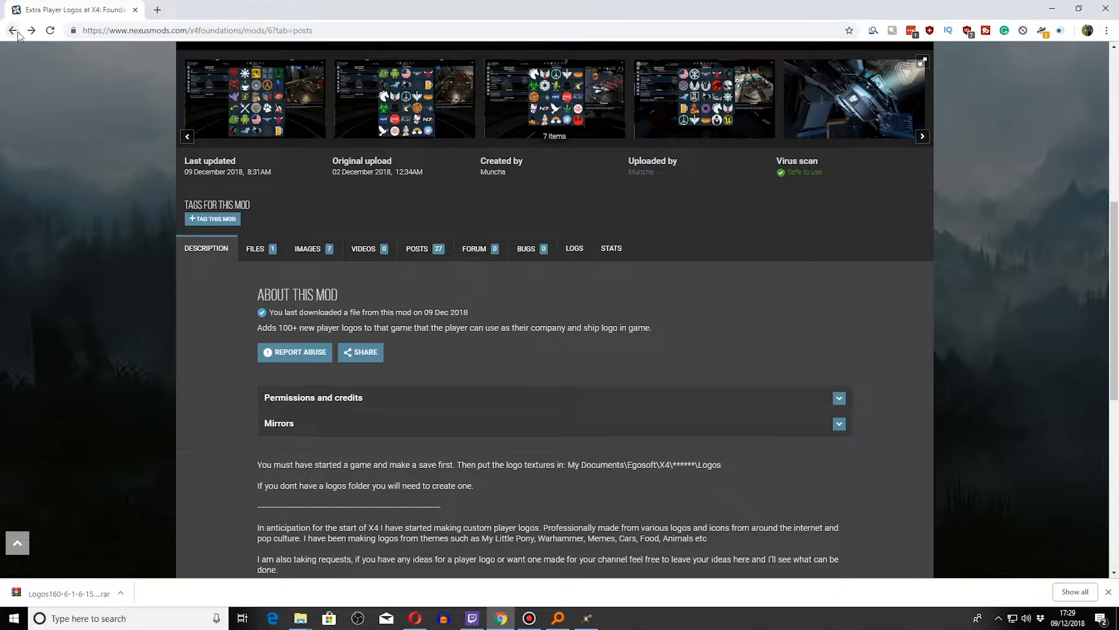
Go back to the X4: Foundations mods list and scroll through the tiles.
click(12, 30)
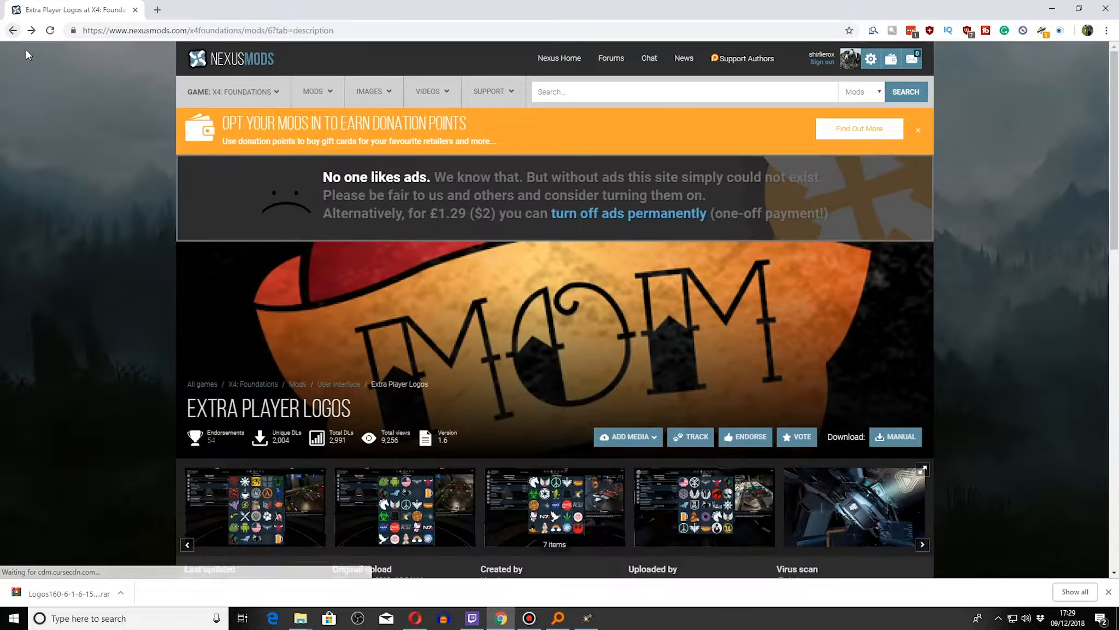
scroll(down, 3)
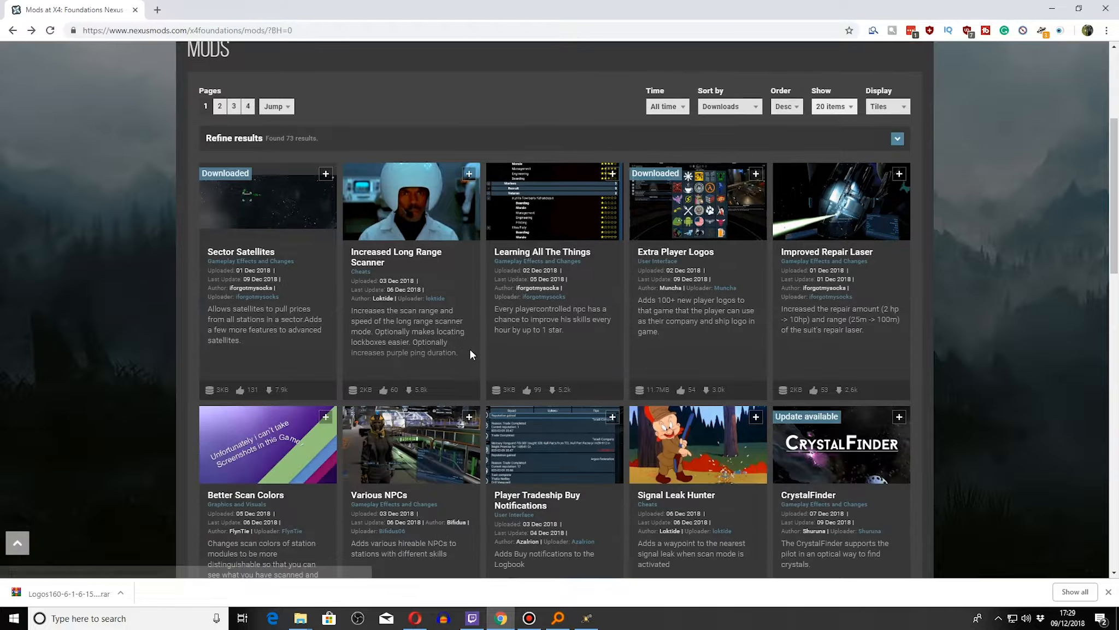
mouse_move(634, 122)
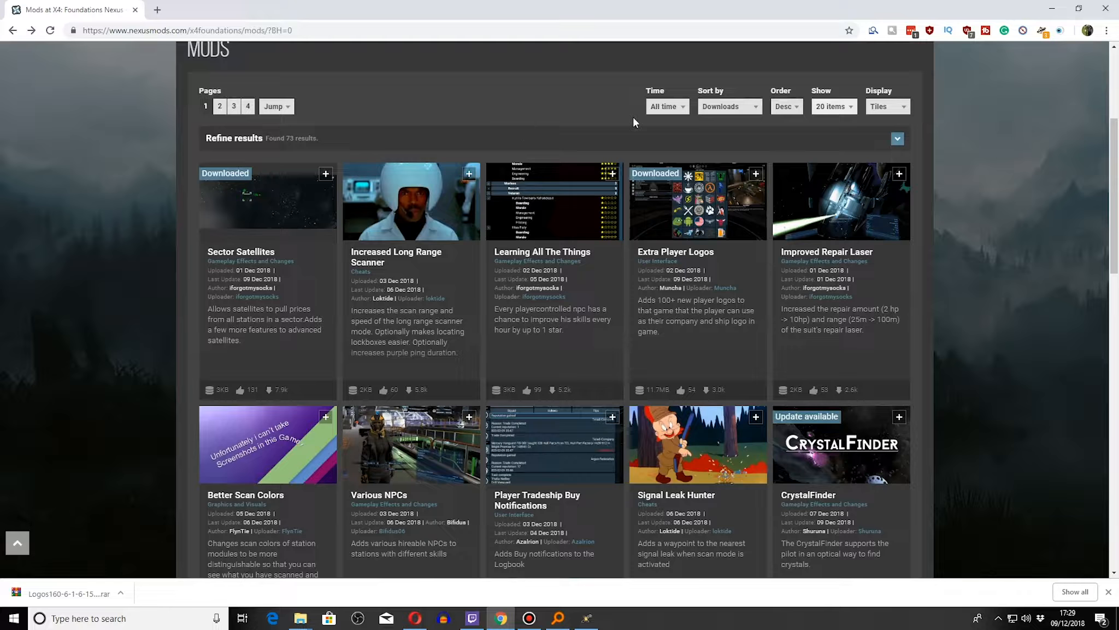
mouse_move(669, 120)
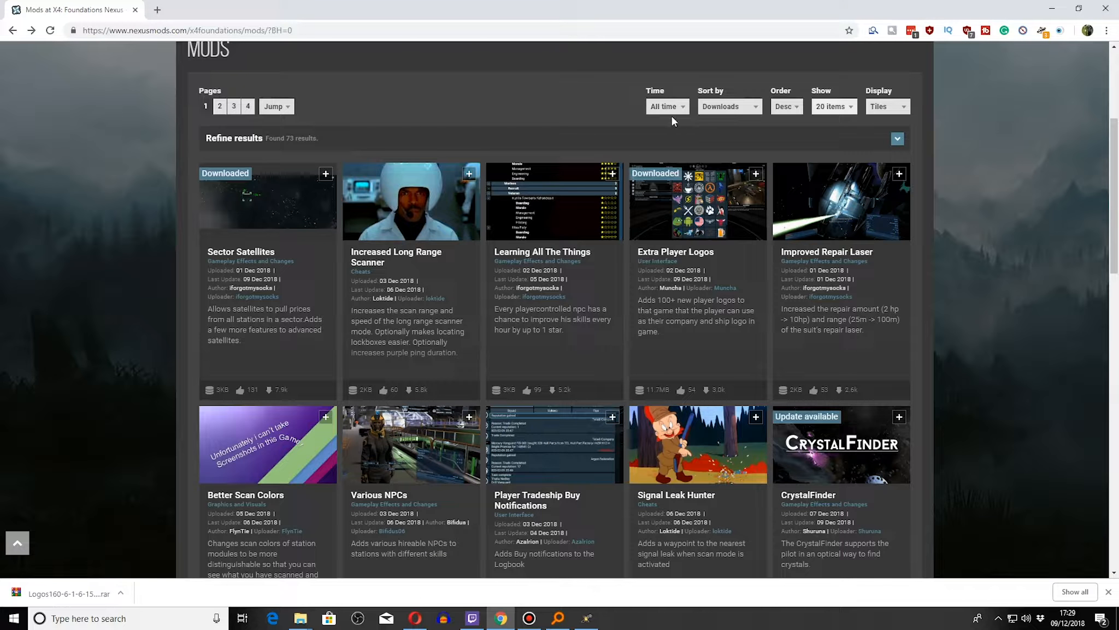
mouse_move(542, 173)
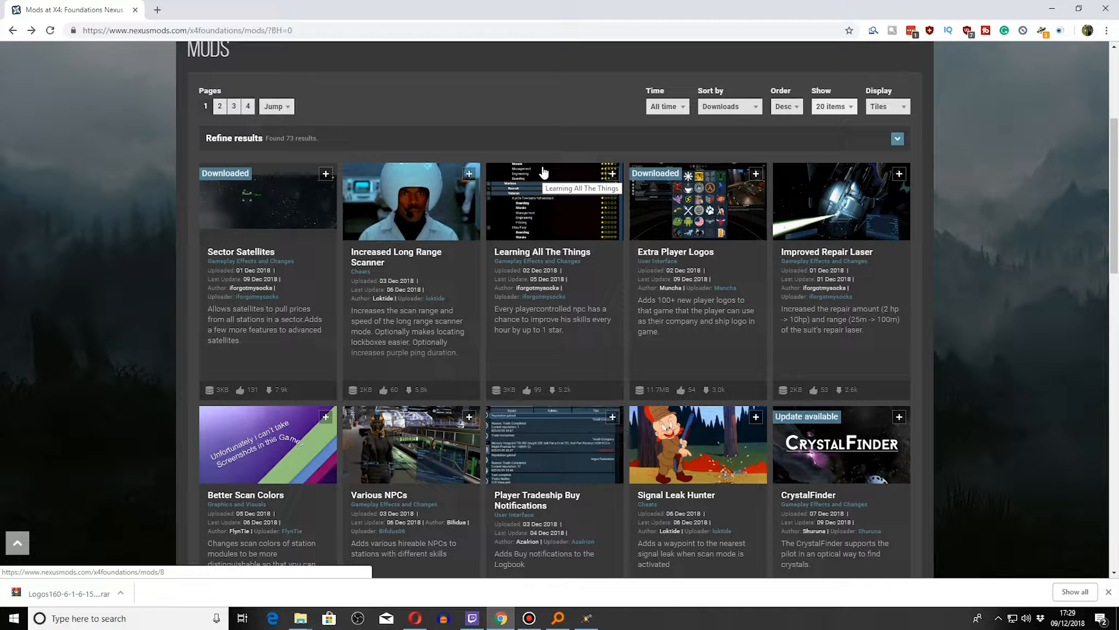
scroll(down, 3)
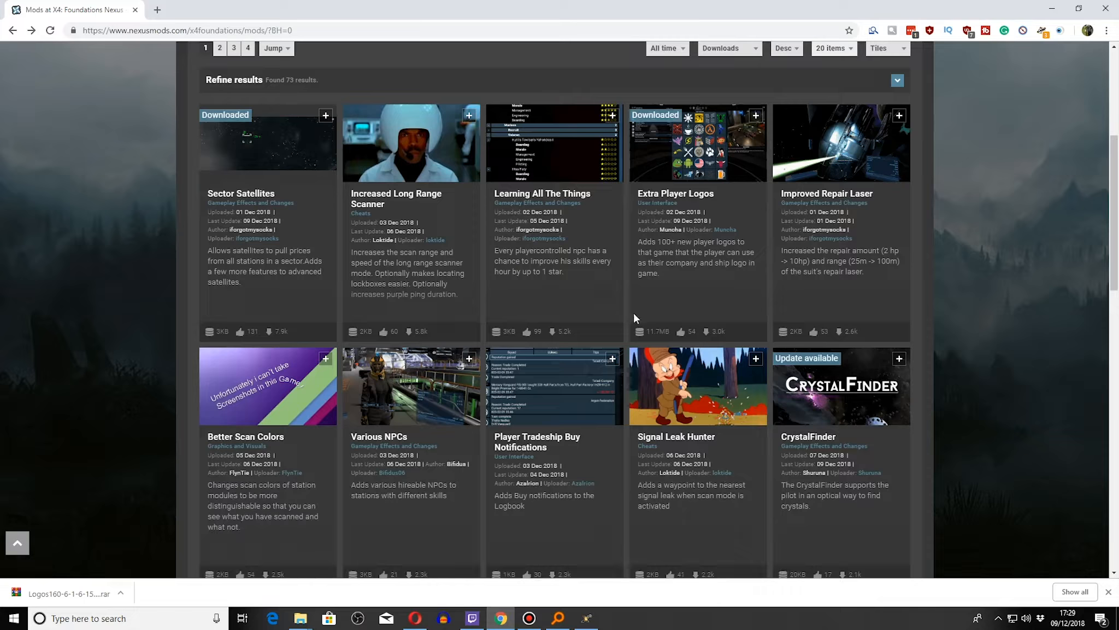
scroll(down, 3)
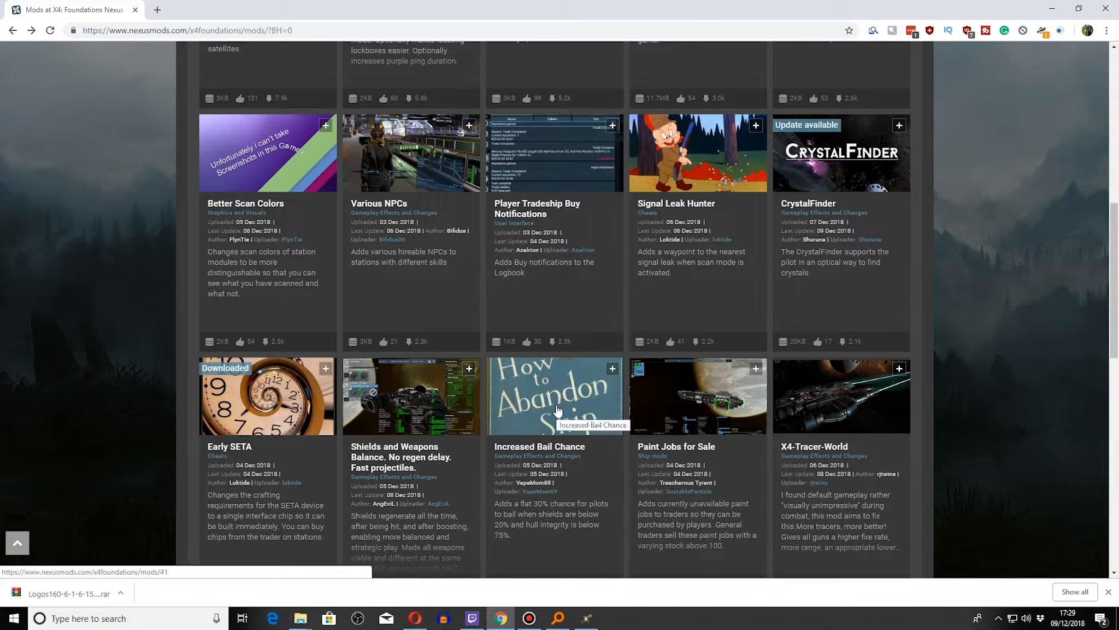
mouse_move(558, 409)
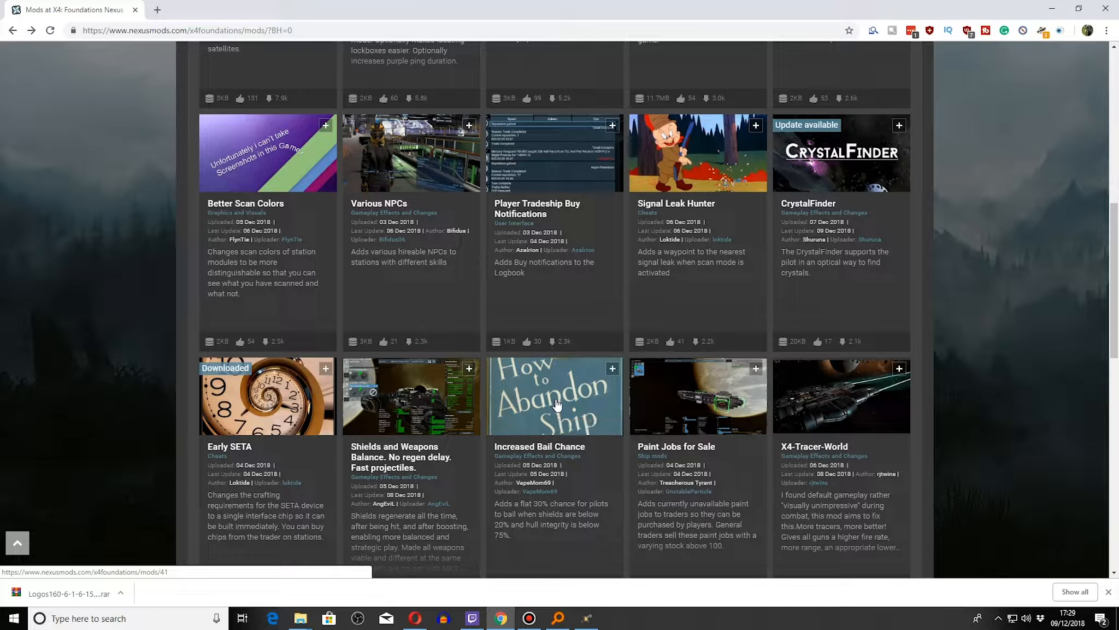
scroll(down, 3)
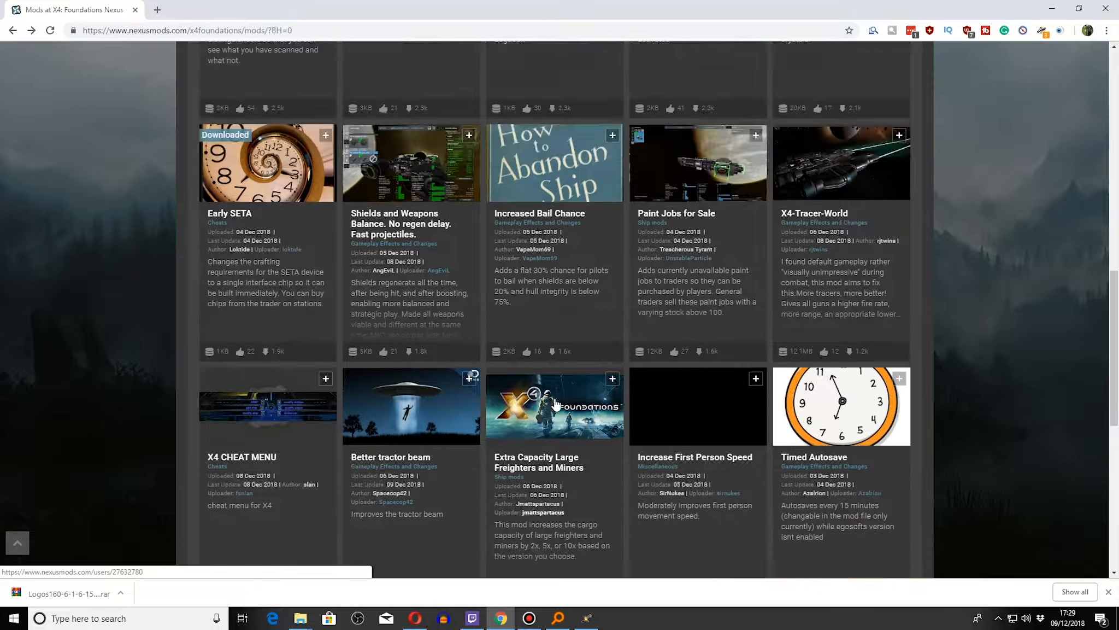
scroll(up, 3)
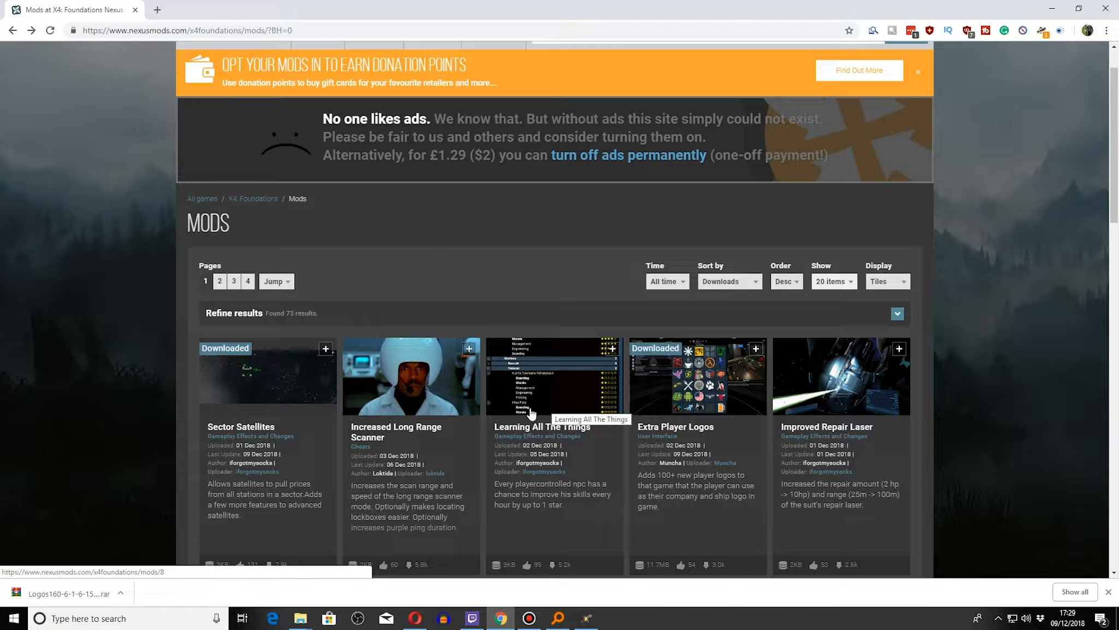
mouse_move(704, 307)
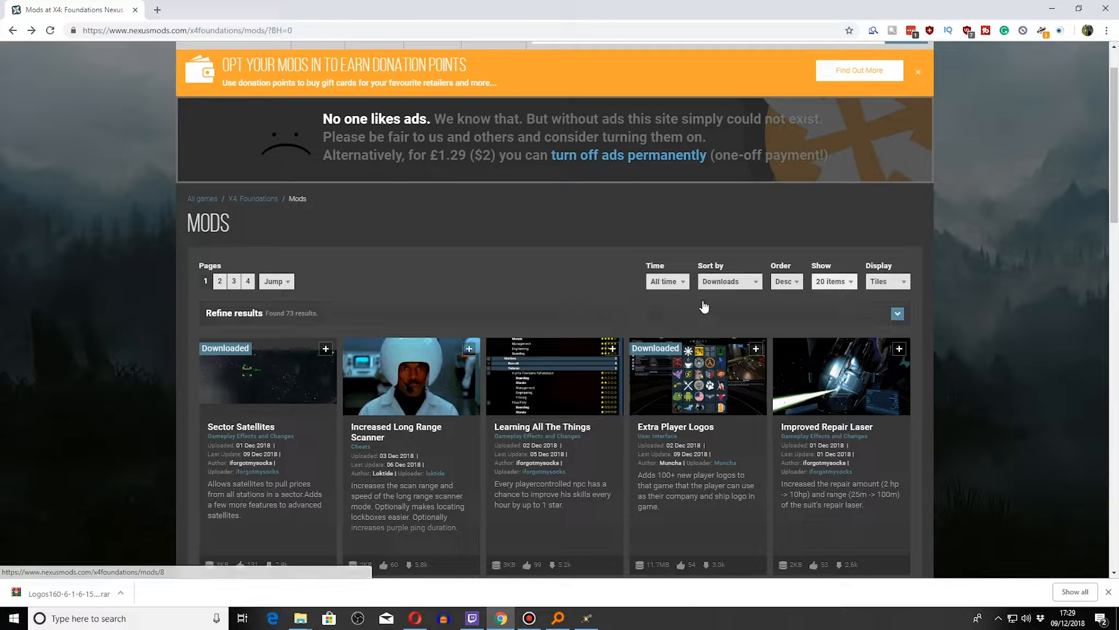
Limit the list to mods from the last 24 hours and scroll to NoSuperHighways.
click(664, 280)
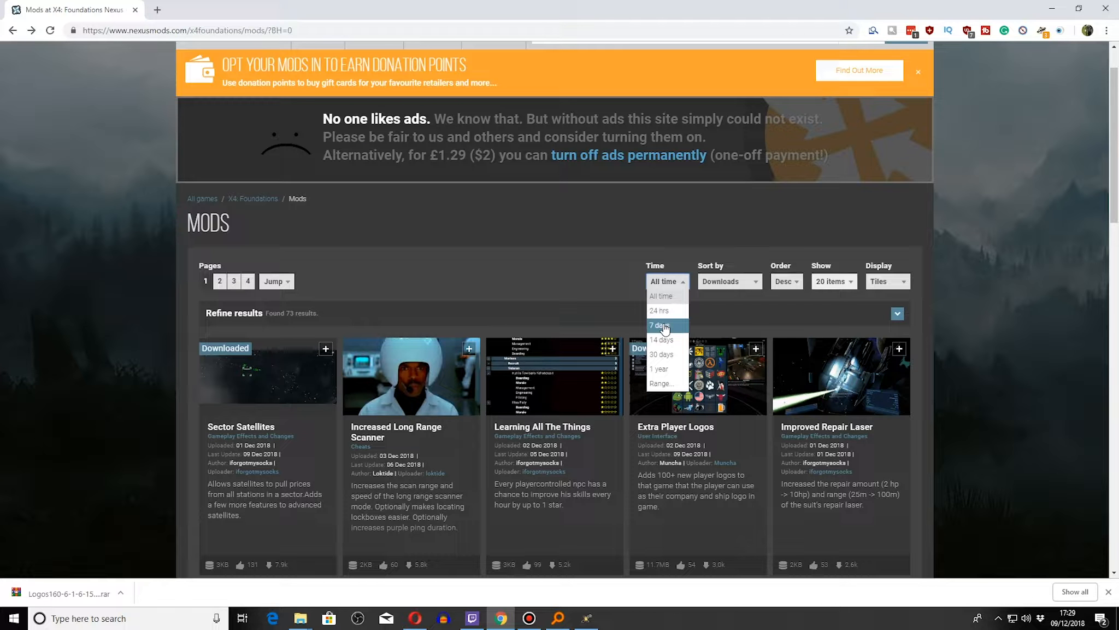
mouse_move(658, 311)
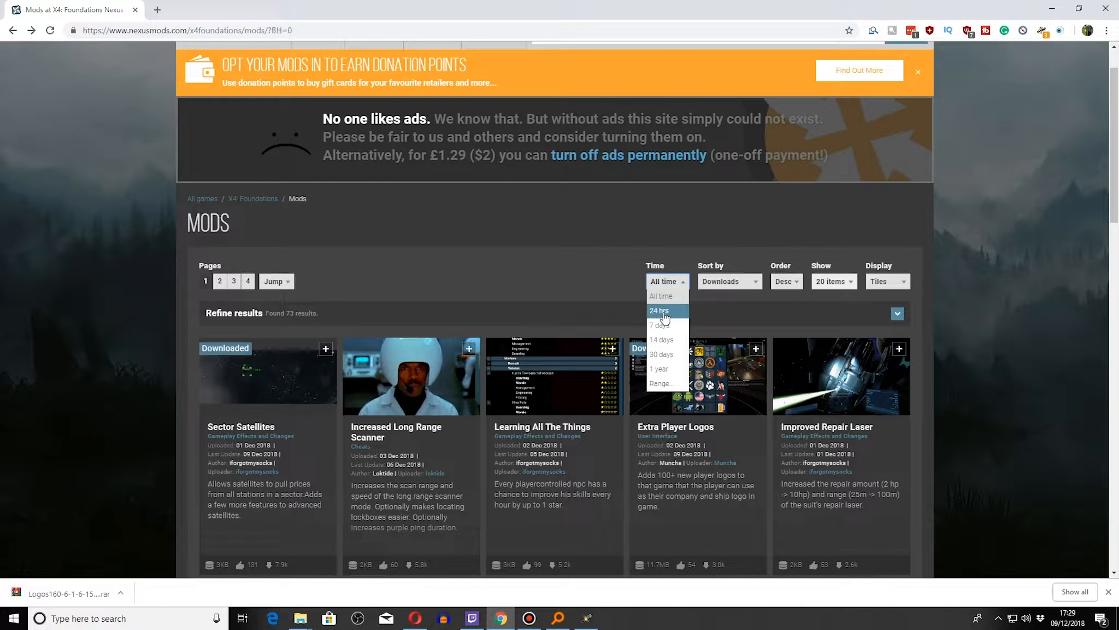
click(658, 310)
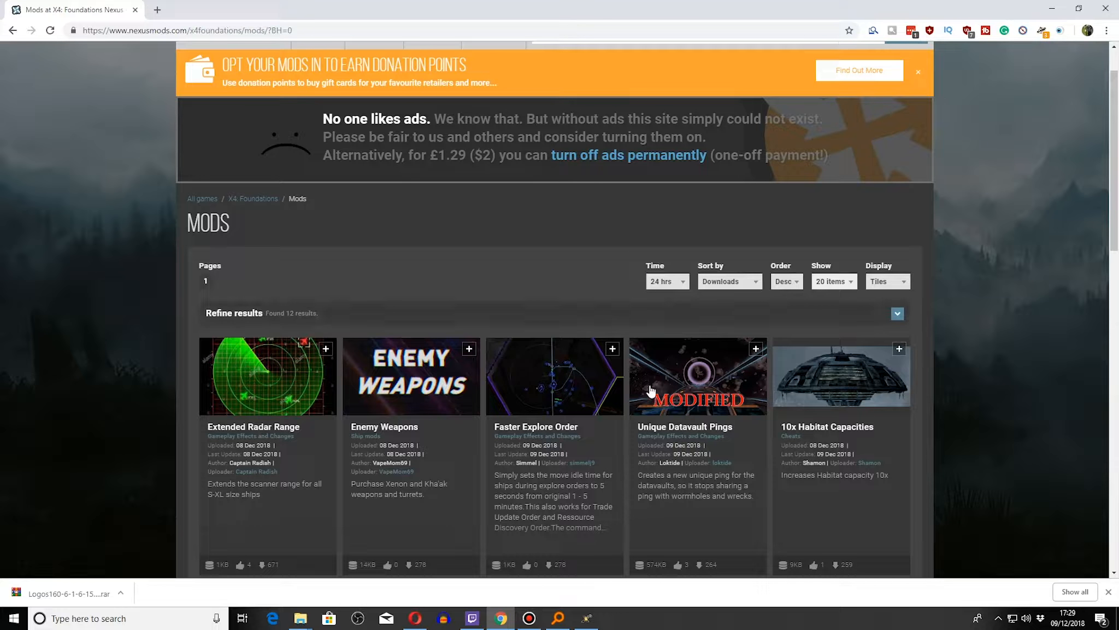
scroll(down, 3)
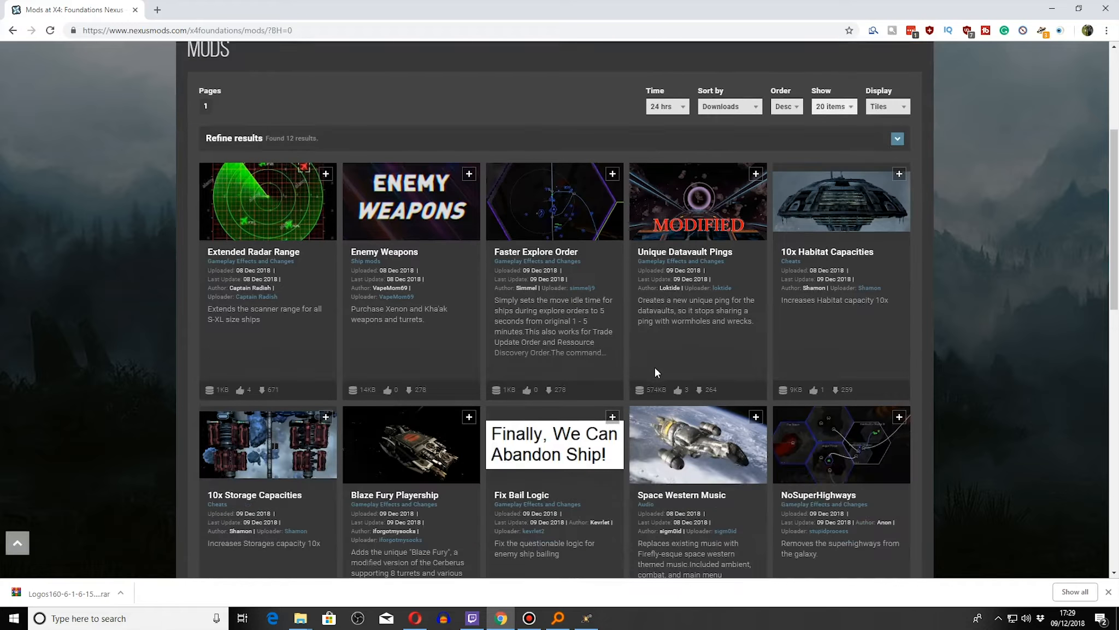
scroll(down, 3)
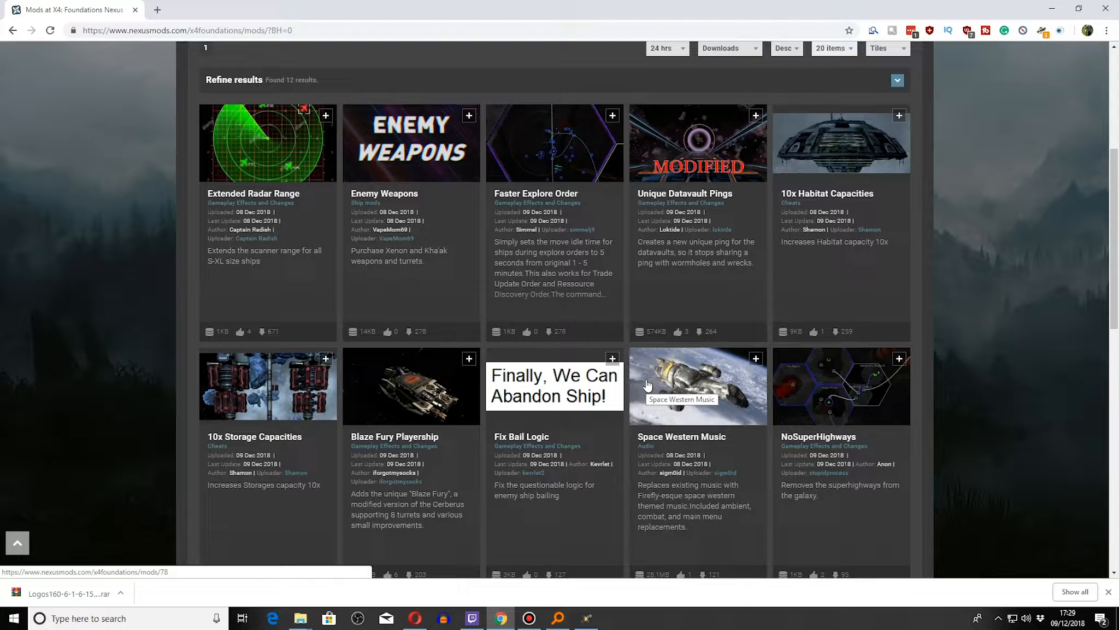
scroll(down, 3)
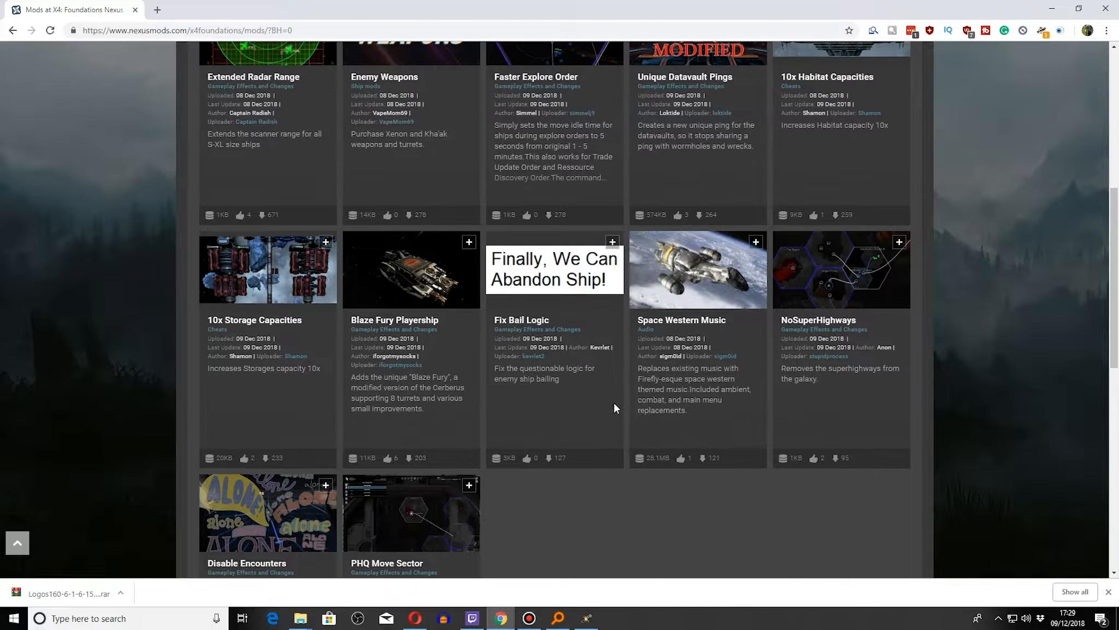
Manually download the main NoSuperHighways file into X4 Foundations\extensions.
click(814, 280)
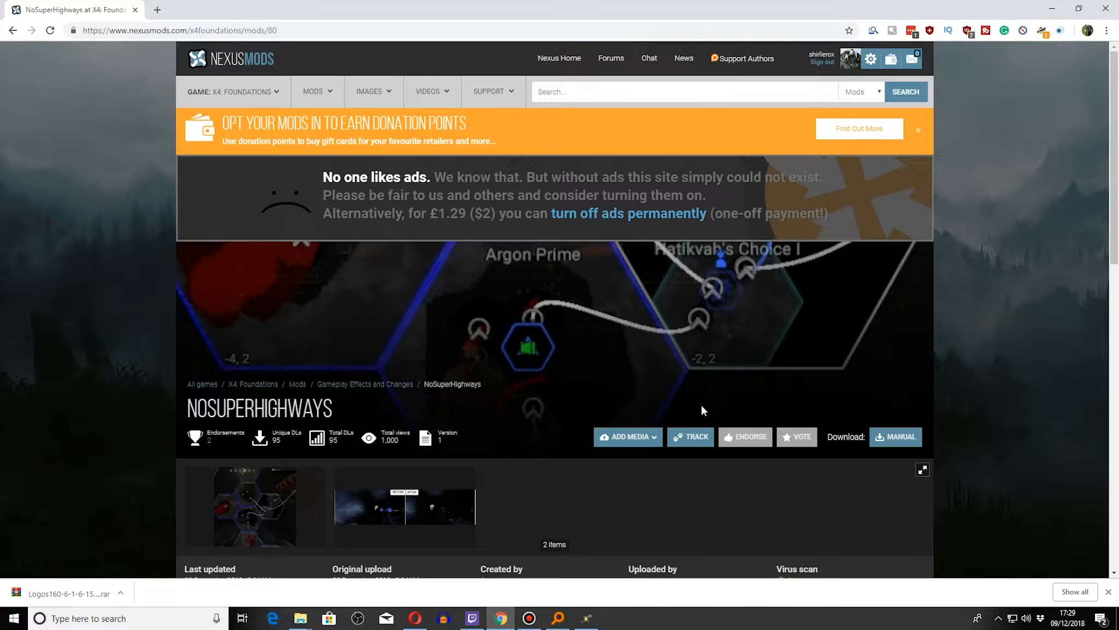
mouse_move(591, 406)
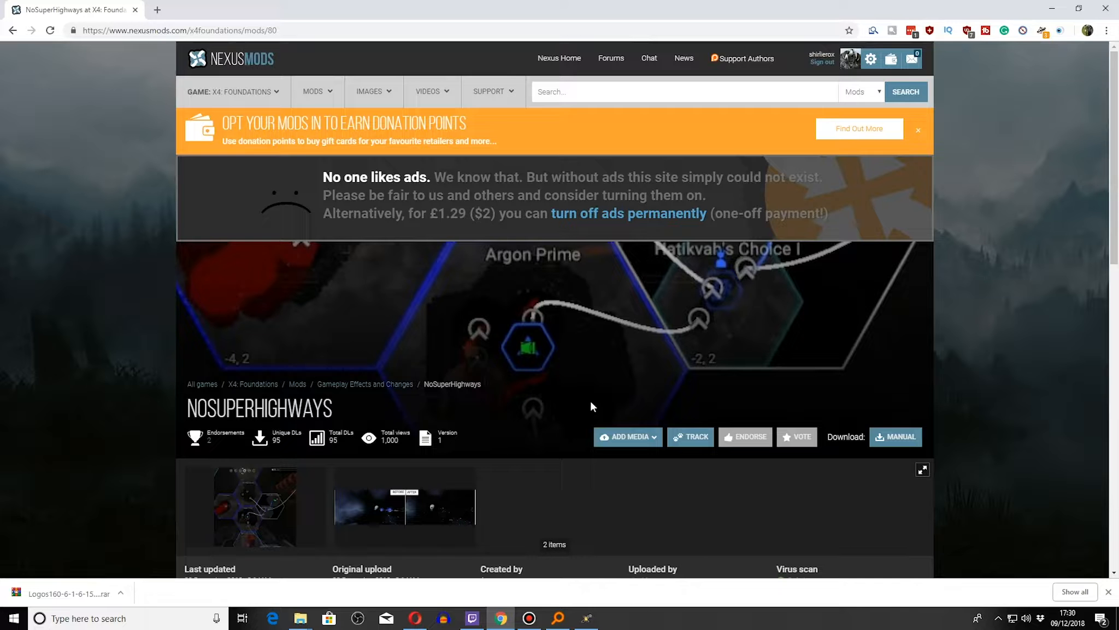
scroll(down, 3)
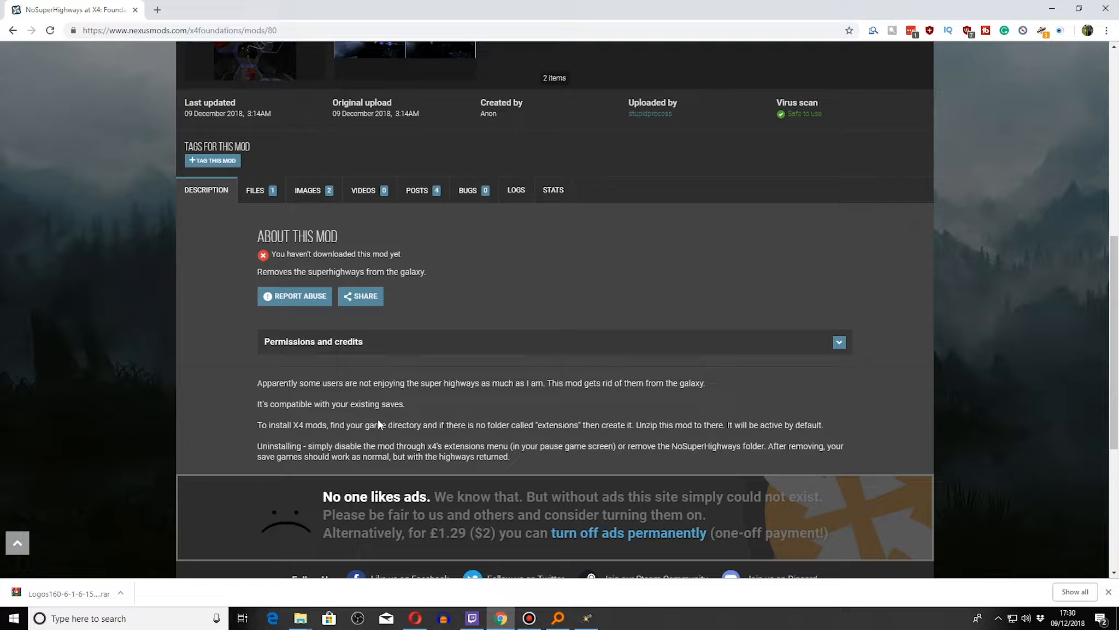
mouse_move(441, 394)
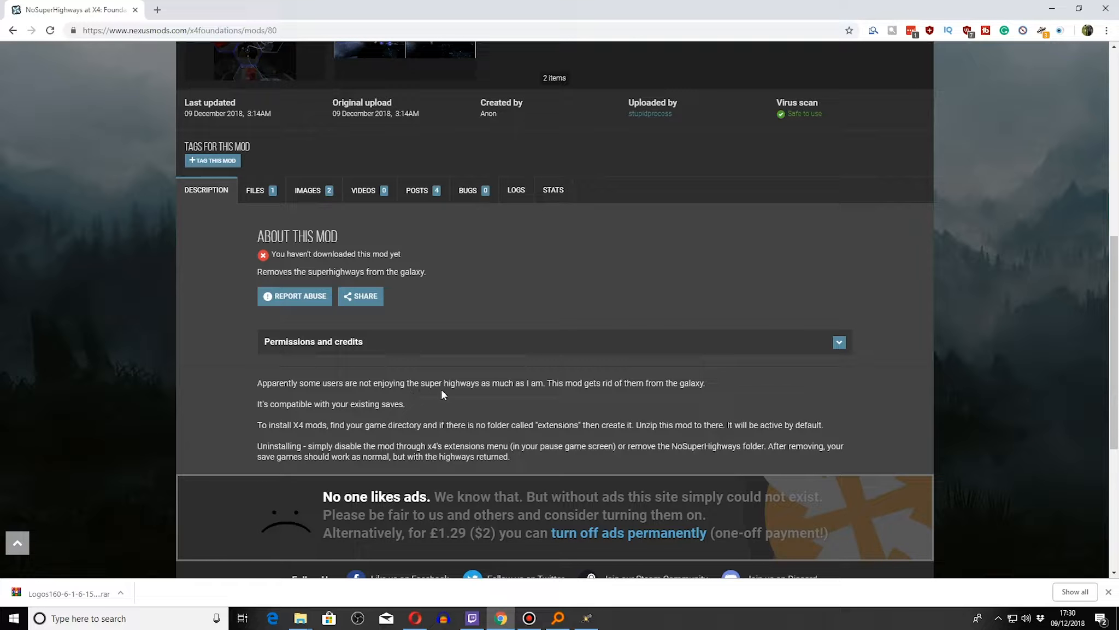
mouse_move(511, 444)
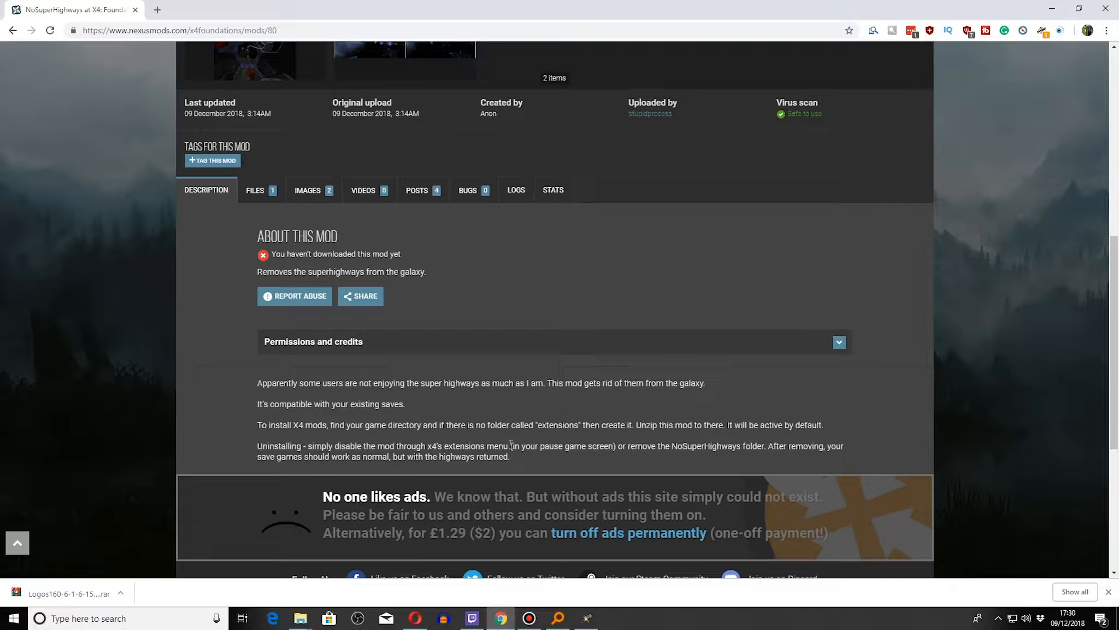
scroll(up, 3)
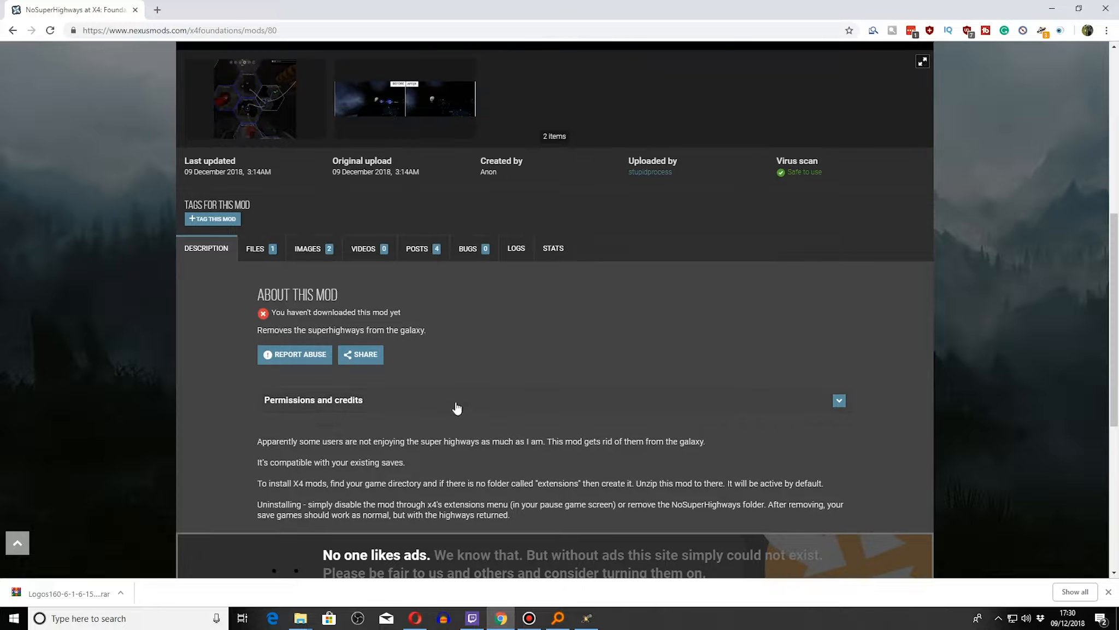
click(255, 248)
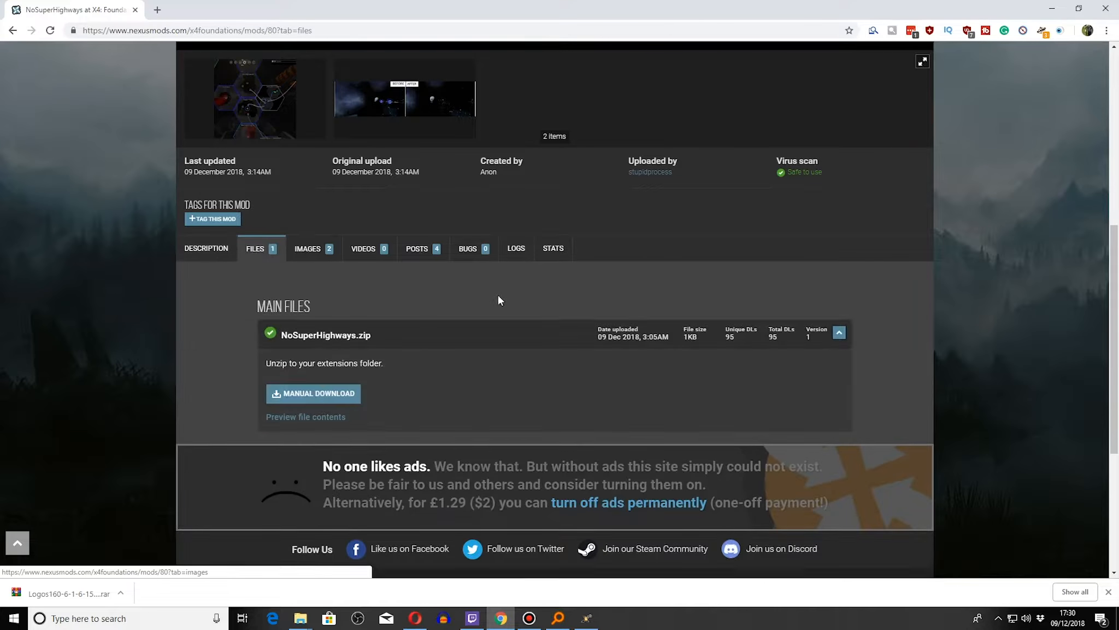
click(312, 394)
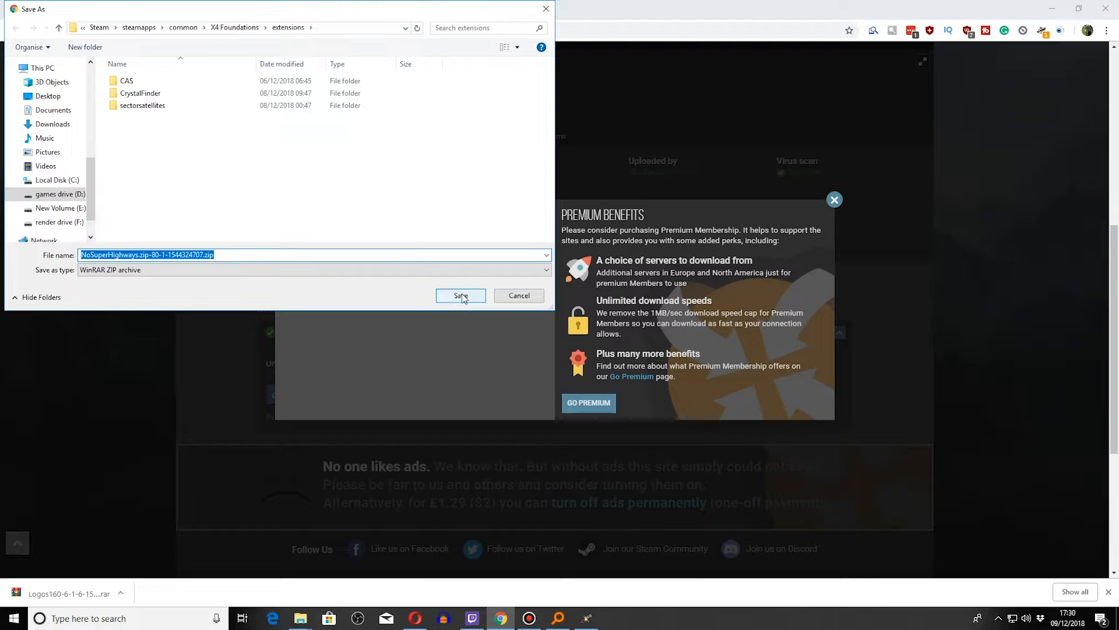
click(459, 296)
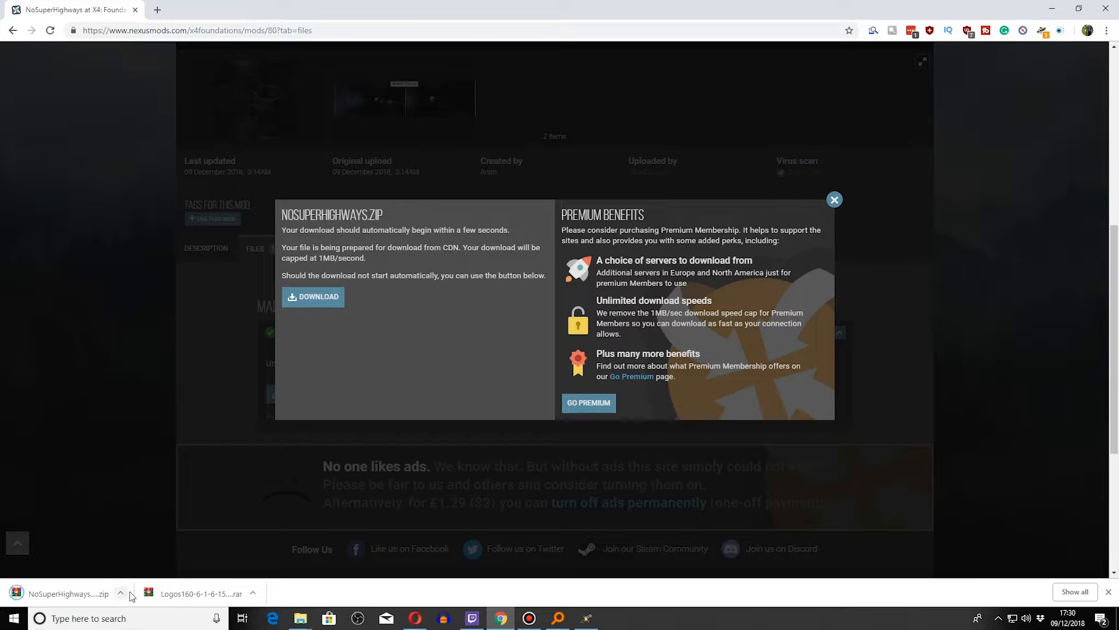
Open the downloaded NoSuperHighways zip in the extensions folder and browse into CrystalFinder.
click(300, 618)
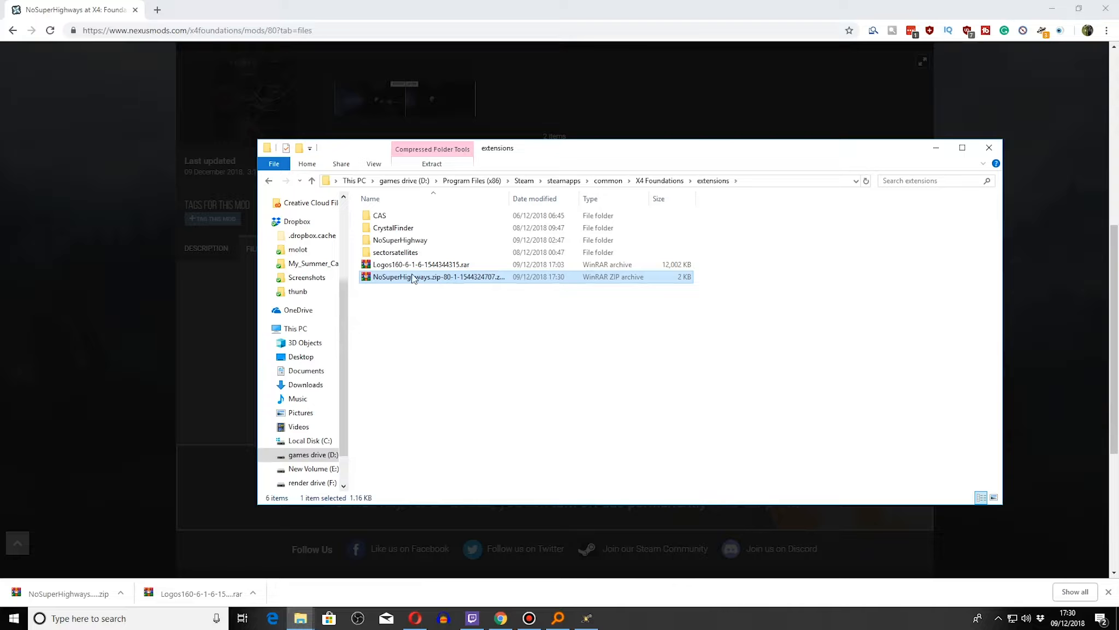
mouse_move(441, 278)
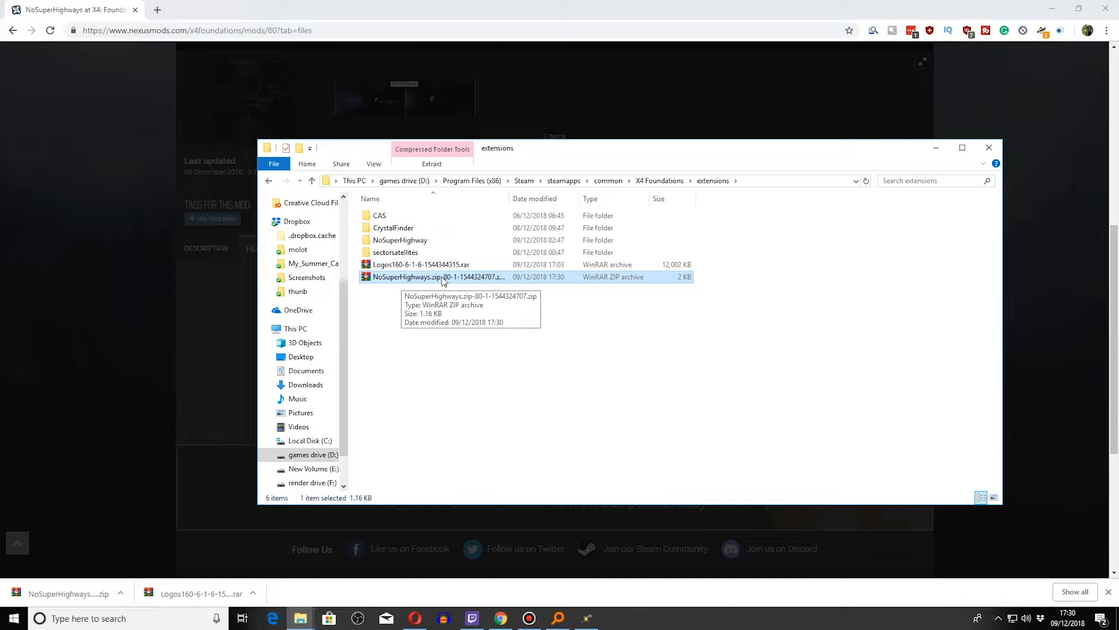
double_click(401, 240)
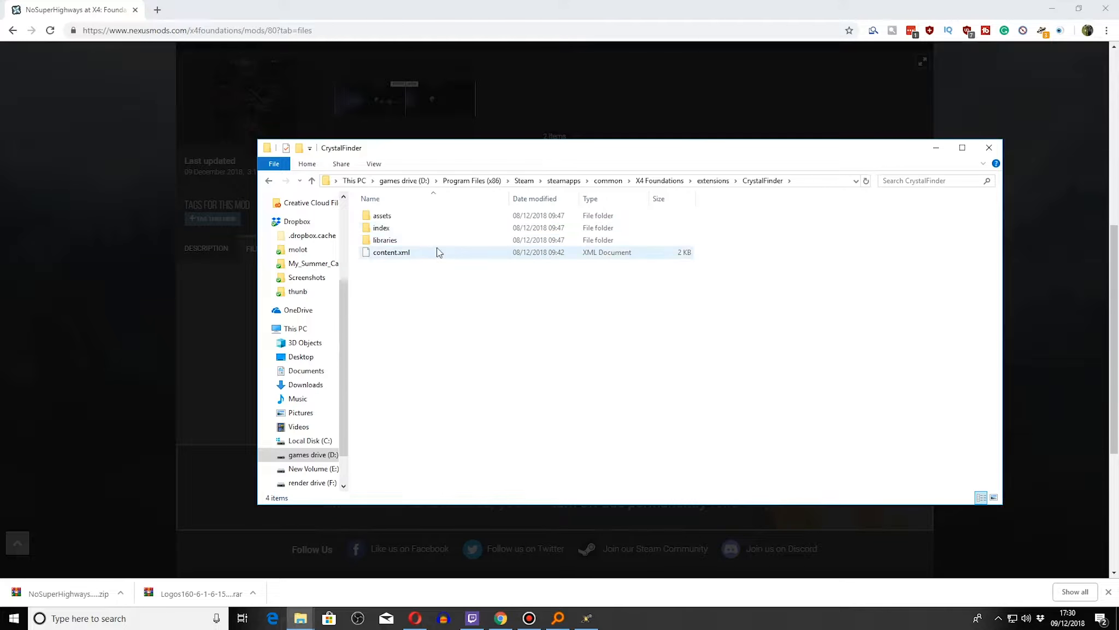
click(310, 180)
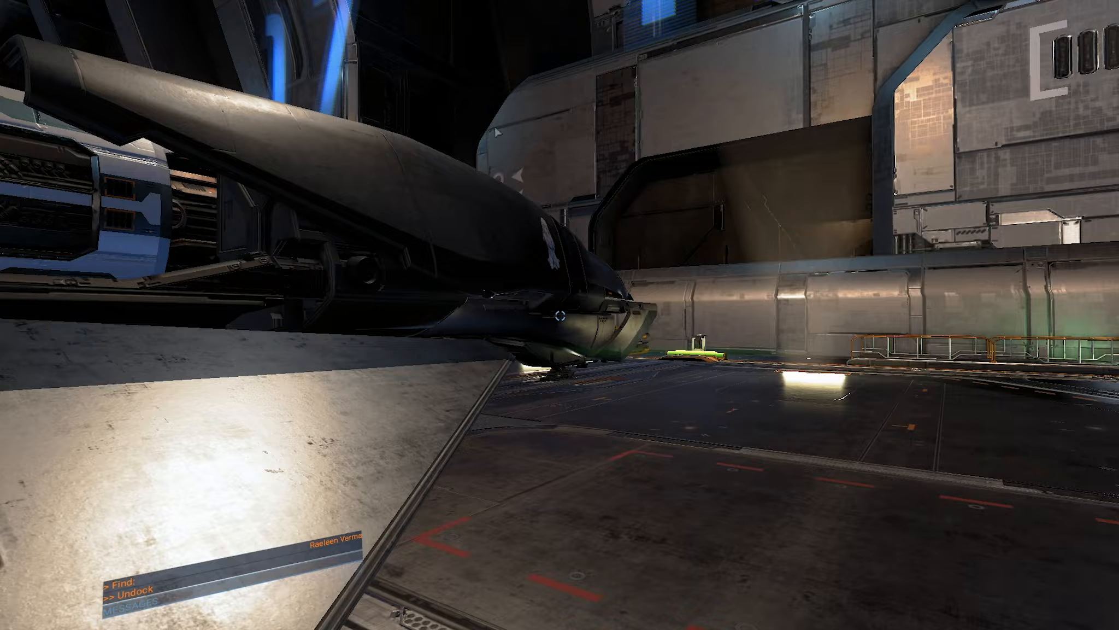
mouse_move(413, 172)
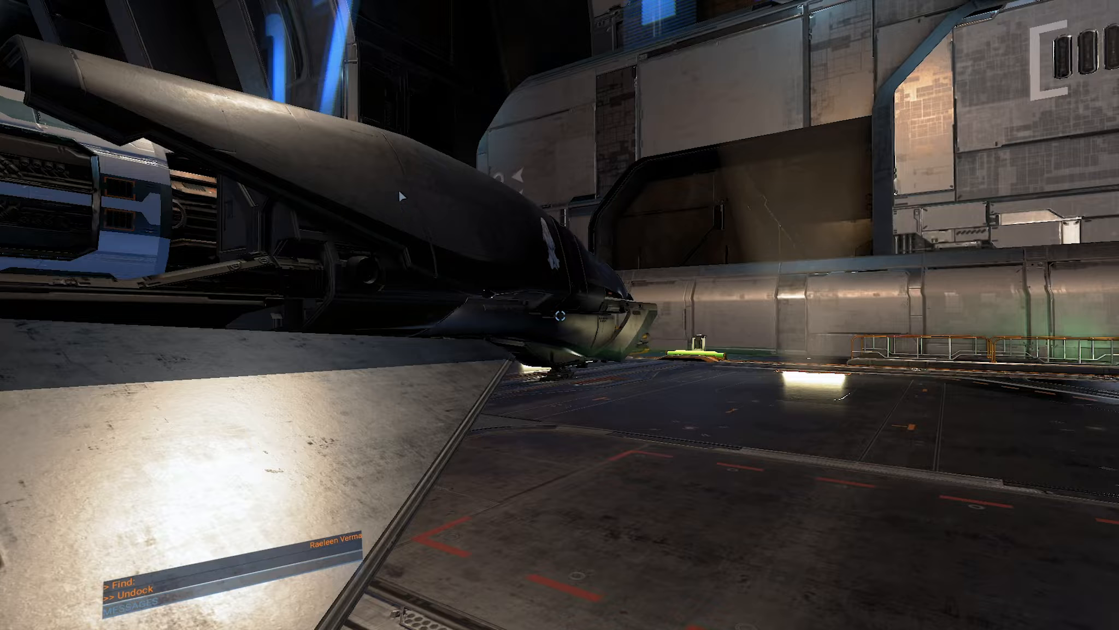
mouse_move(375, 111)
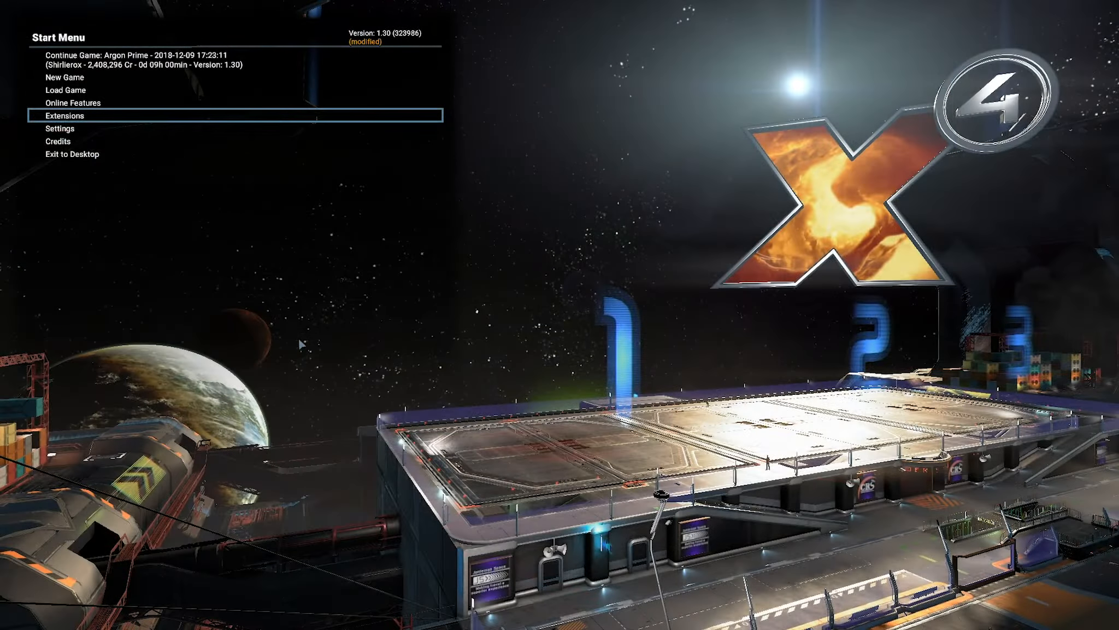
mouse_move(189, 252)
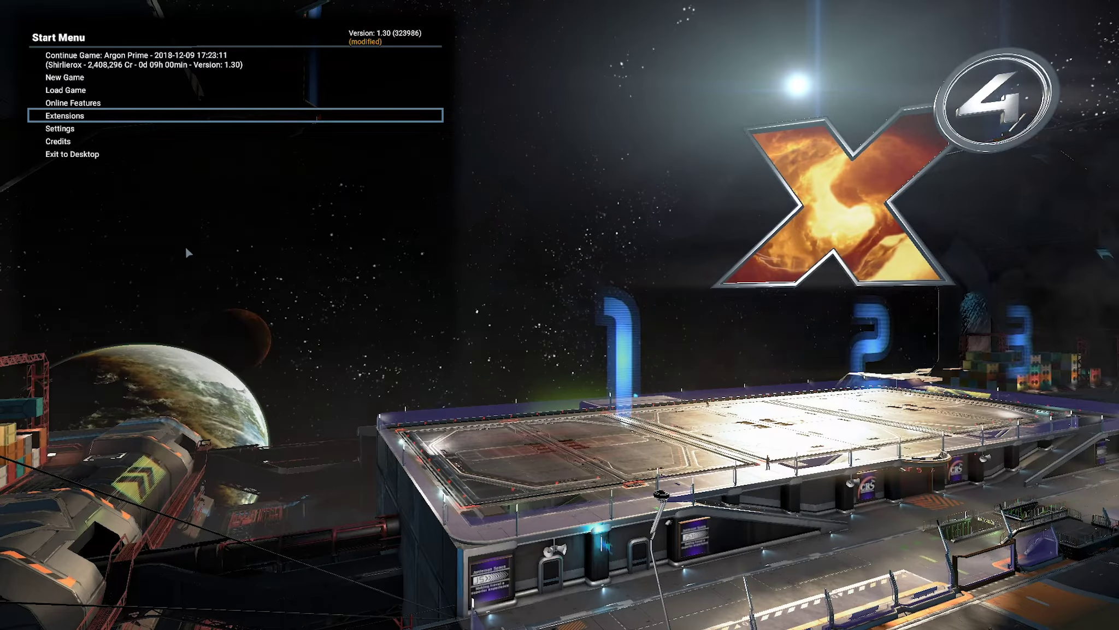
Check the Extensions list, then re-enter the docked ship's cockpit via the dock interactions menu.
click(65, 114)
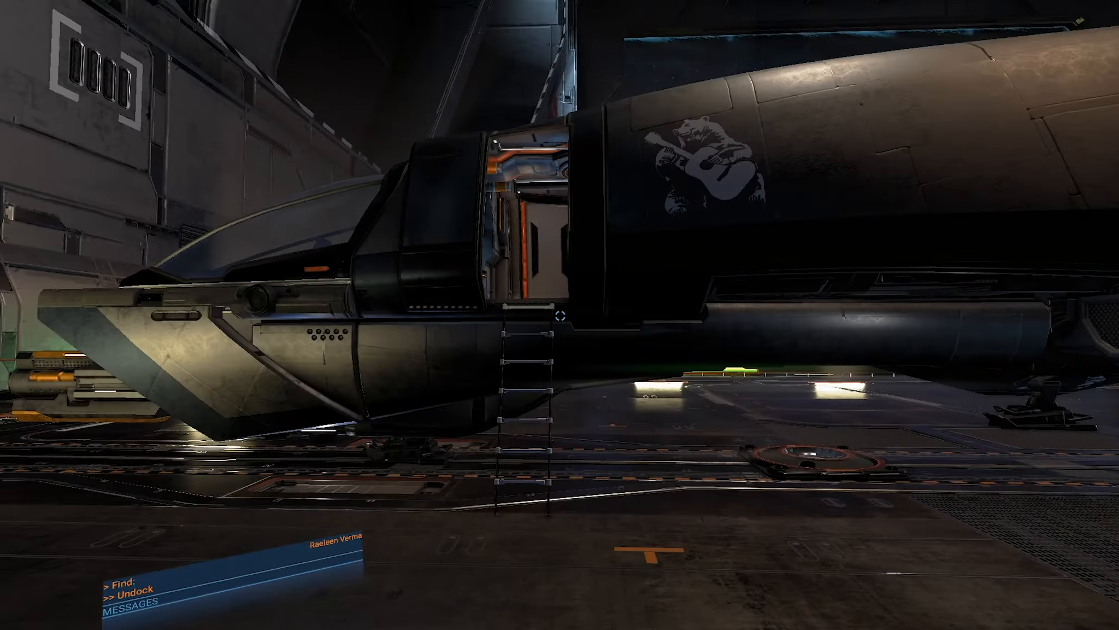
key(w)
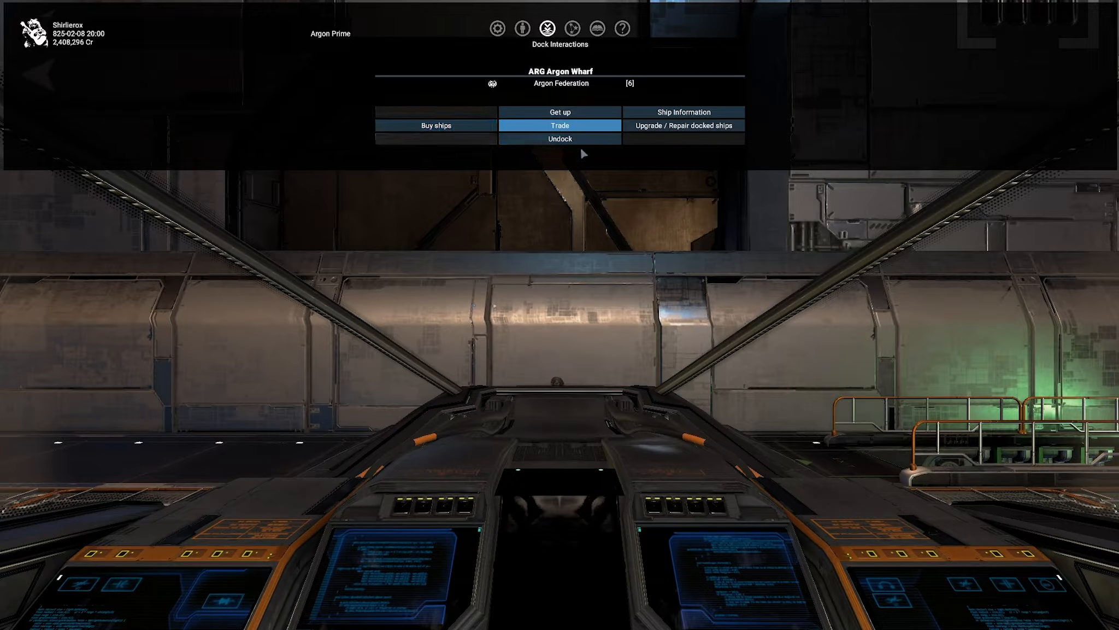
click(559, 138)
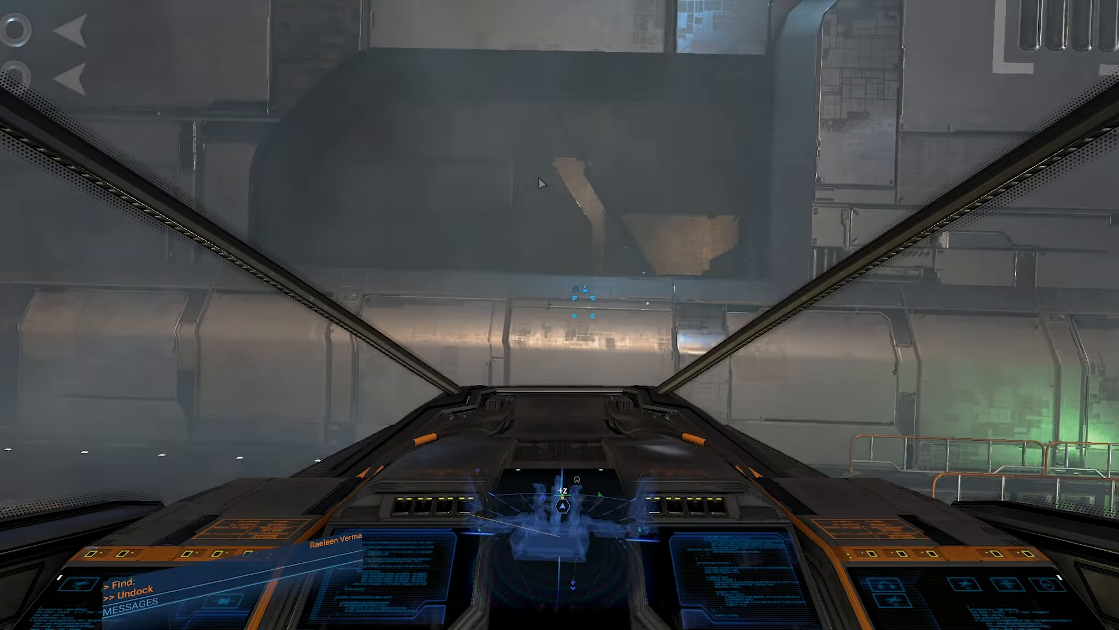